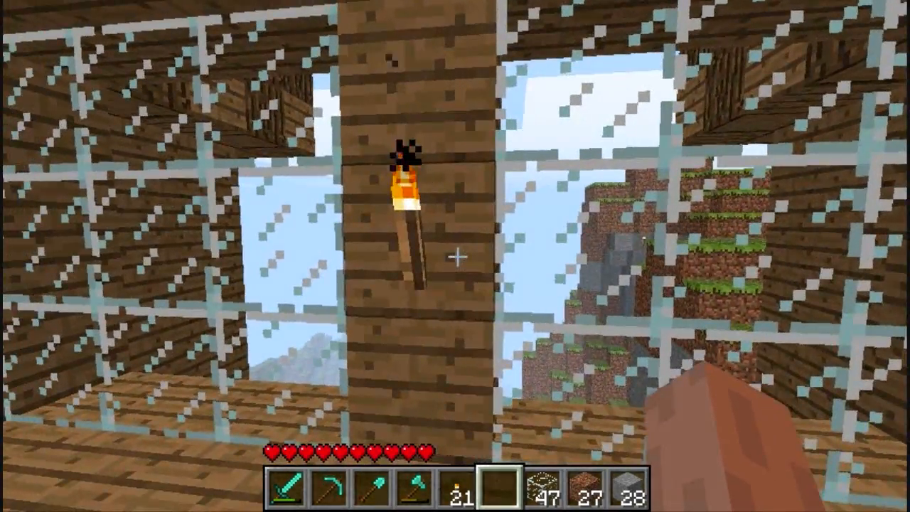
mouse_move(456, 256)
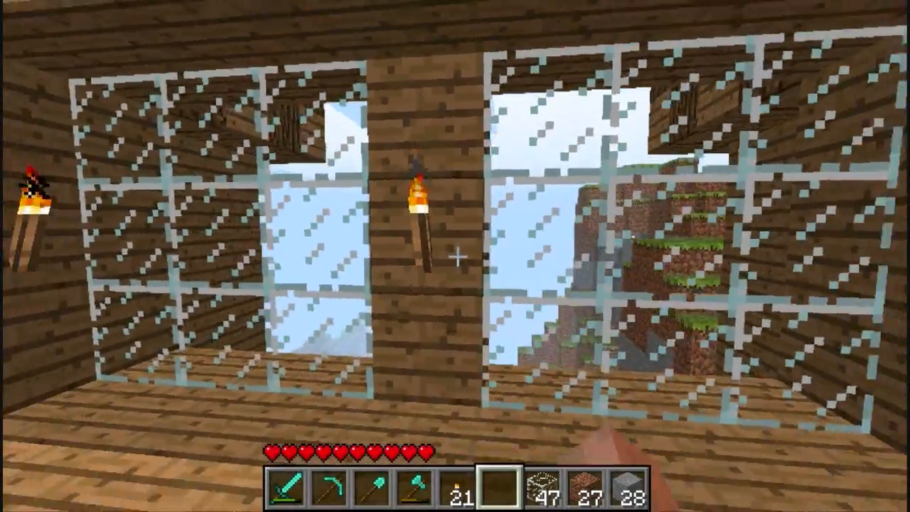
mouse_move(455, 257)
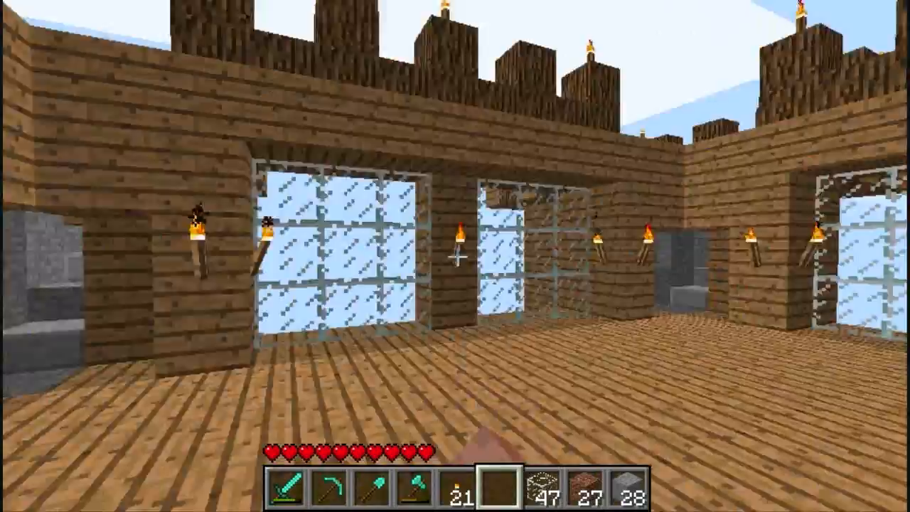
mouse_move(455, 256)
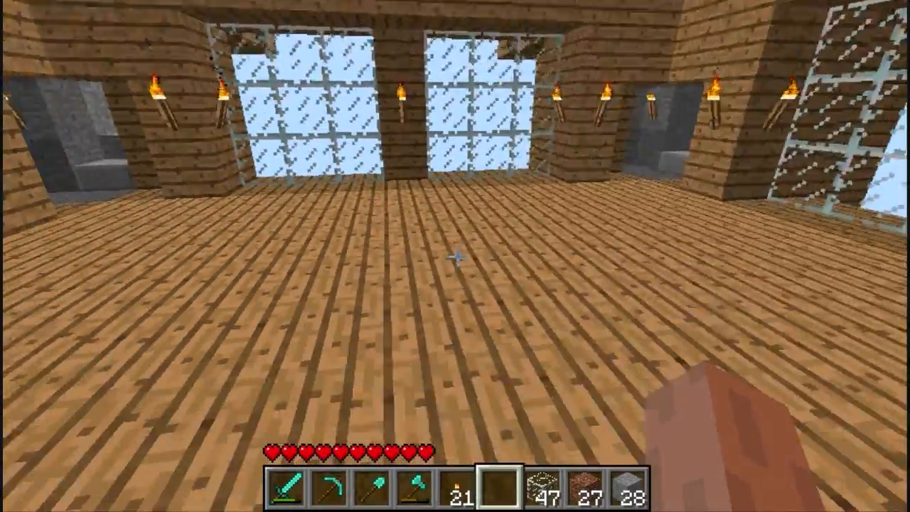
mouse_move(456, 256)
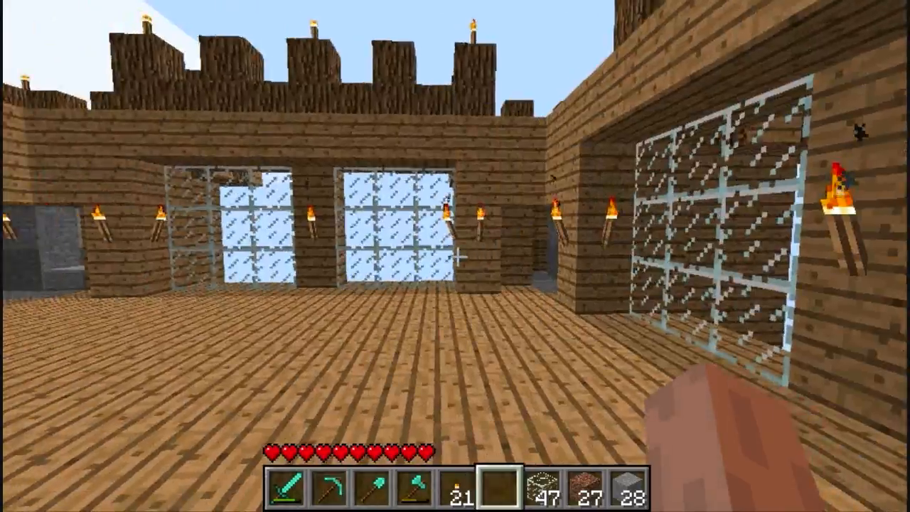
mouse_move(459, 258)
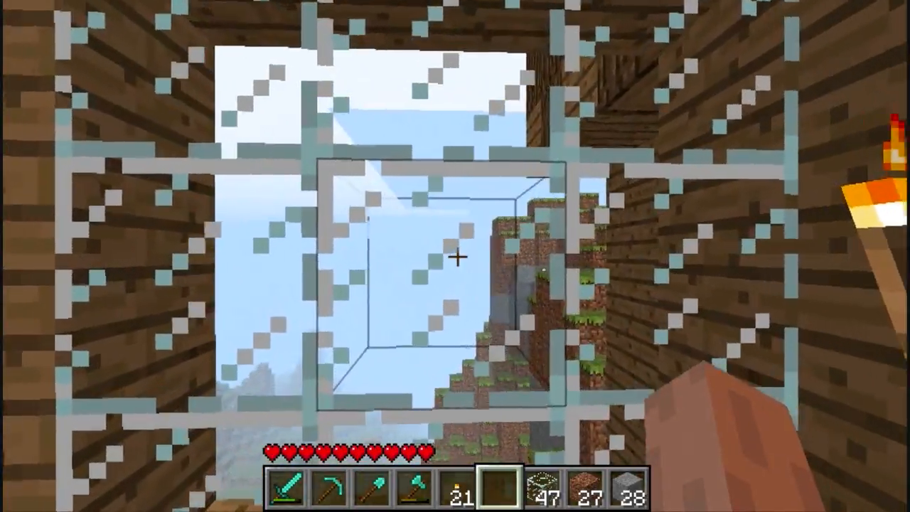
mouse_move(455, 256)
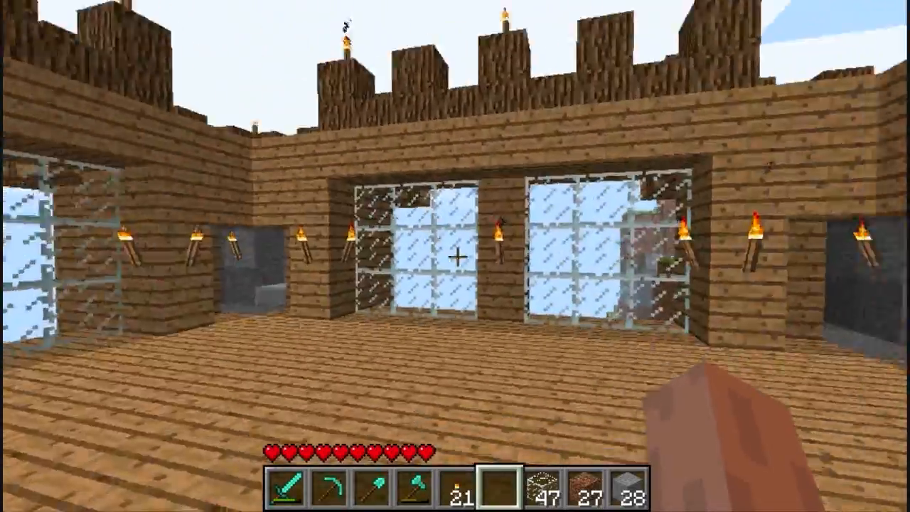
mouse_move(456, 256)
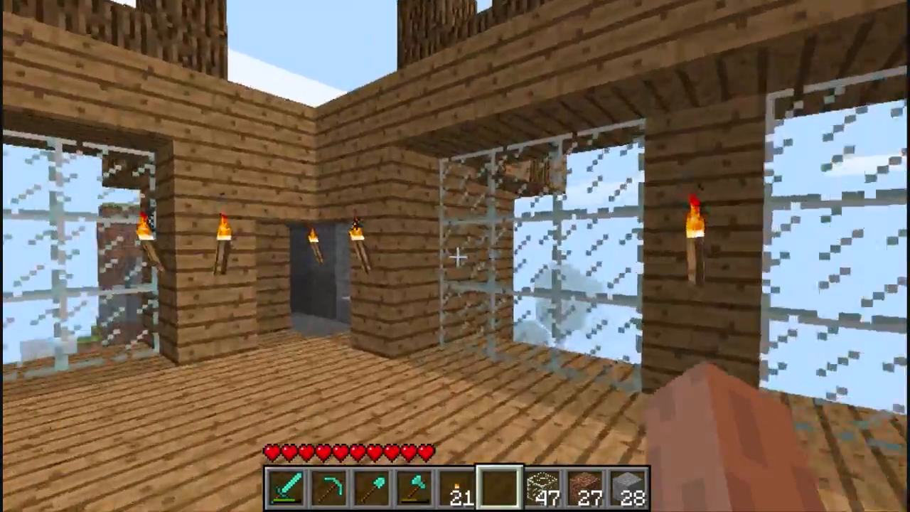
mouse_move(455, 256)
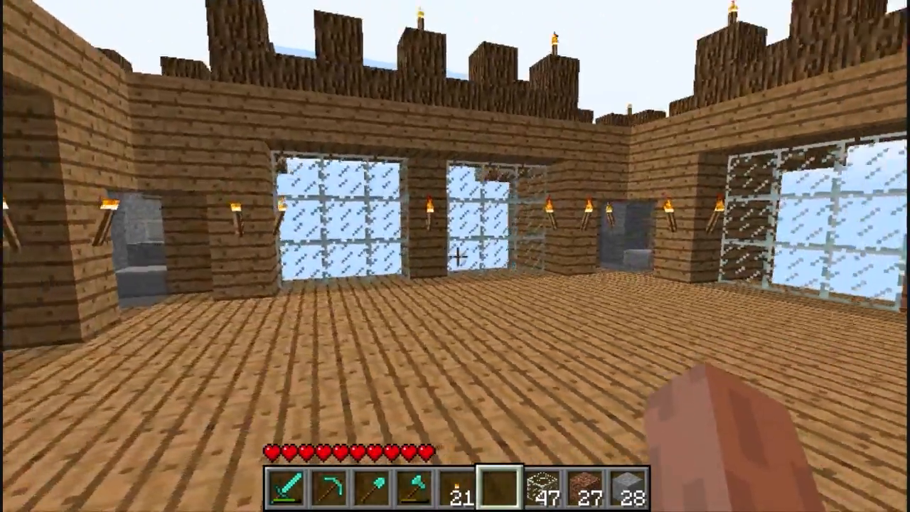
mouse_move(456, 256)
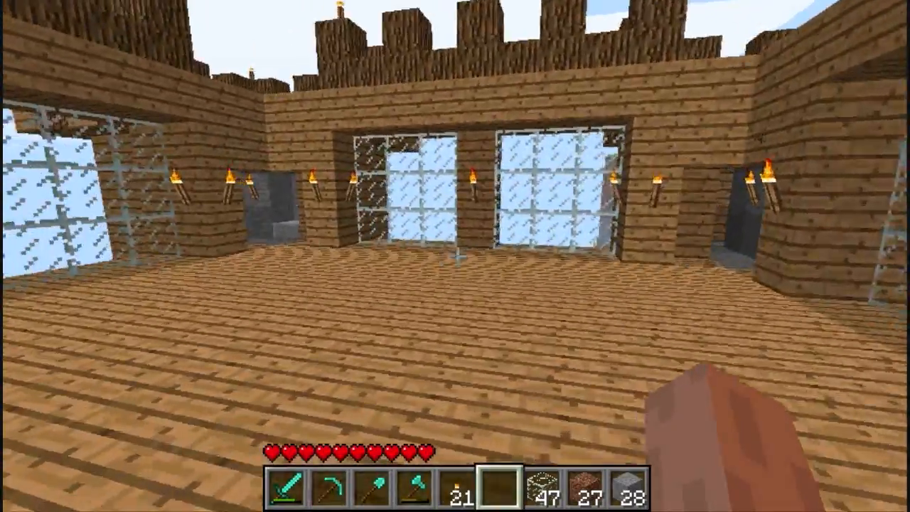
mouse_move(455, 256)
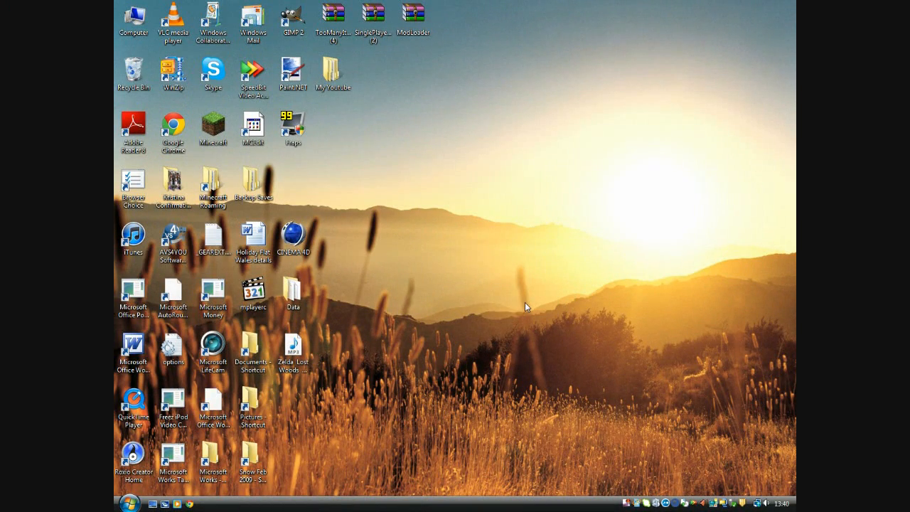
mouse_move(456, 288)
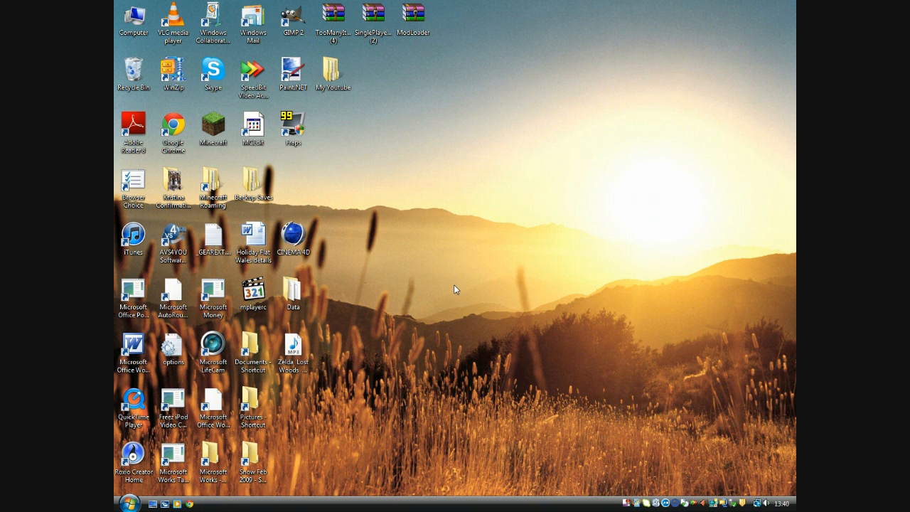
mouse_move(572, 485)
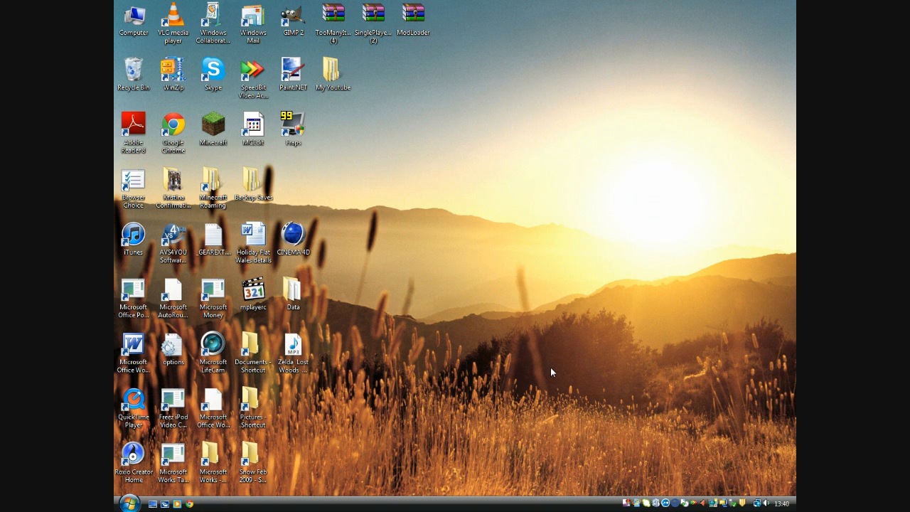
Search the Start menu for %appdata% to find the Roaming folder
left_click(128, 502)
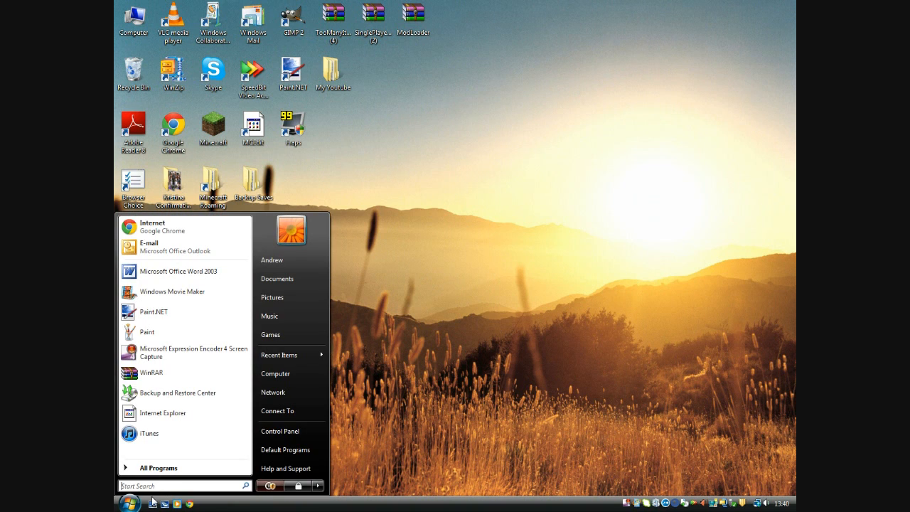
left_click(181, 486)
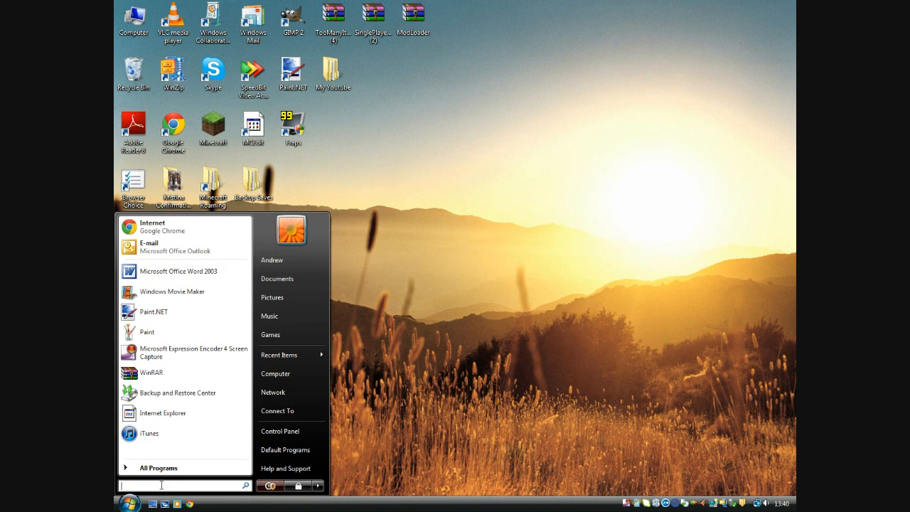
type("w")
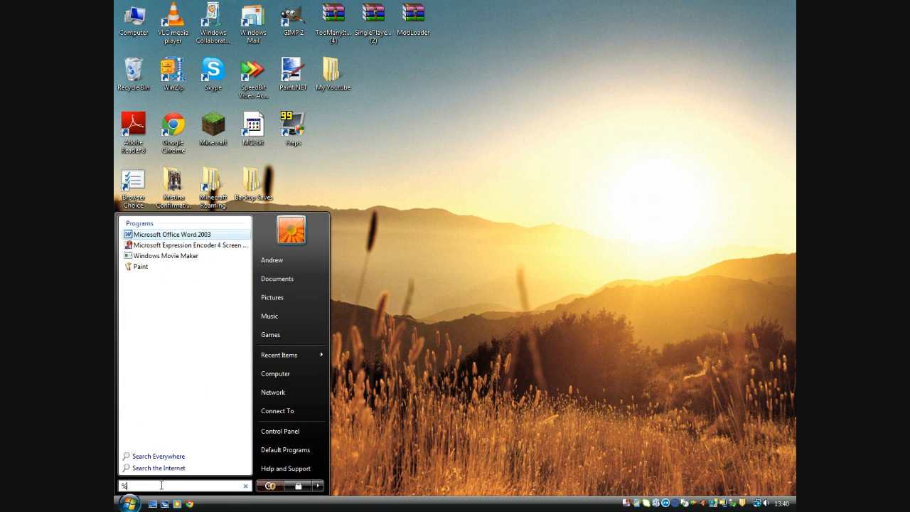
type("appdata%")
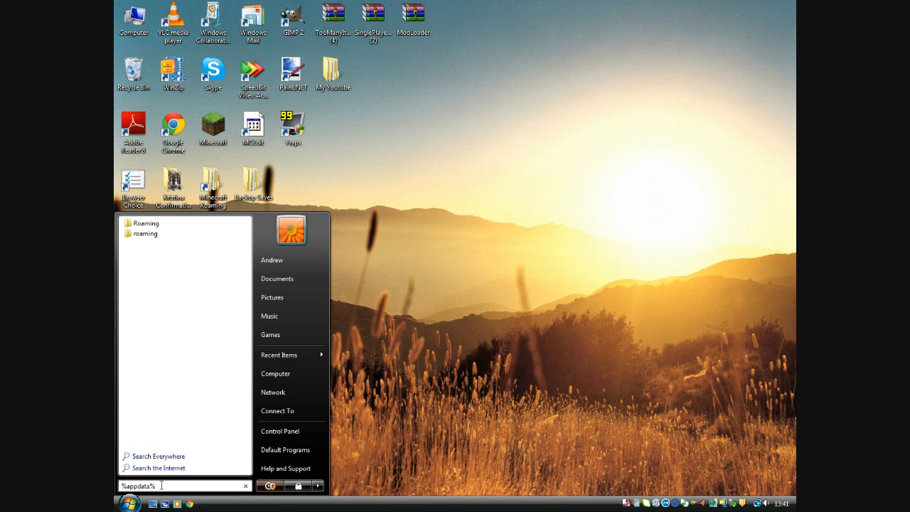
mouse_move(184, 484)
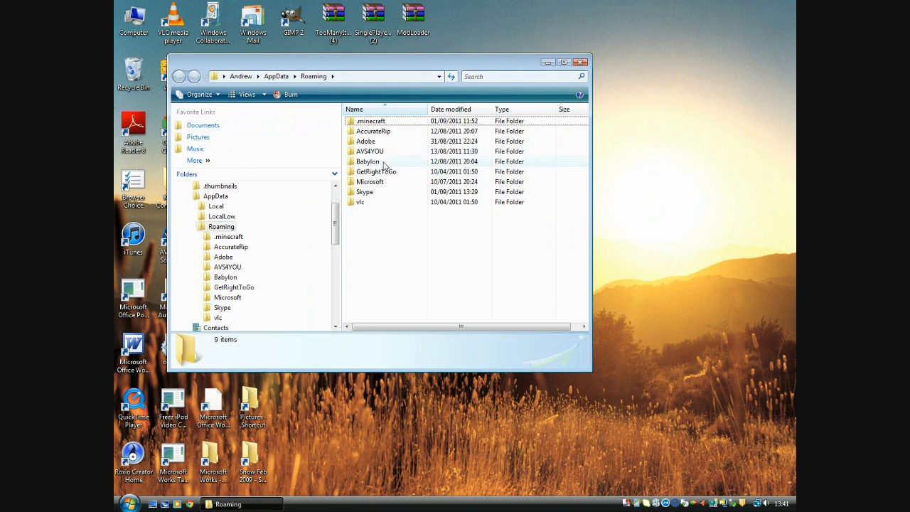
Copy minecraft.jar from .minecraft\bin onto the desktop, then close the folder
double_click(372, 120)
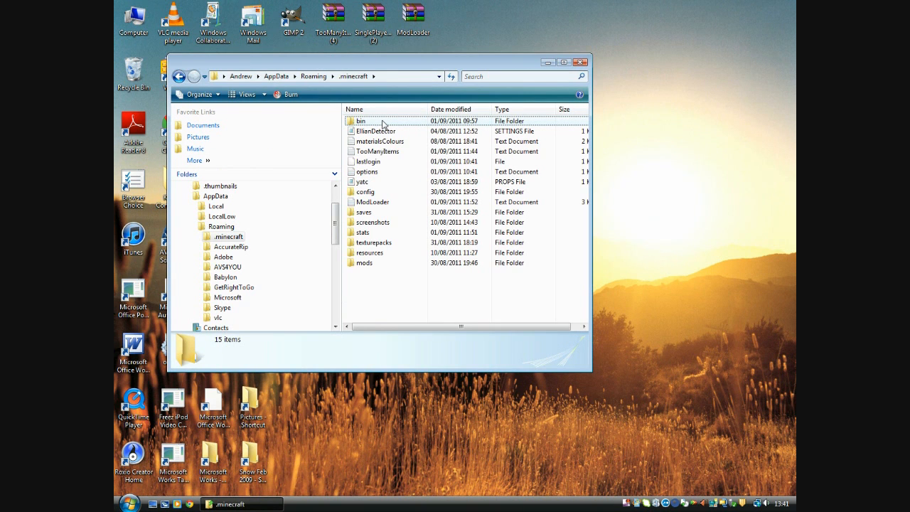
double_click(362, 120)
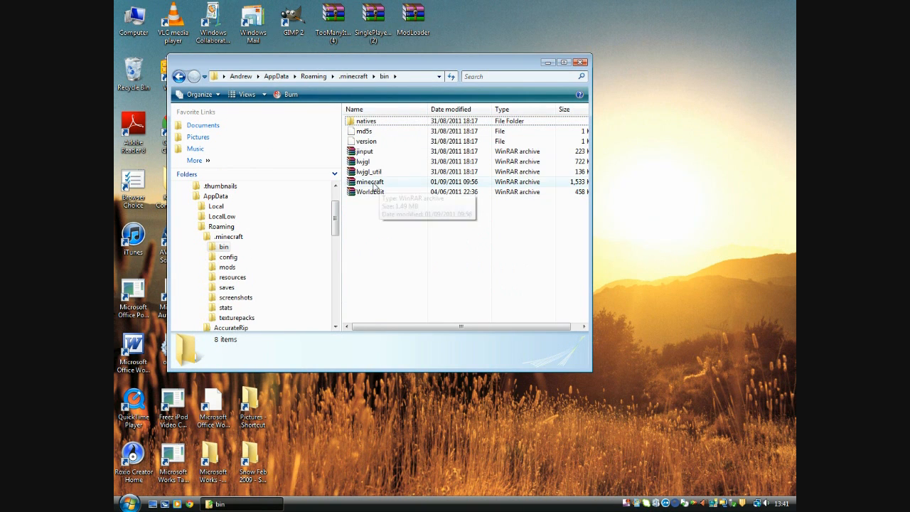
mouse_move(398, 189)
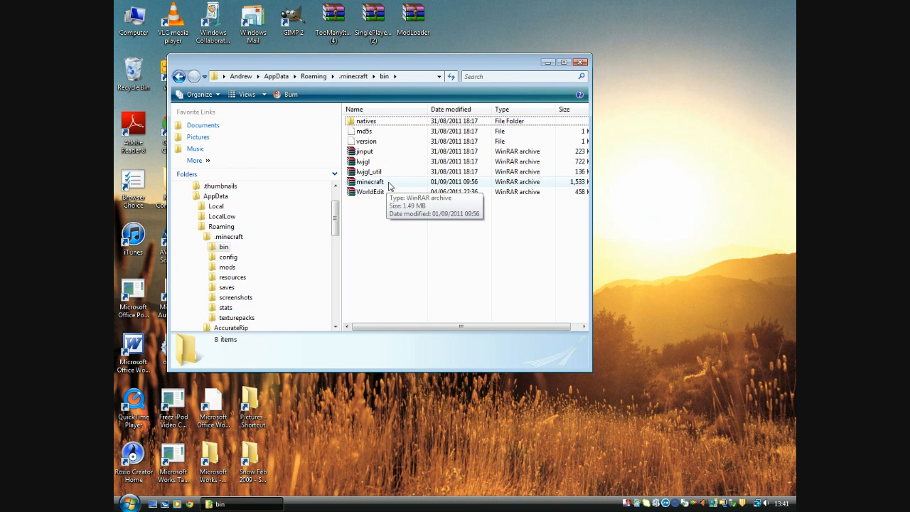
left_click(371, 192)
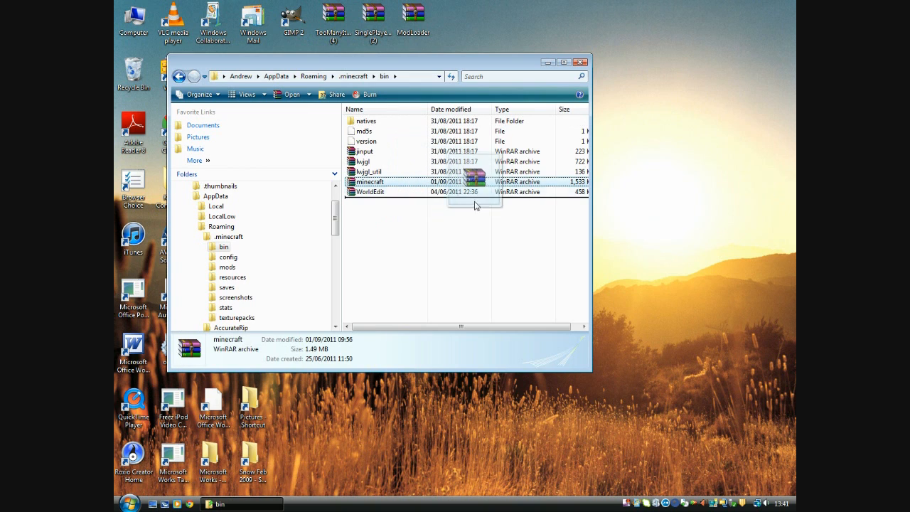
left_click_drag(370, 181, 695, 270)
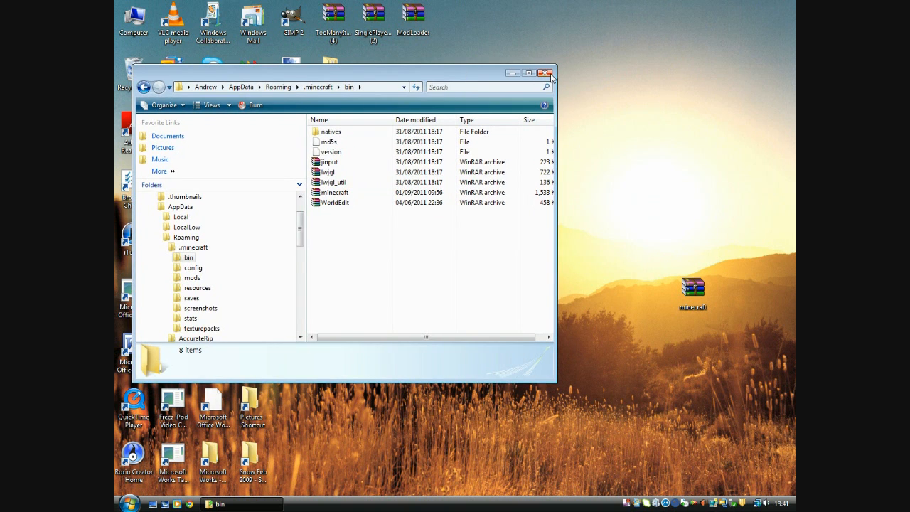
left_click(547, 71)
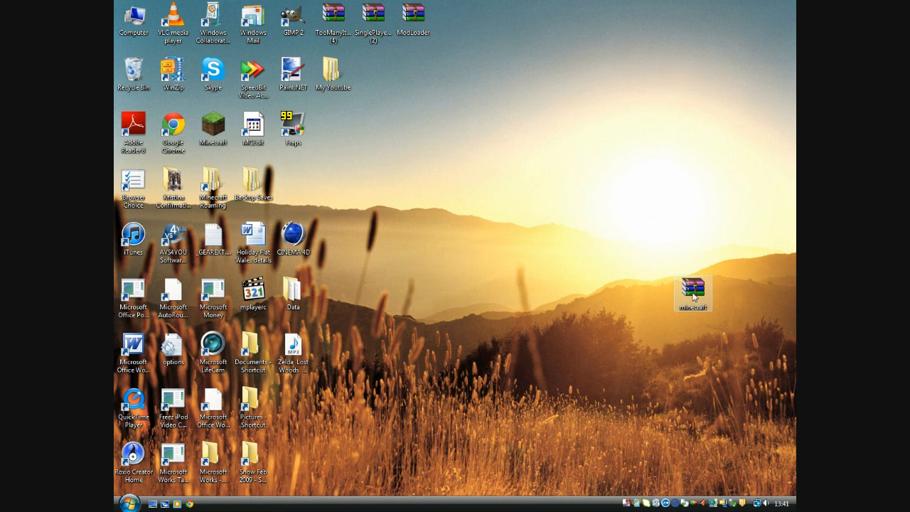
Extract the desktop minecraft archive into a Desktop\minecraft folder with WinRAR
left_click_drag(692, 292, 414, 236)
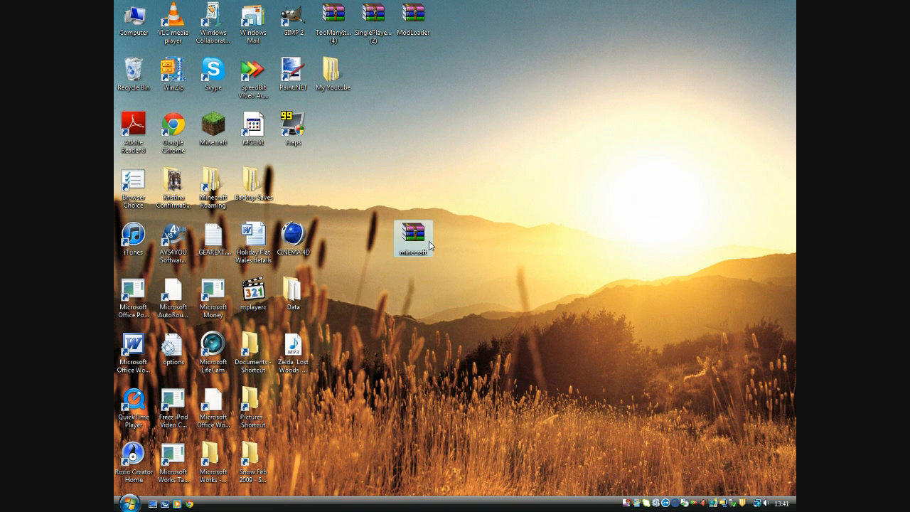
mouse_move(414, 239)
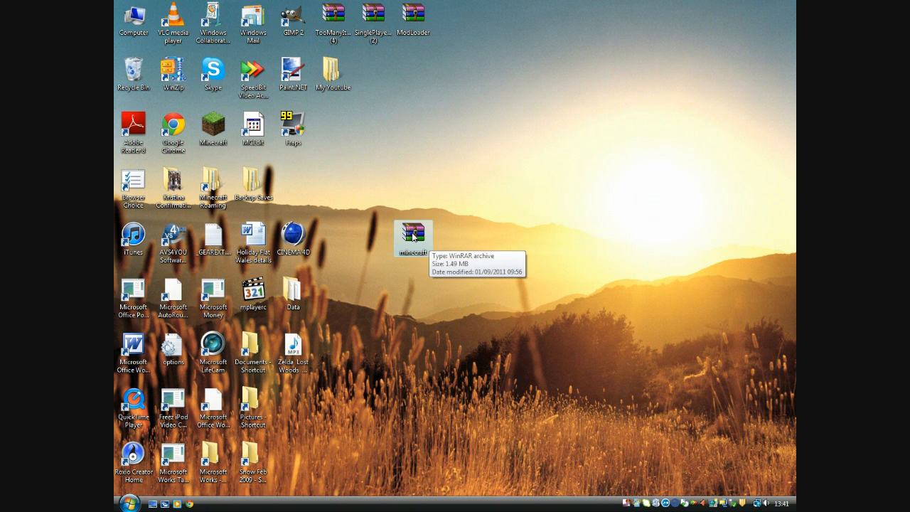
right_click(414, 237)
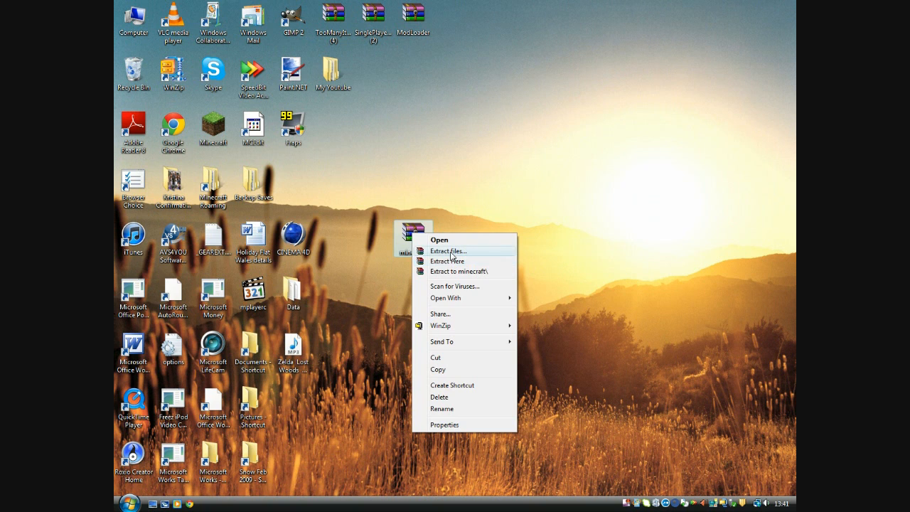
left_click(452, 255)
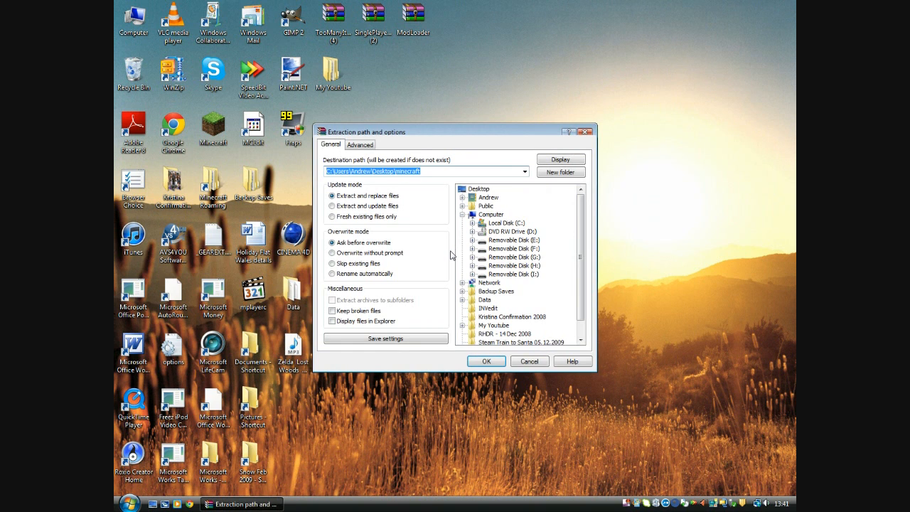
left_click(486, 361)
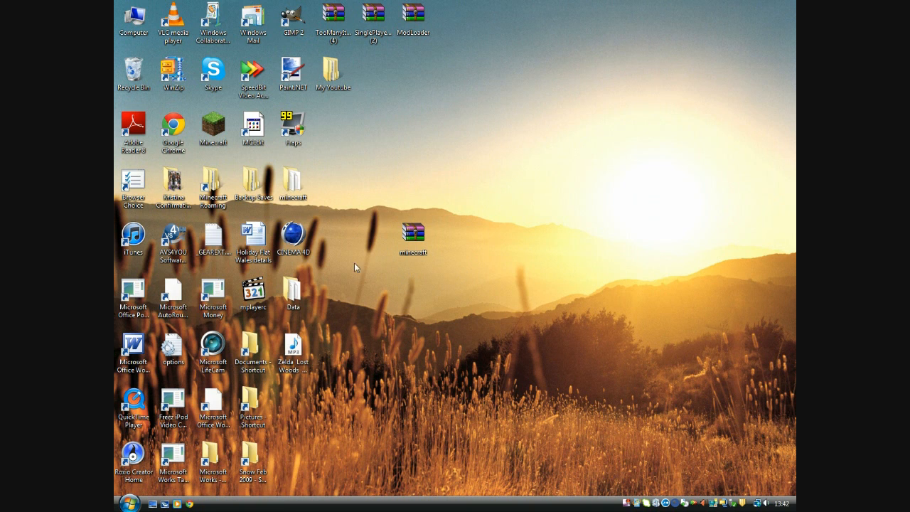
mouse_move(301, 187)
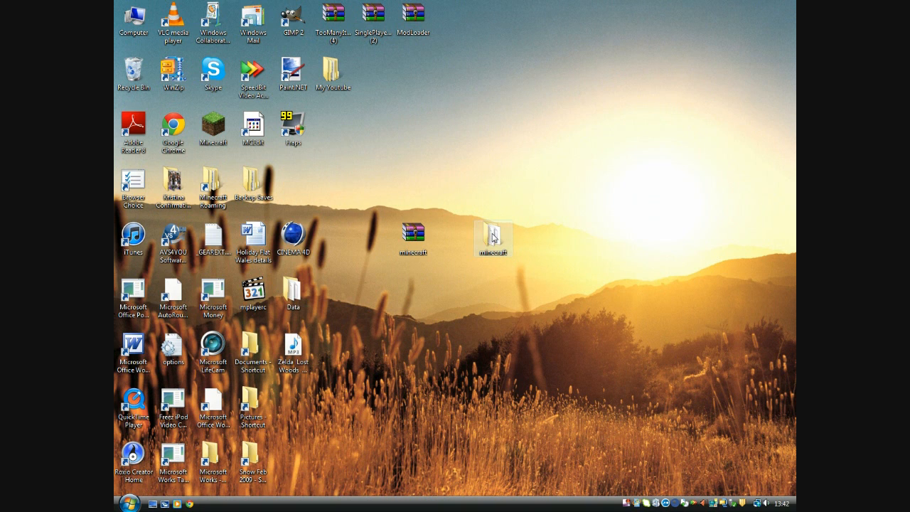
Confirm moving the minecraft archive copy to the Recycle Bin
left_click(413, 235)
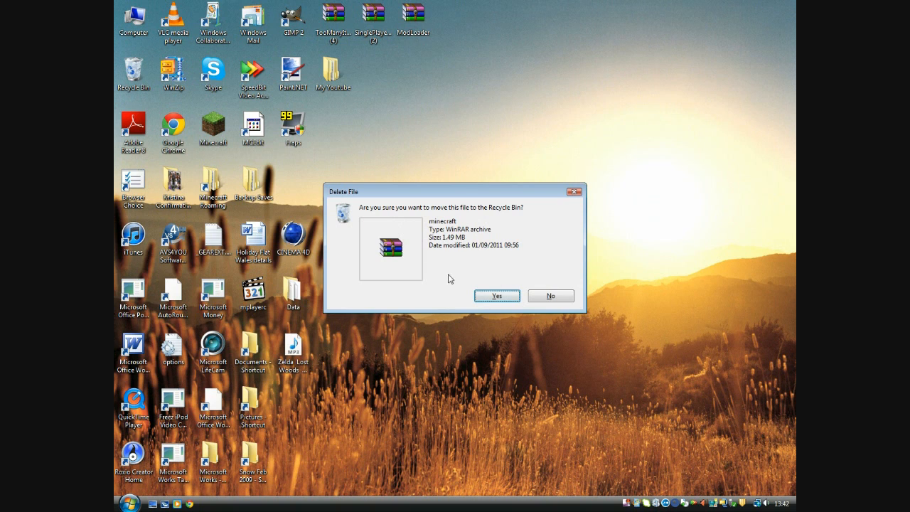
mouse_move(502, 295)
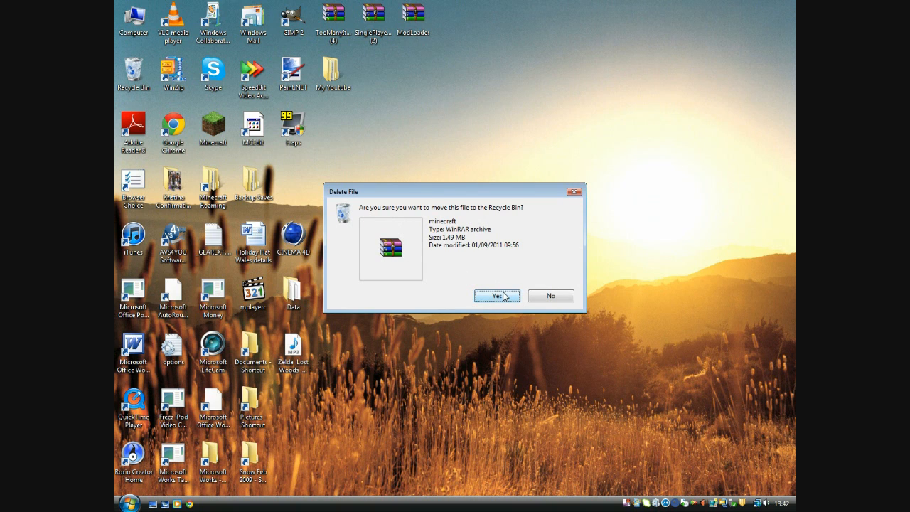
left_click(496, 296)
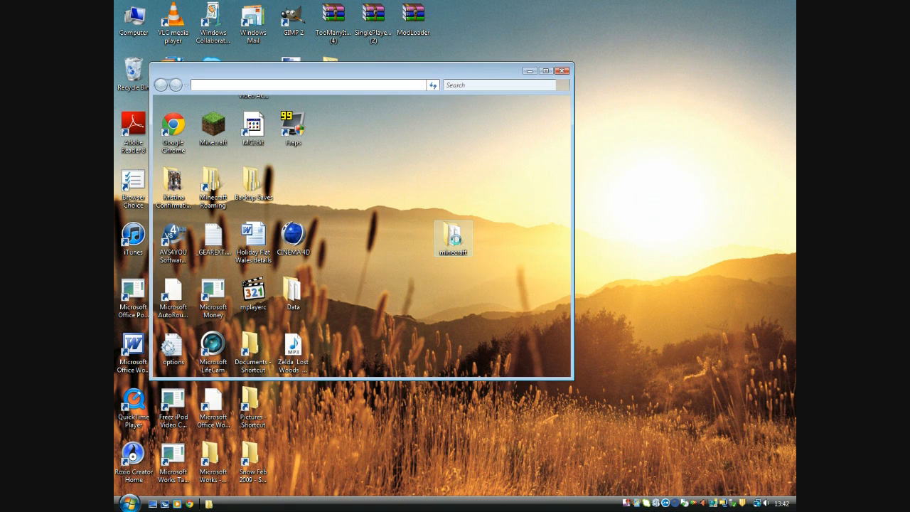
Drag terrain.png from the extracted minecraft folder onto the desktop
double_click(453, 238)
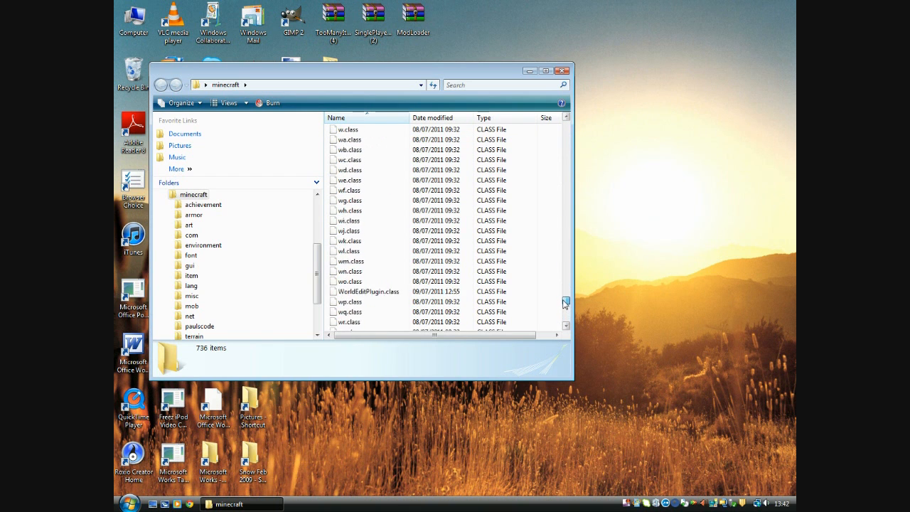
scroll("down", 3)
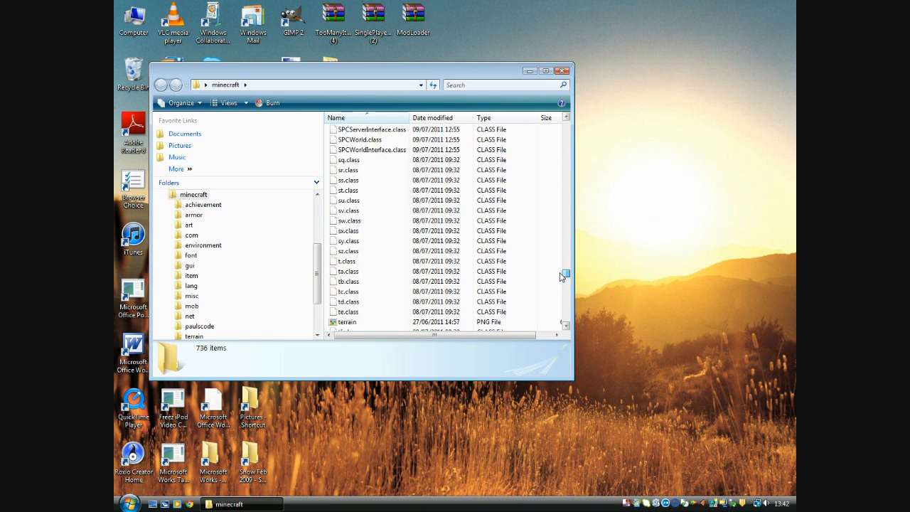
scroll("down", 3)
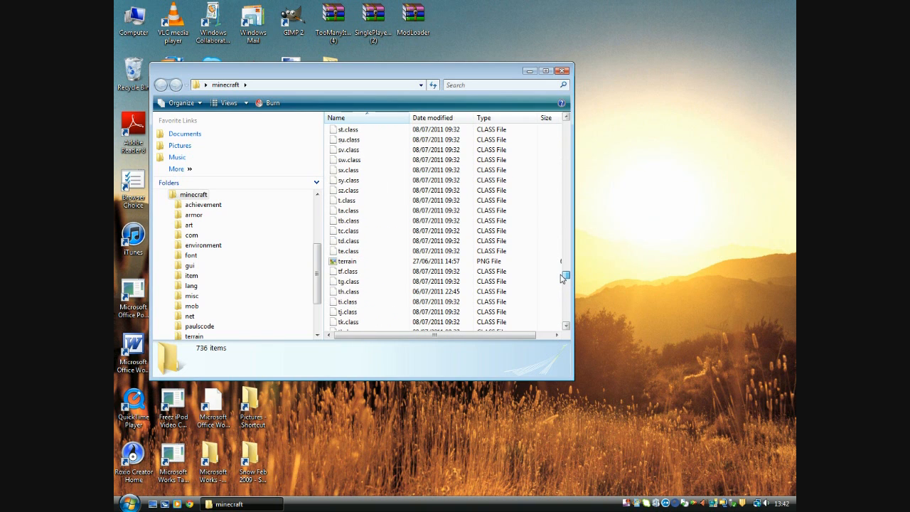
mouse_move(347, 261)
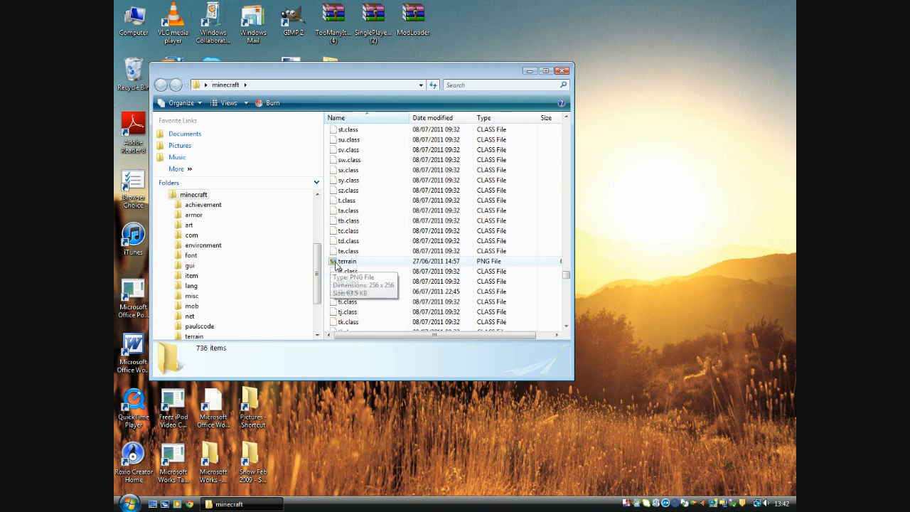
left_click(346, 261)
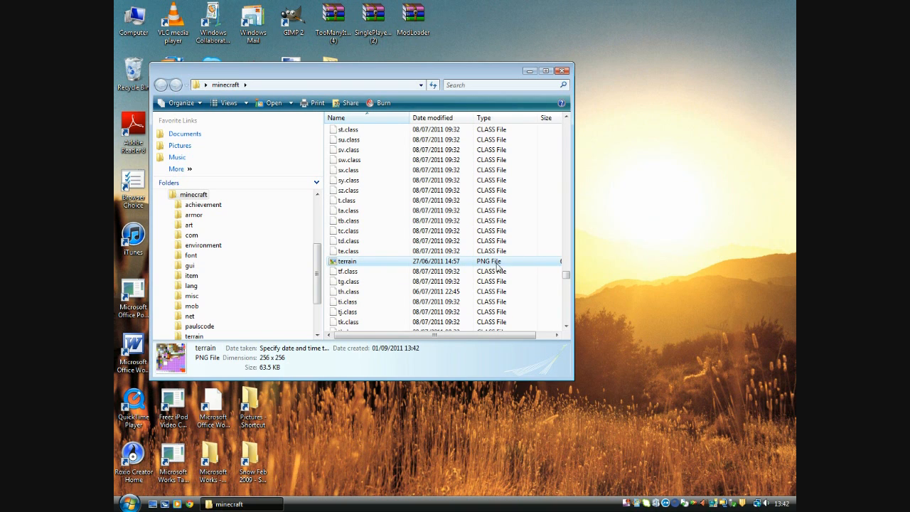
mouse_move(359, 264)
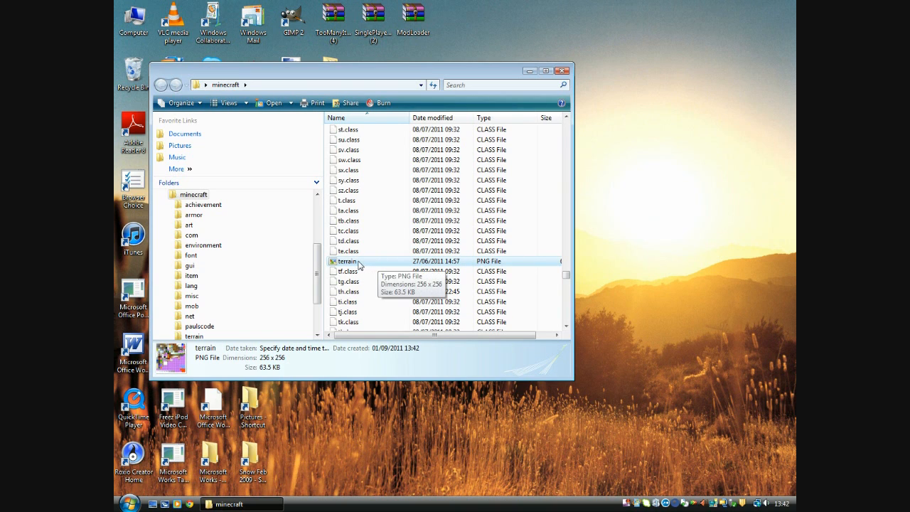
left_click_drag(347, 261, 652, 293)
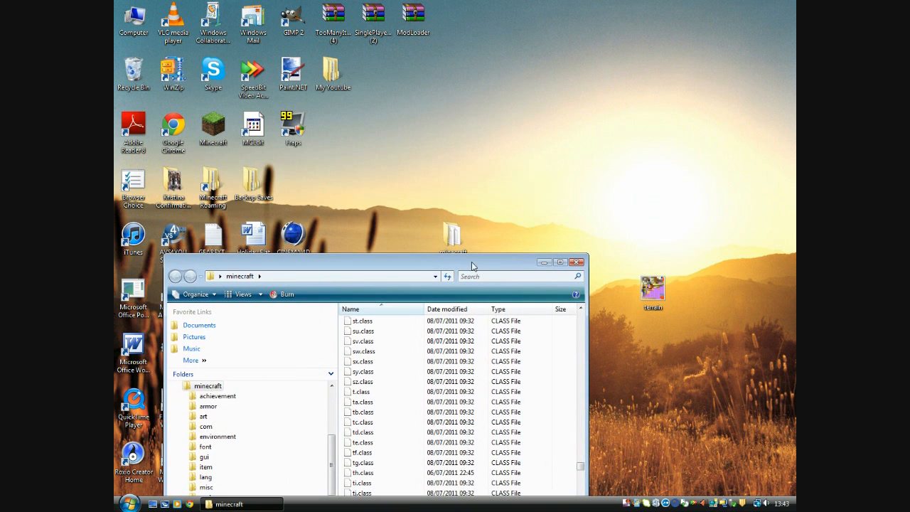
mouse_move(508, 268)
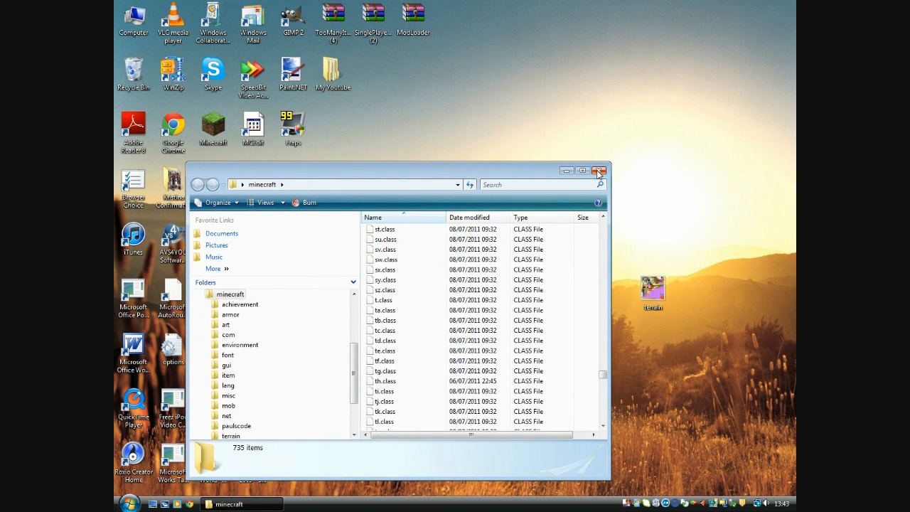
Close the extracted minecraft folder's window and delete the folder to the Recycle Bin
left_click(599, 170)
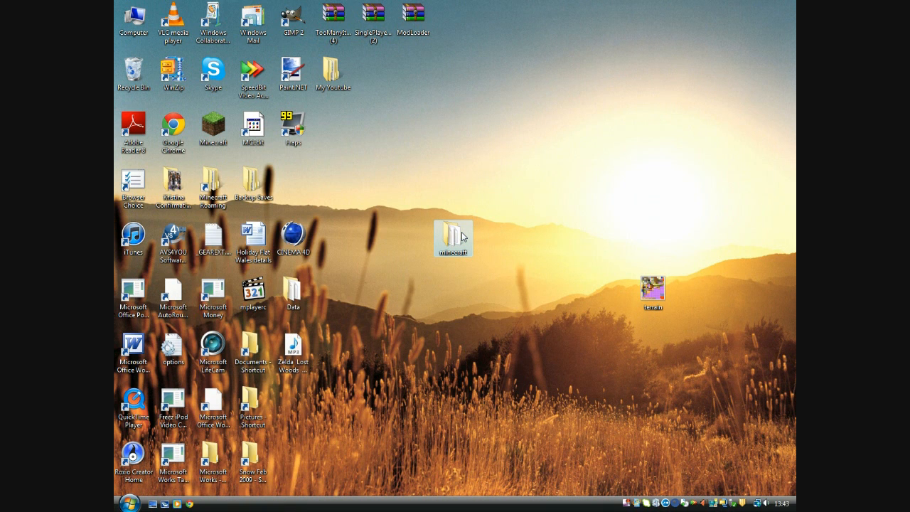
key("Delete")
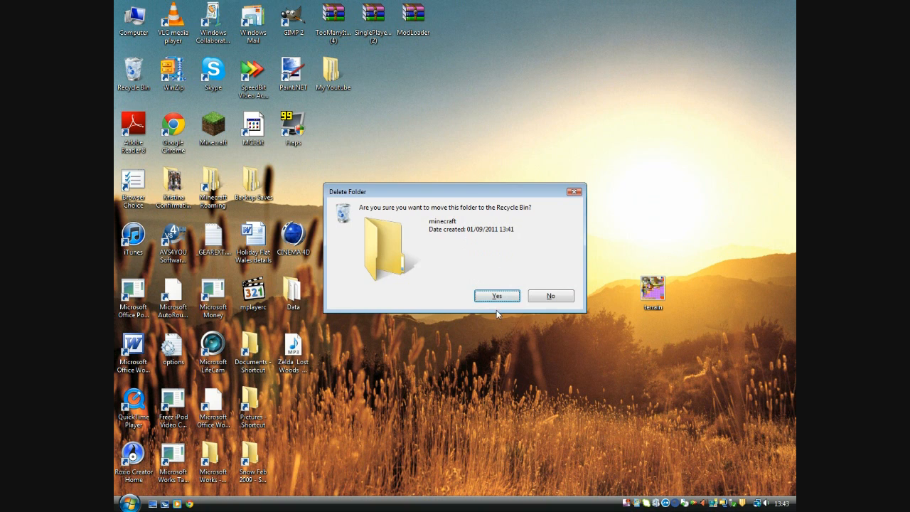
left_click(496, 295)
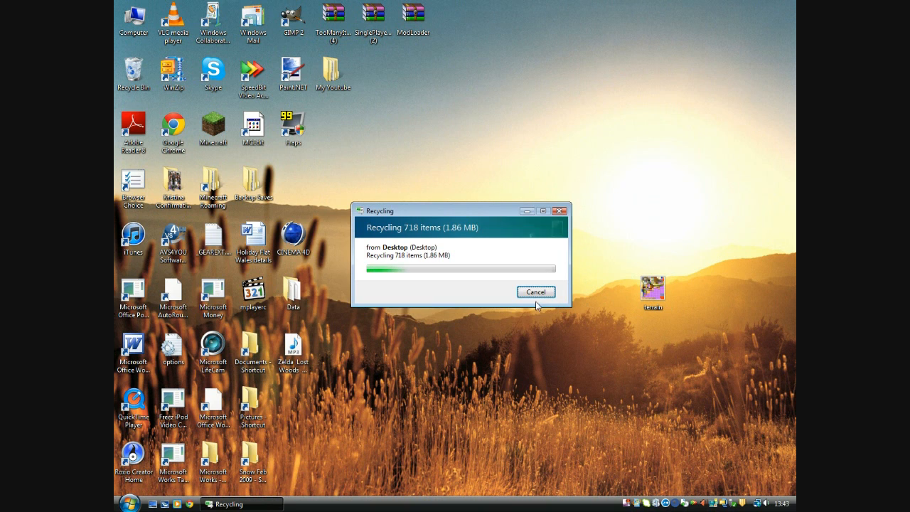
mouse_move(500, 288)
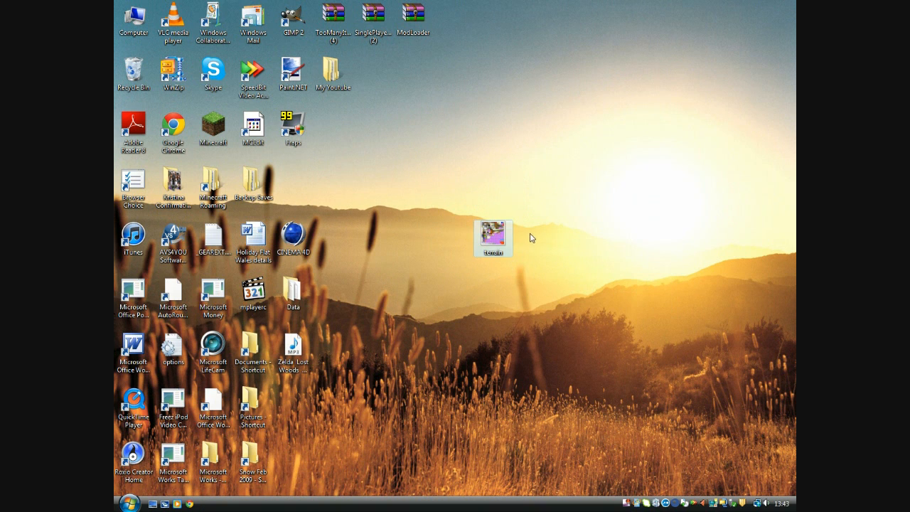
mouse_move(540, 239)
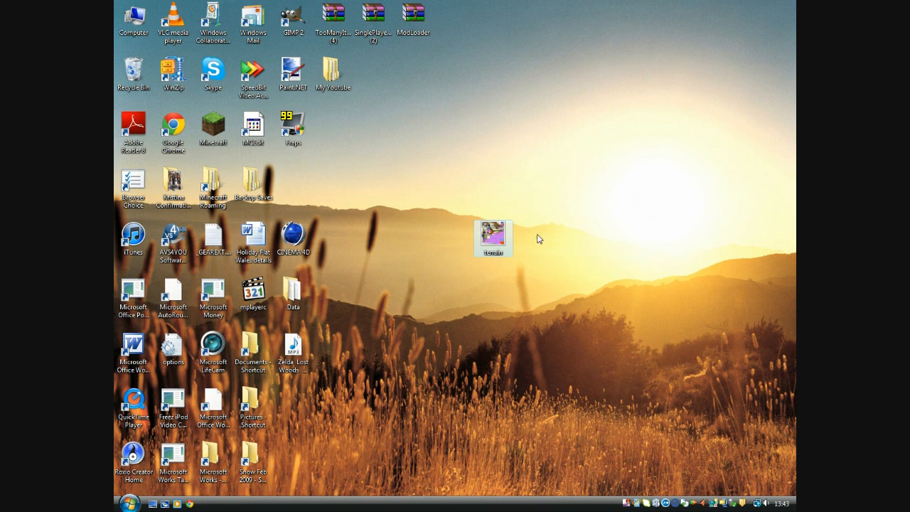
mouse_move(449, 199)
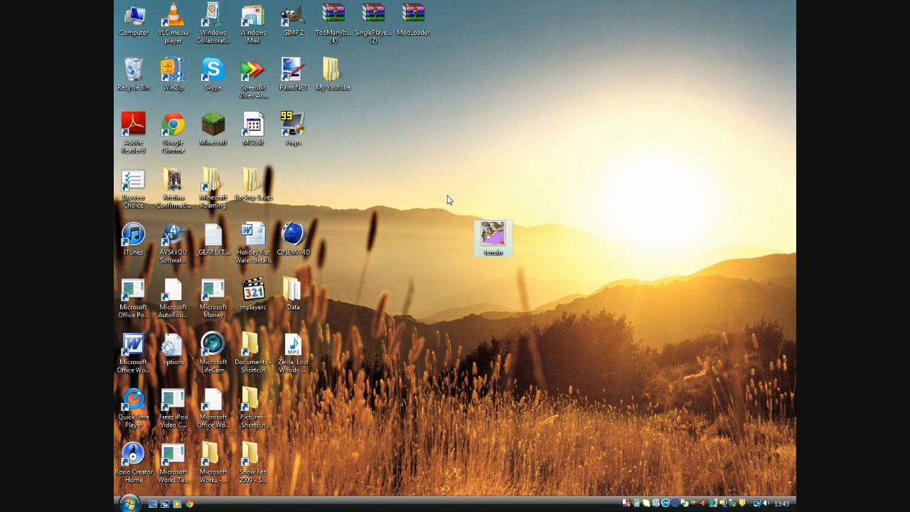
mouse_move(477, 237)
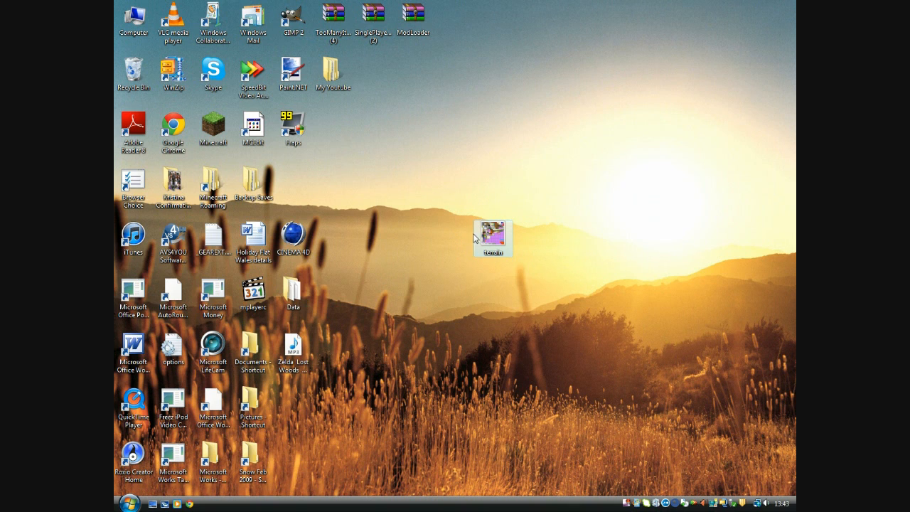
mouse_move(518, 246)
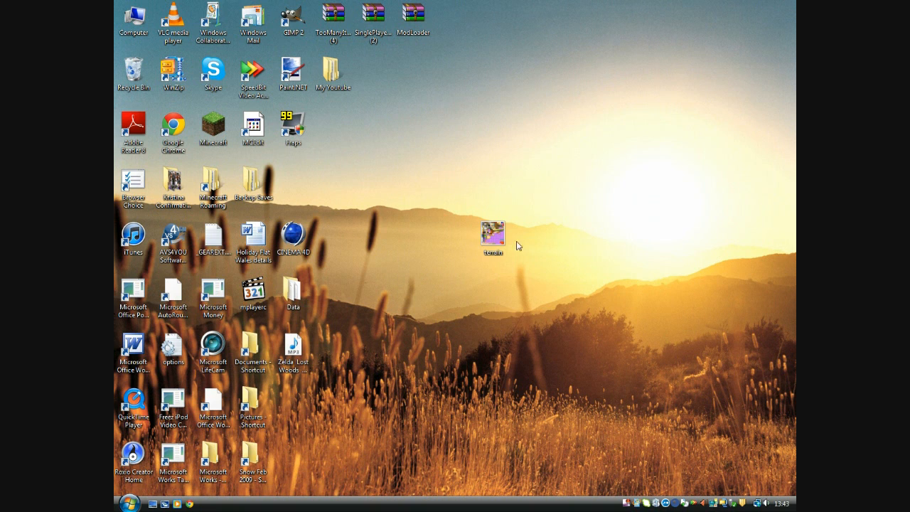
Select the terrain image on the desktop
left_click(494, 234)
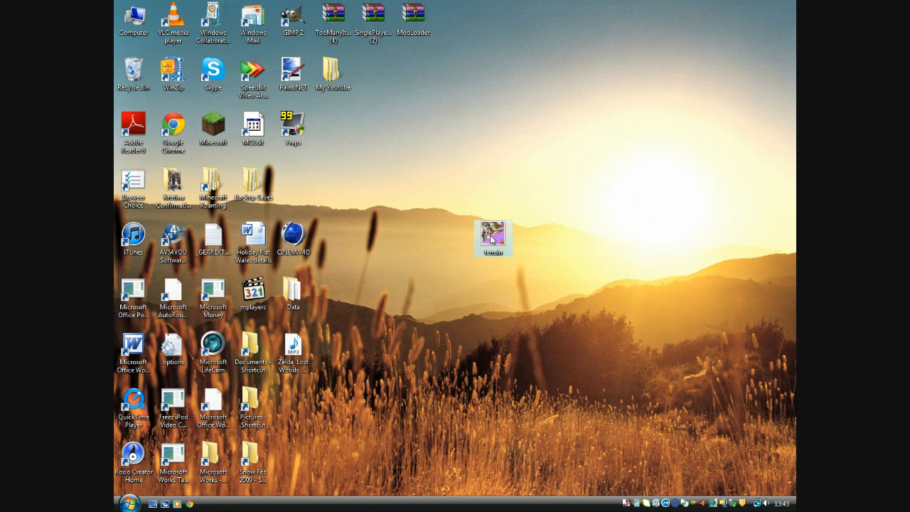
Open terrain.png in Paint.NET via the Open With menu
right_click(492, 237)
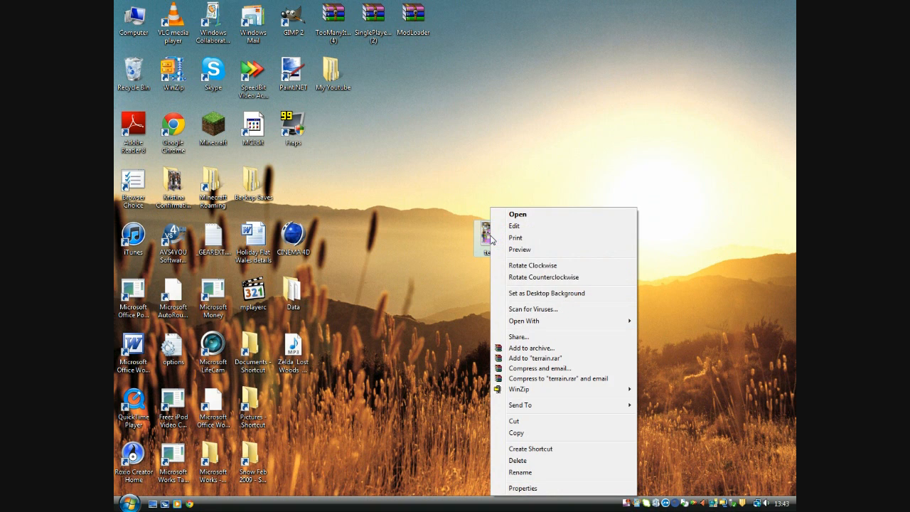
mouse_move(539, 321)
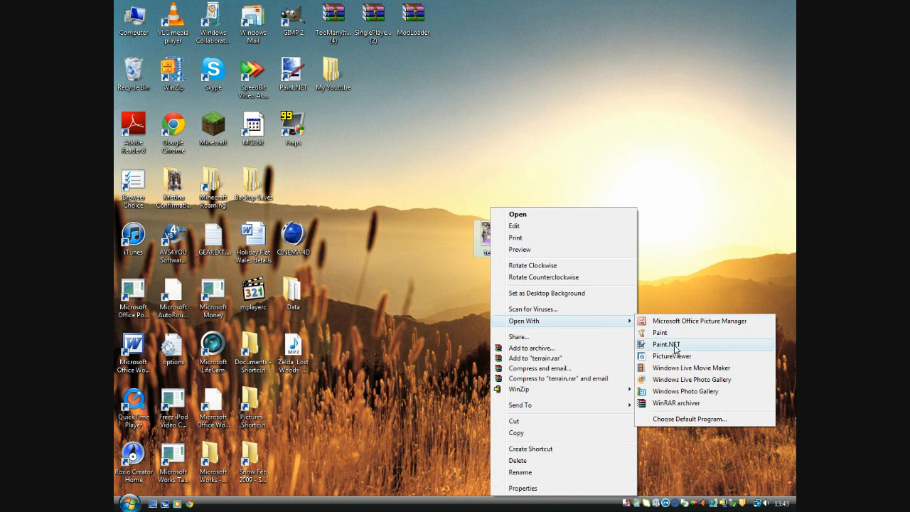
mouse_move(683, 346)
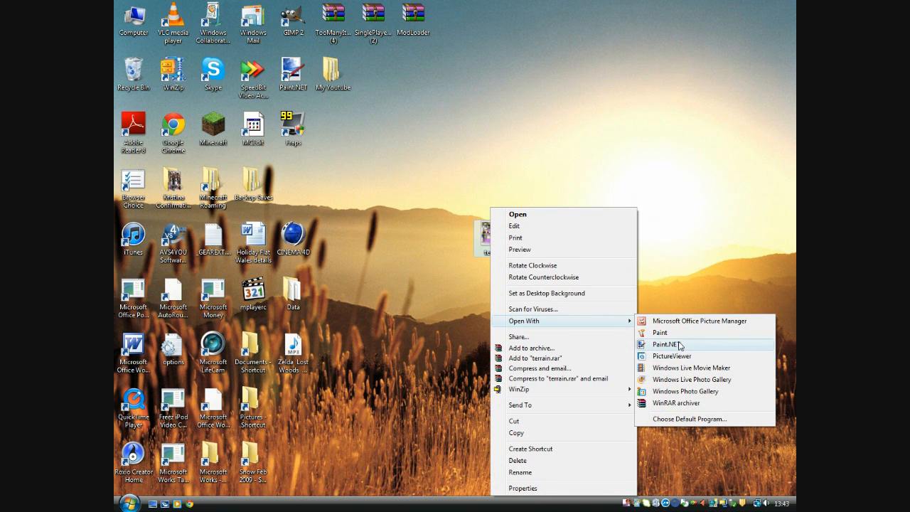
mouse_move(670, 345)
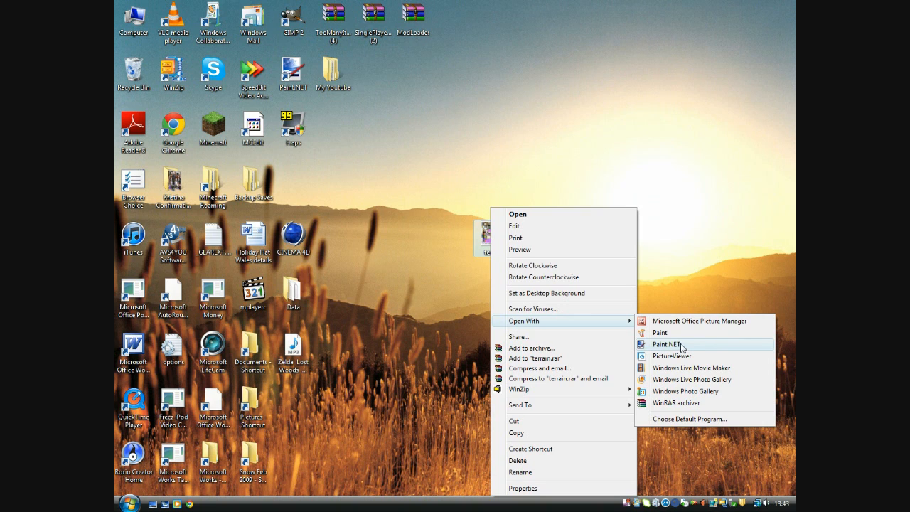
mouse_move(660, 333)
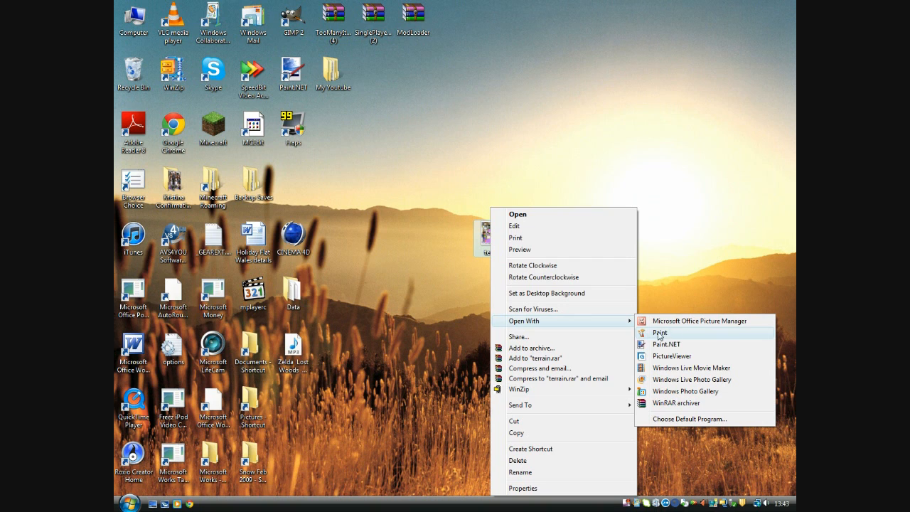
mouse_move(660, 335)
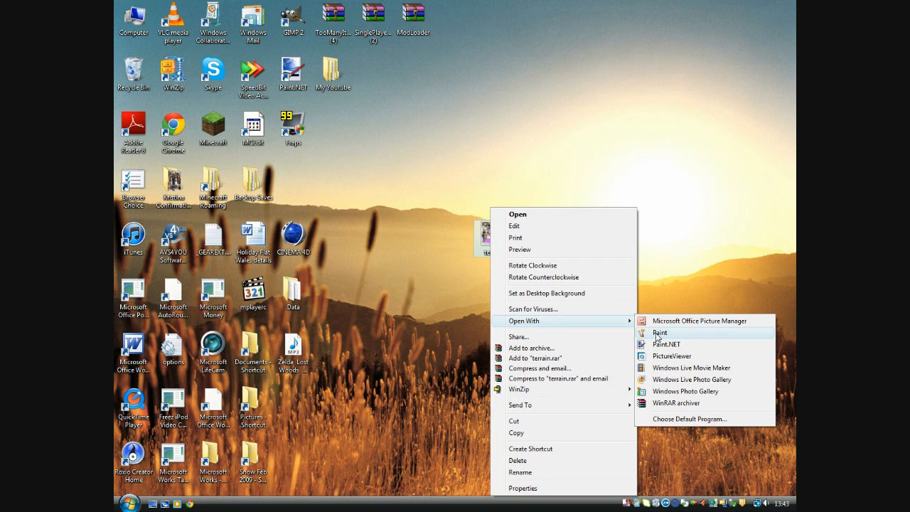
mouse_move(673, 346)
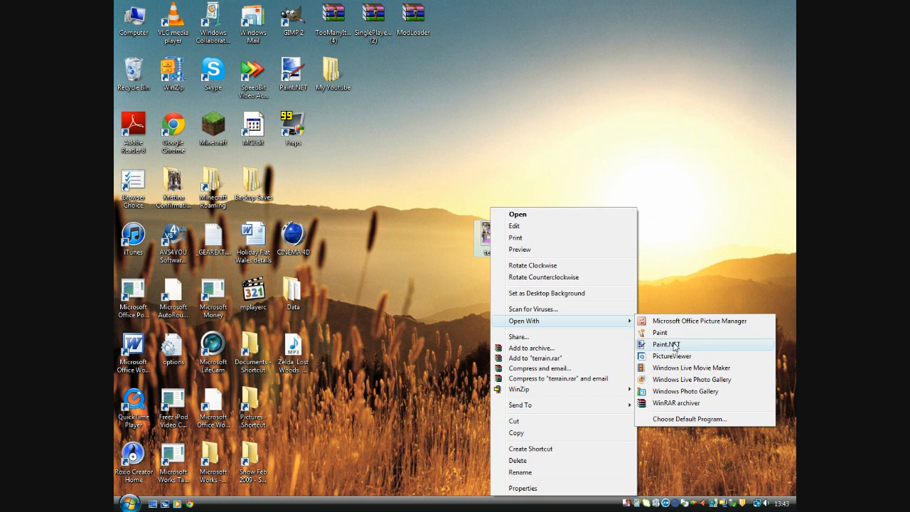
mouse_move(651, 345)
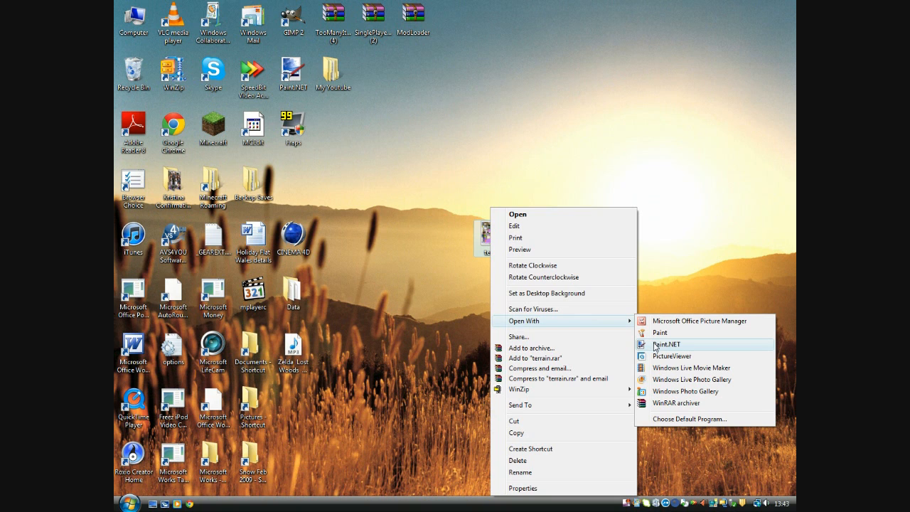
left_click(660, 344)
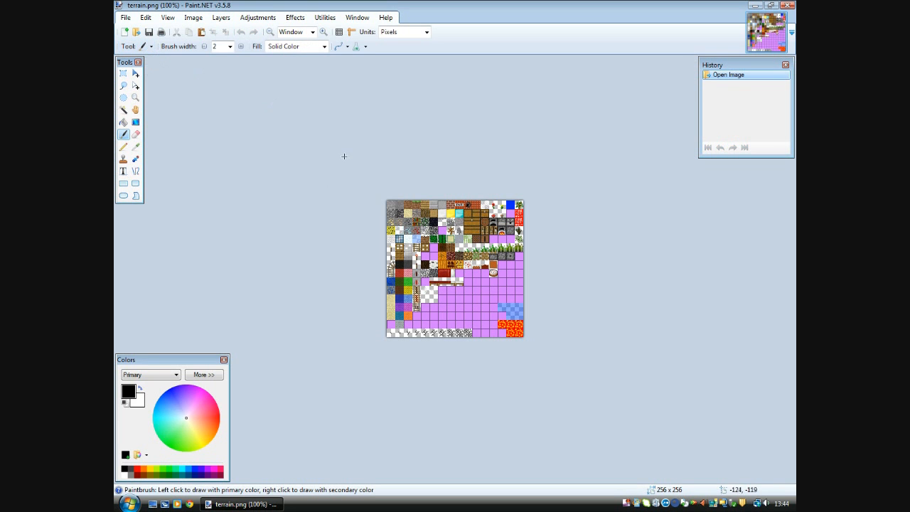
mouse_move(276, 174)
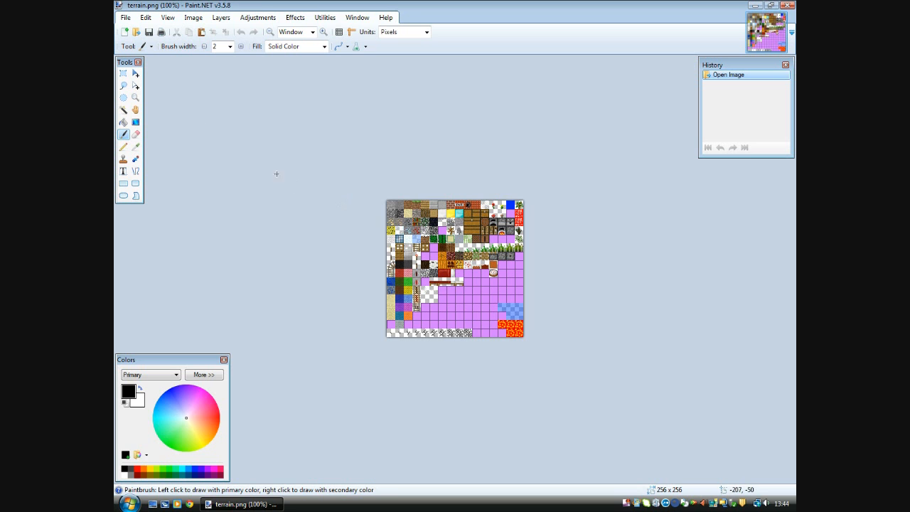
Show the terrain texture sheet magnified to 1200% in Paint.NET
left_click(136, 97)
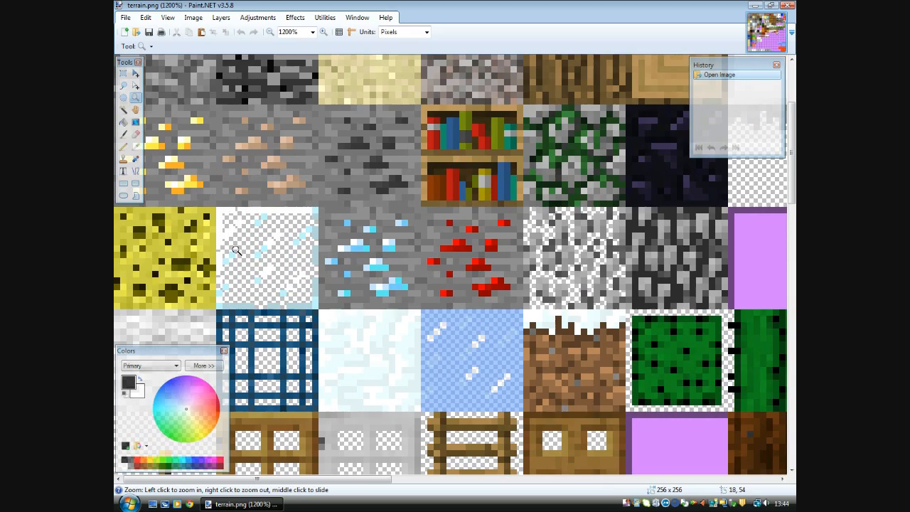
Zoom to 3200% on the glass tile to see its individual pixels
left_click(237, 251)
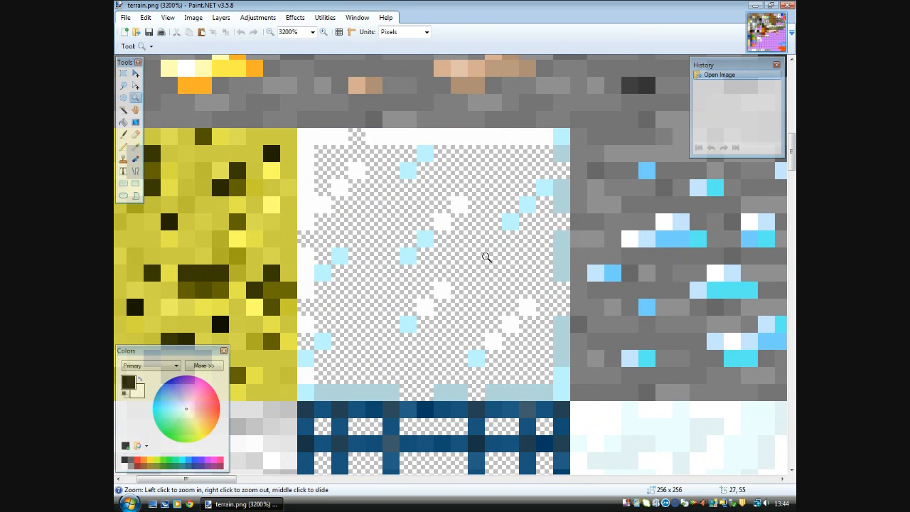
mouse_move(394, 240)
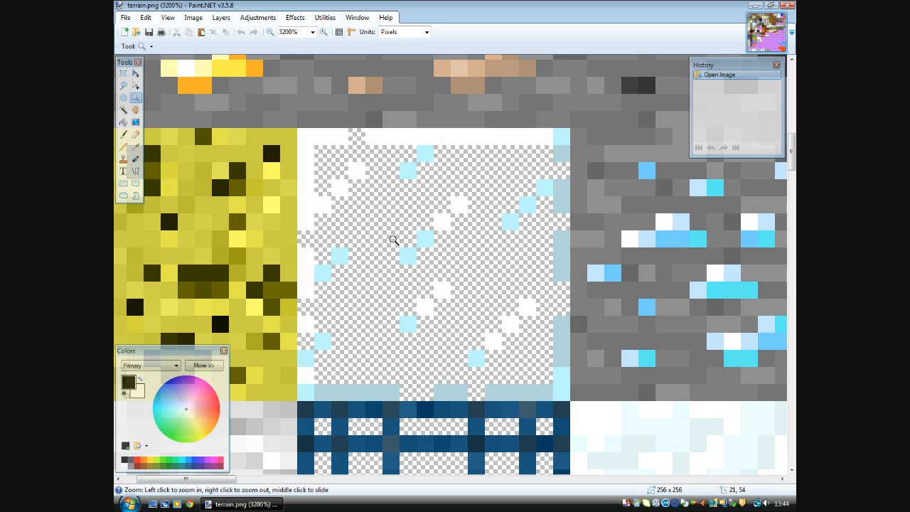
mouse_move(369, 192)
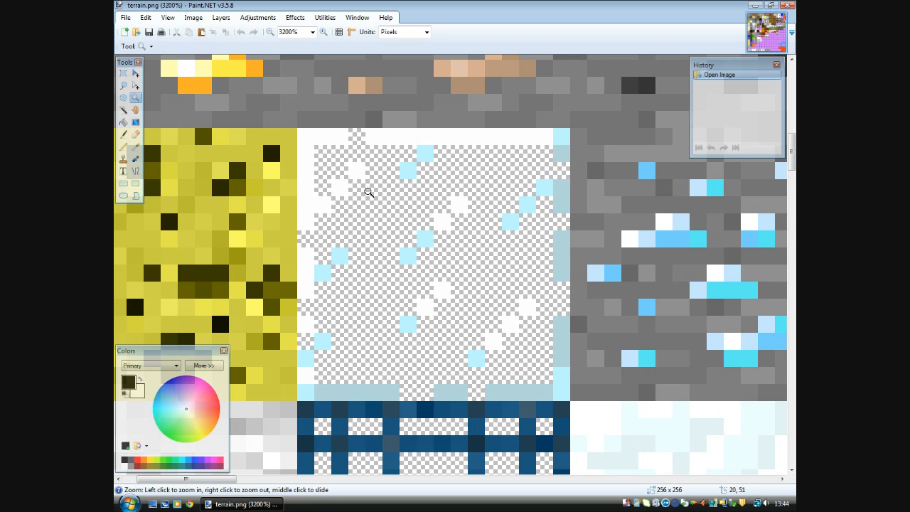
mouse_move(387, 206)
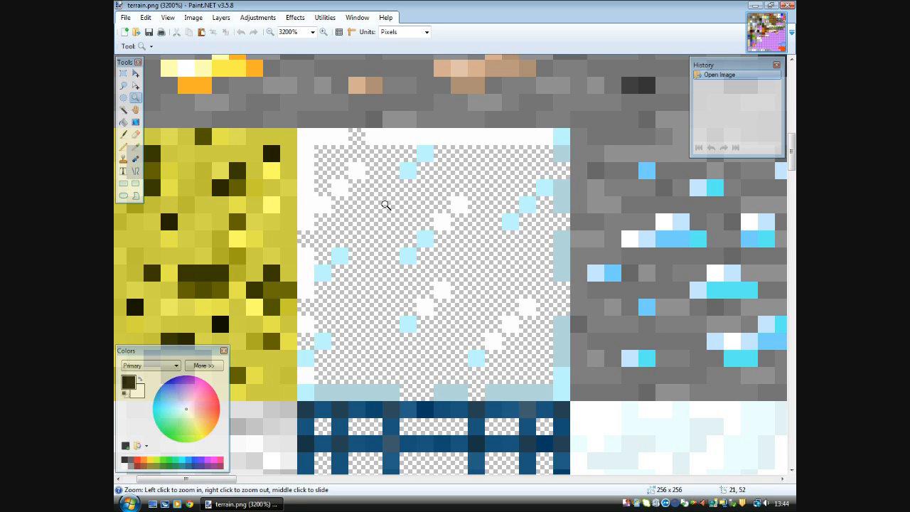
mouse_move(468, 188)
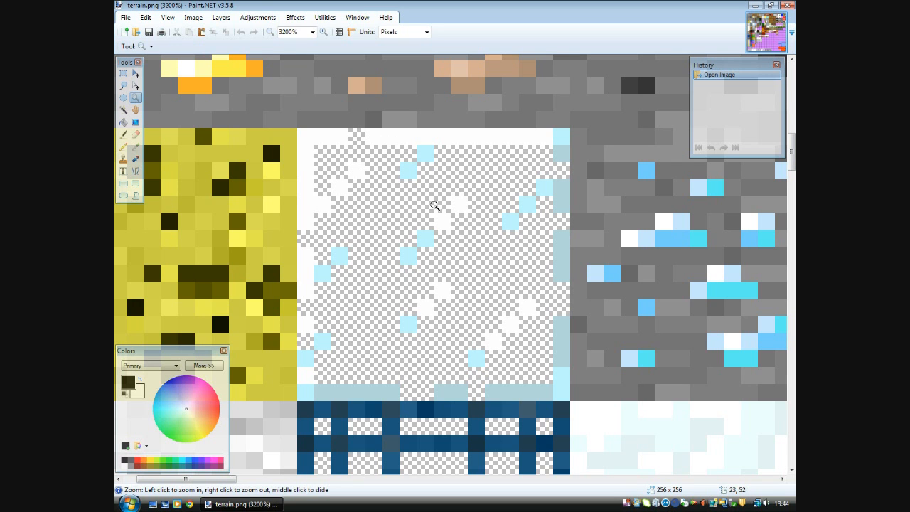
mouse_move(411, 207)
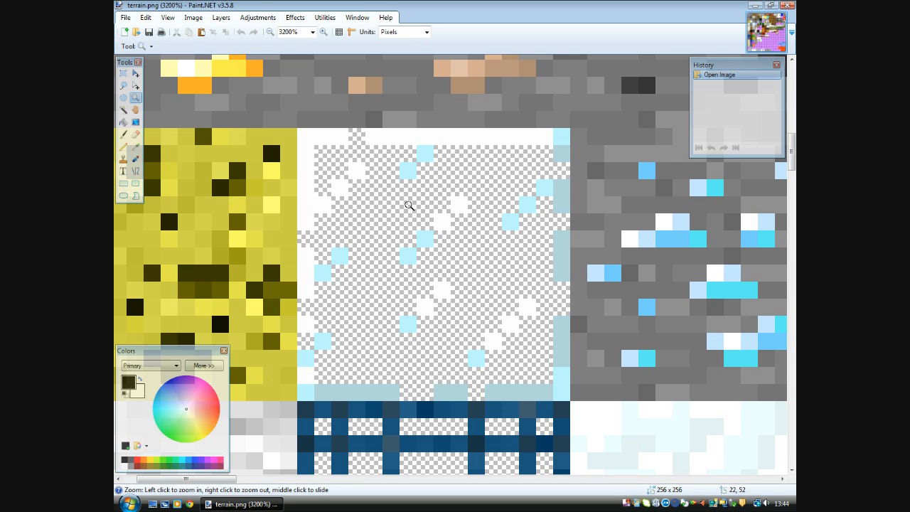
mouse_move(418, 202)
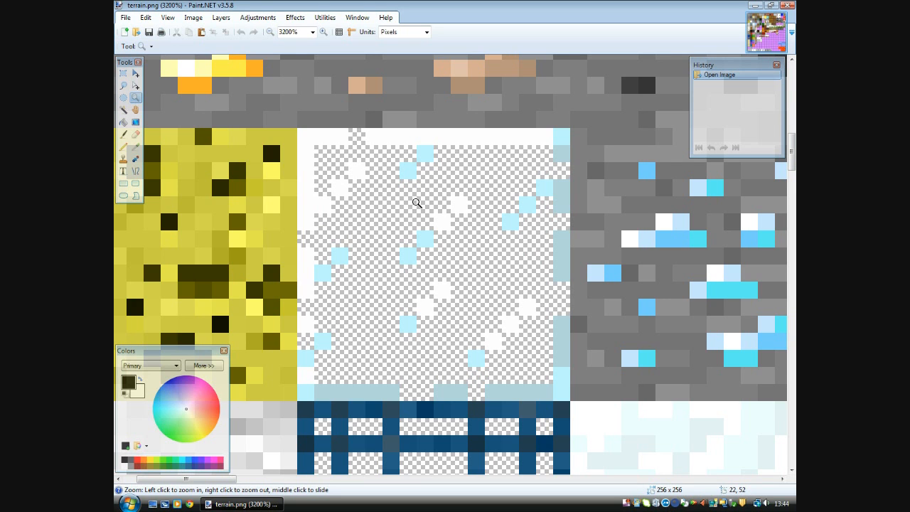
mouse_move(421, 203)
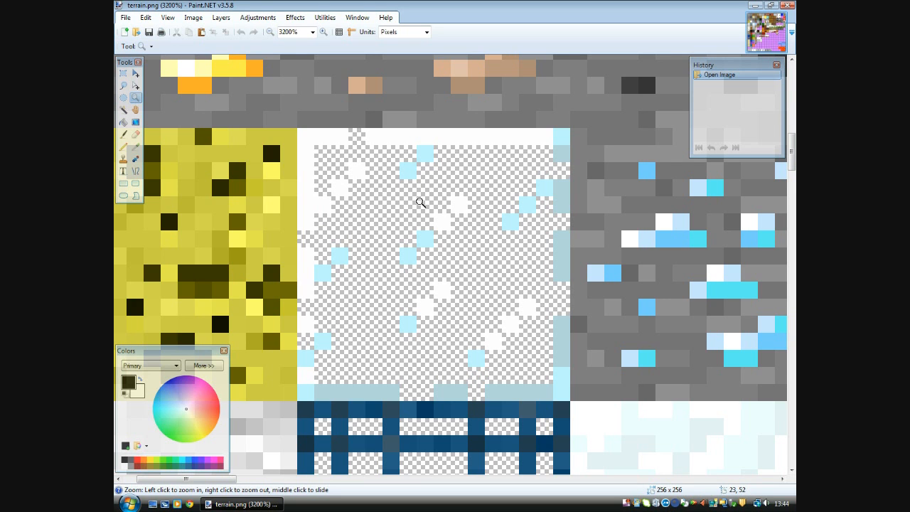
mouse_move(502, 136)
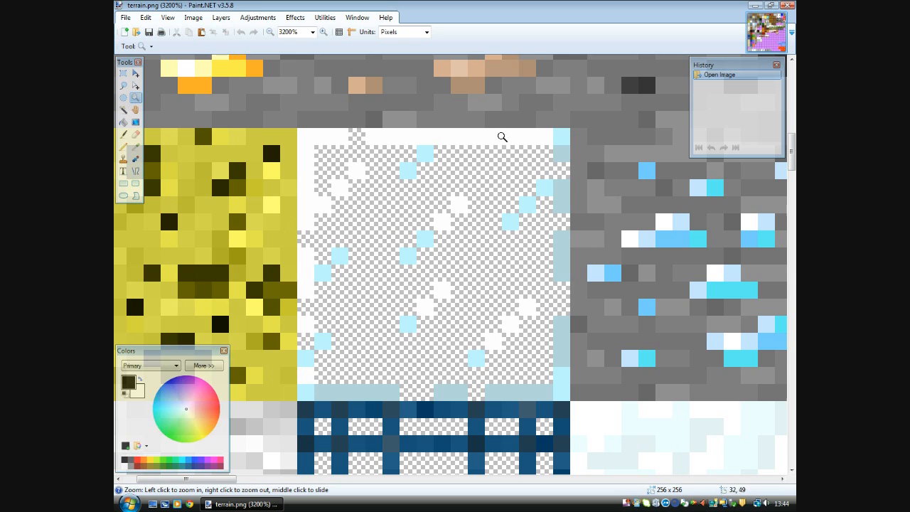
mouse_move(167, 103)
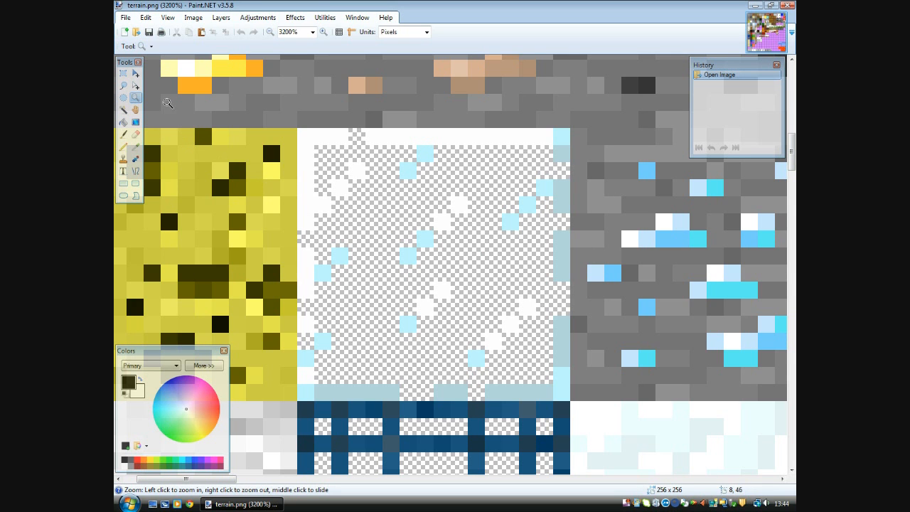
mouse_move(349, 338)
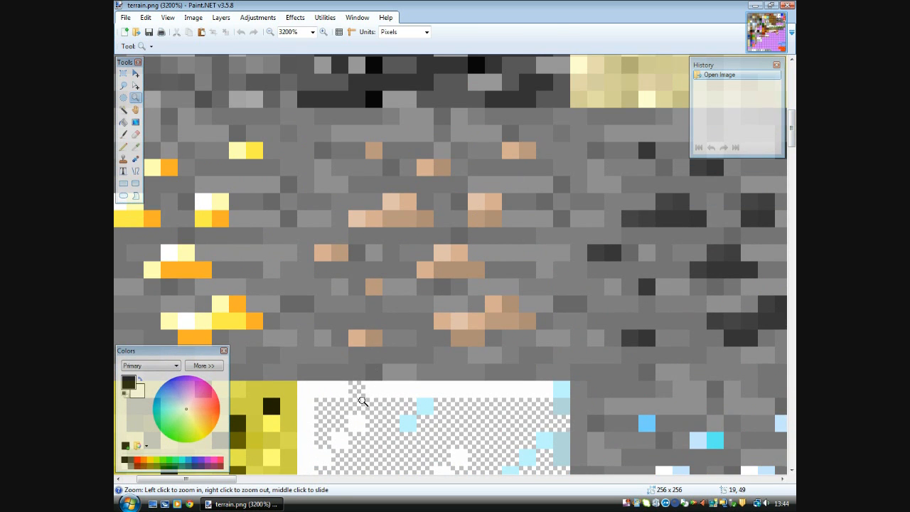
mouse_move(383, 223)
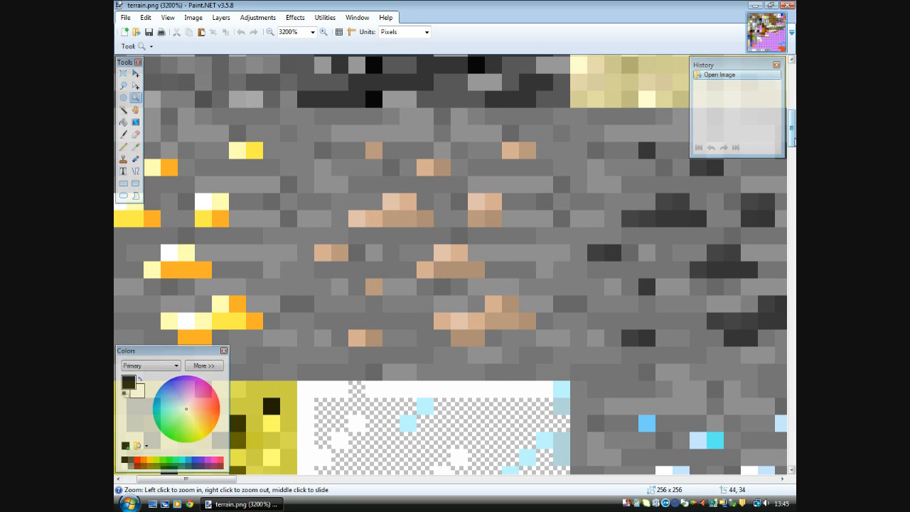
Scroll down the zoomed terrain sheet to the blue lattice tile below the glass
scroll("down", 3)
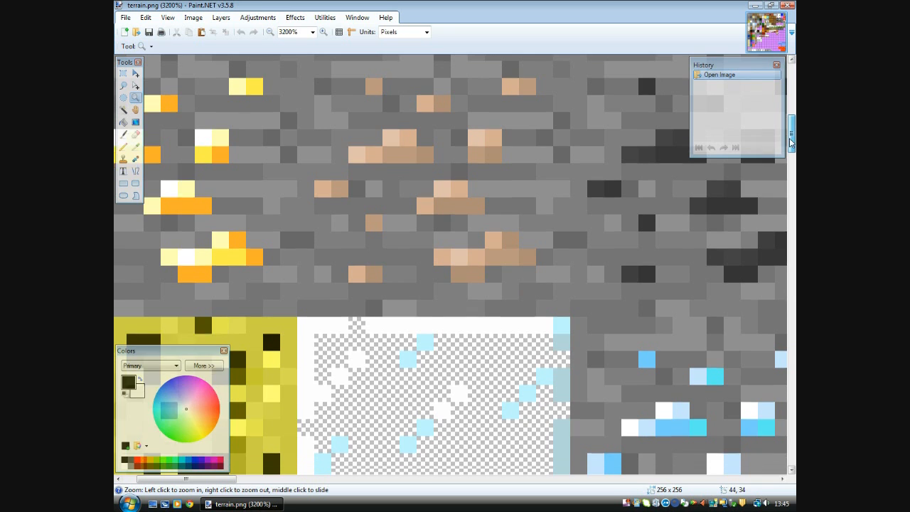
scroll("down", 3)
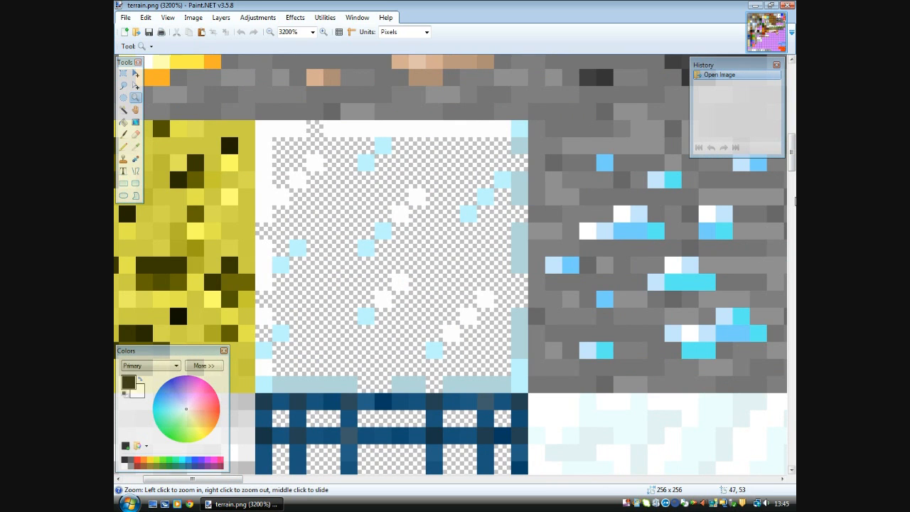
scroll("down", 3)
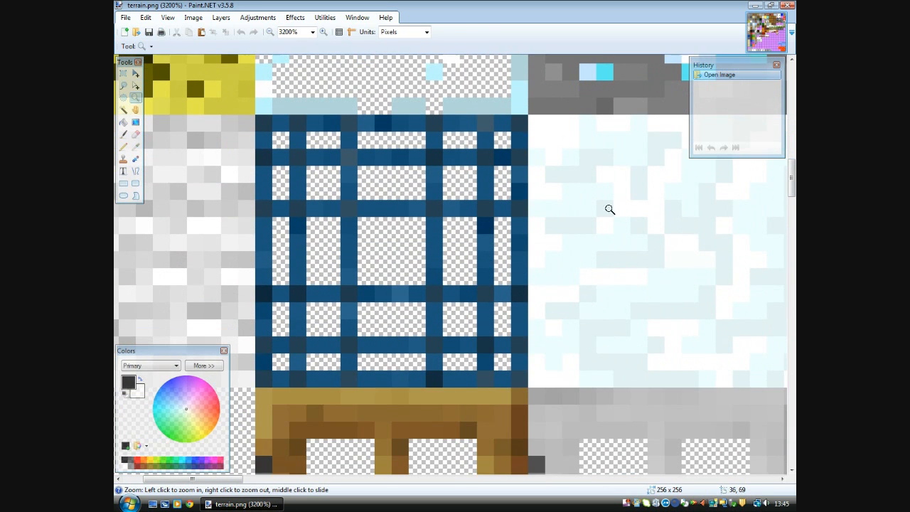
mouse_move(365, 269)
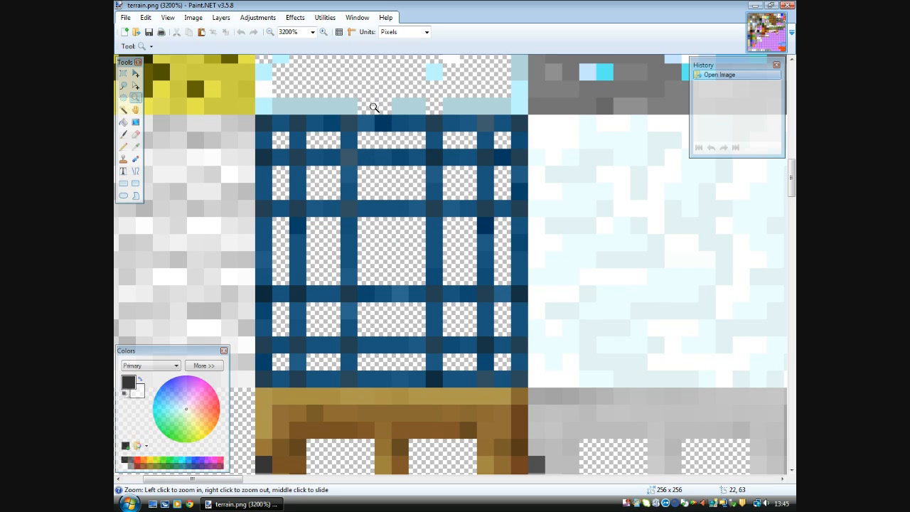
mouse_move(448, 218)
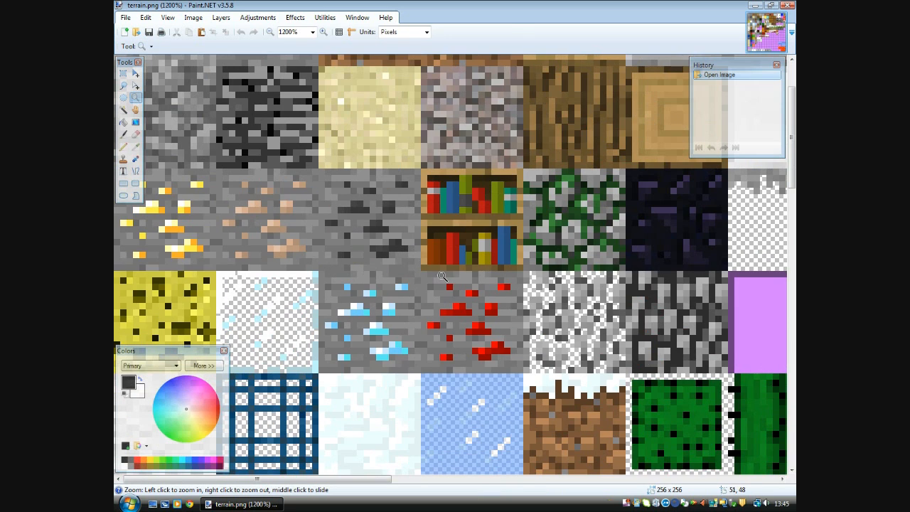
mouse_move(381, 238)
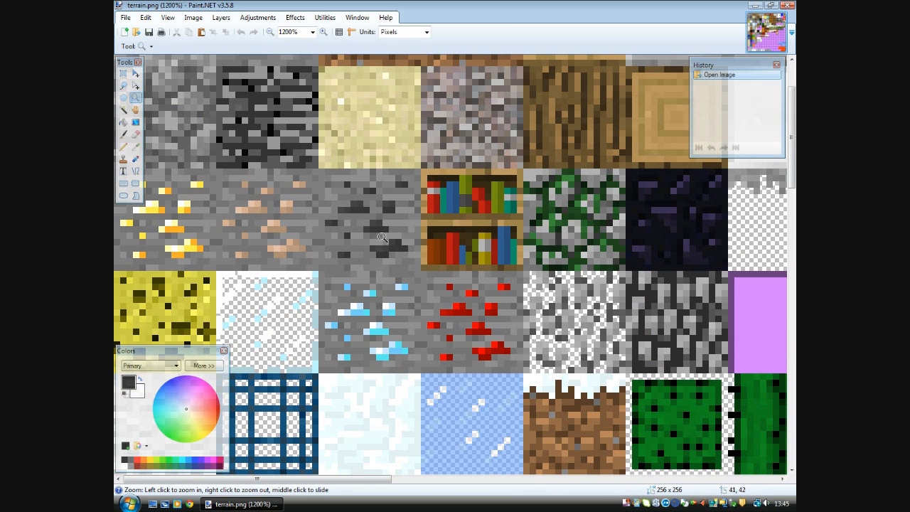
mouse_move(324, 251)
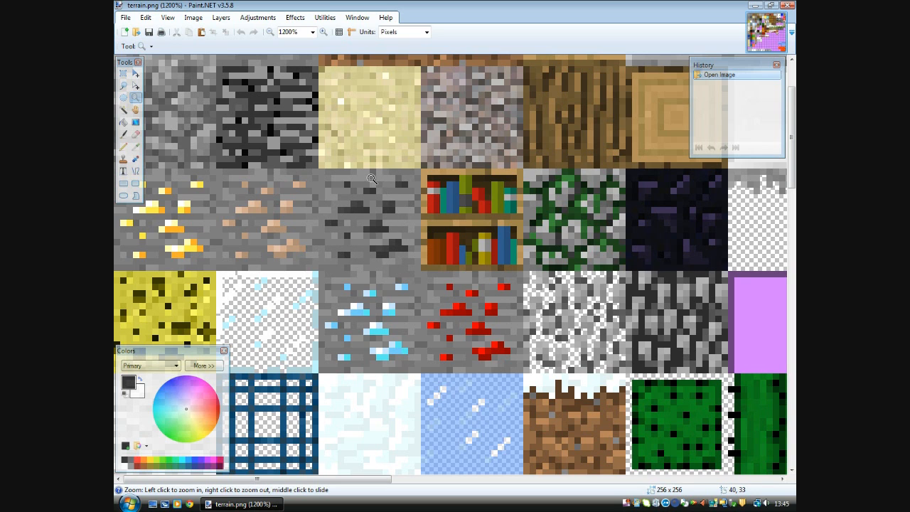
mouse_move(219, 222)
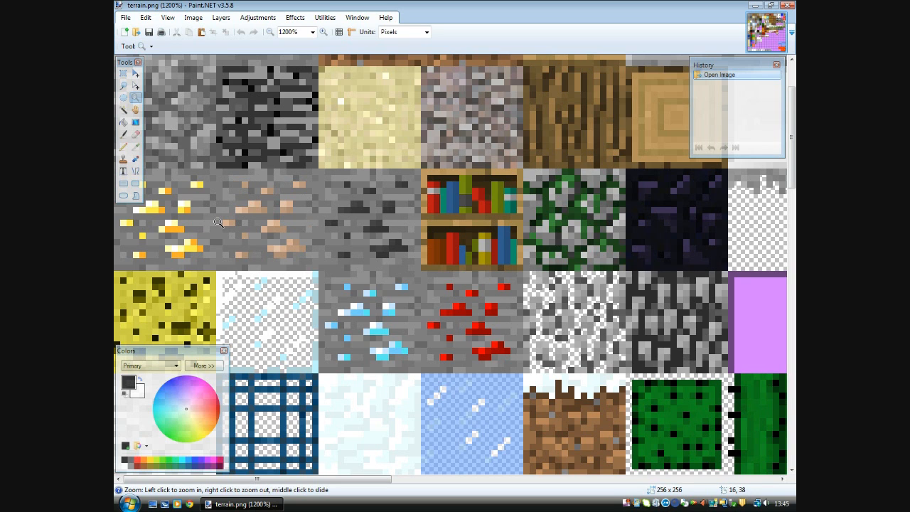
mouse_move(272, 188)
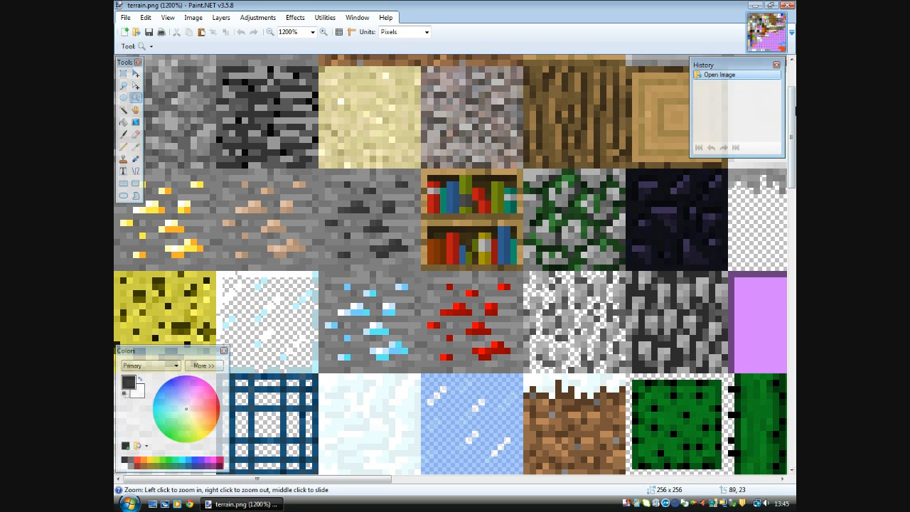
Zoom back in to 3200% on the glass tile
scroll("down", 3)
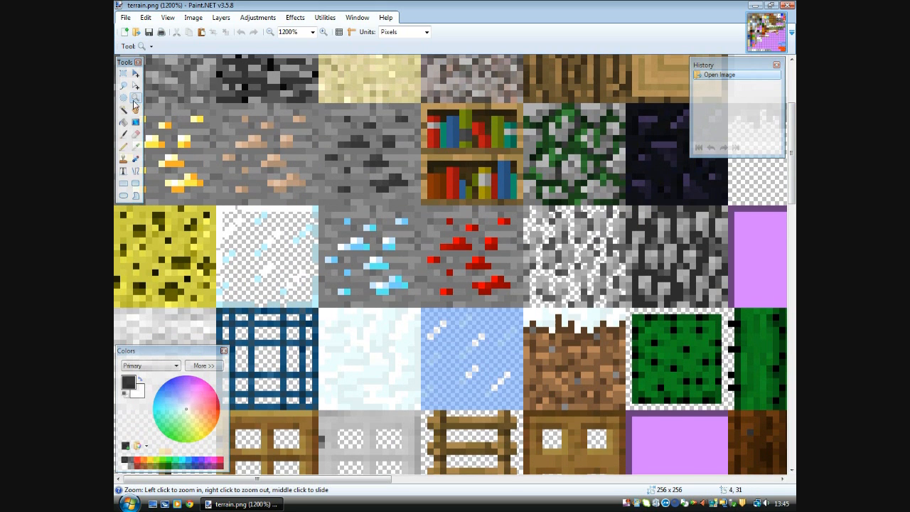
left_click(369, 286)
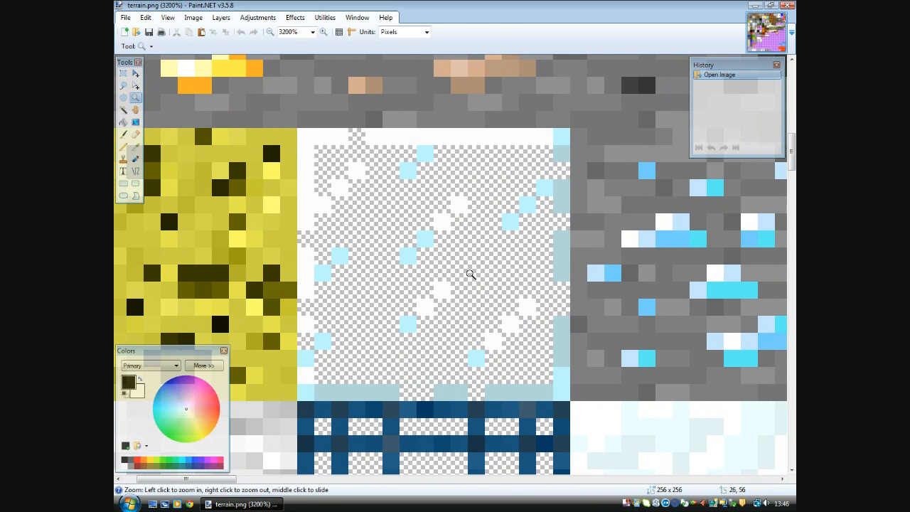
Erase a 14×14 area inside the glass tile's border to transparency
left_click(123, 74)
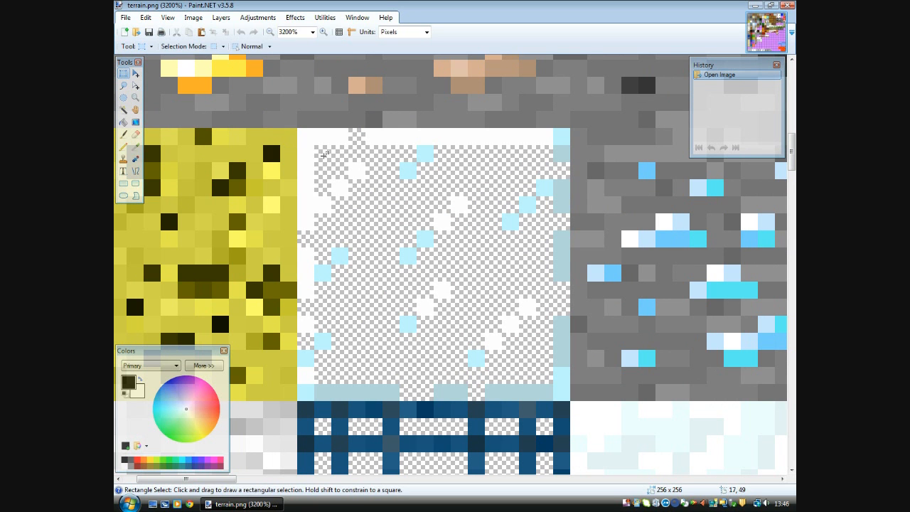
left_click_drag(323, 153, 544, 373)
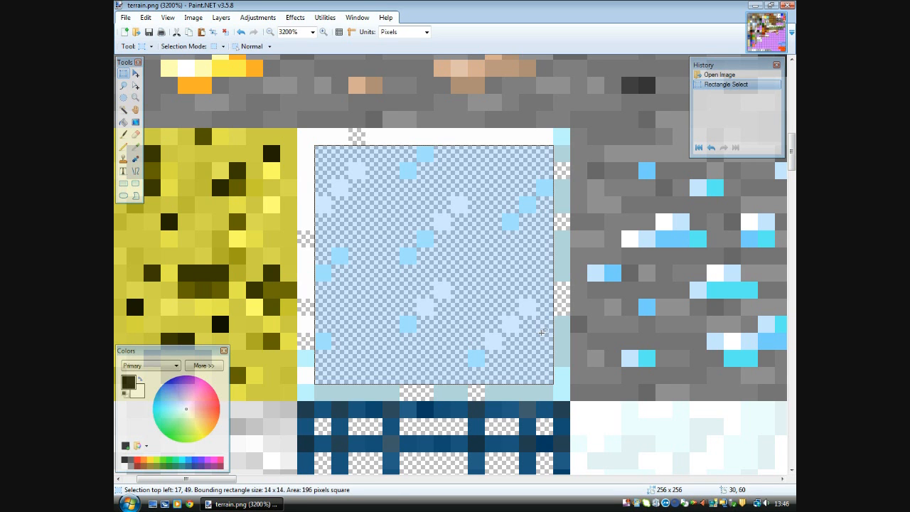
key("Delete")
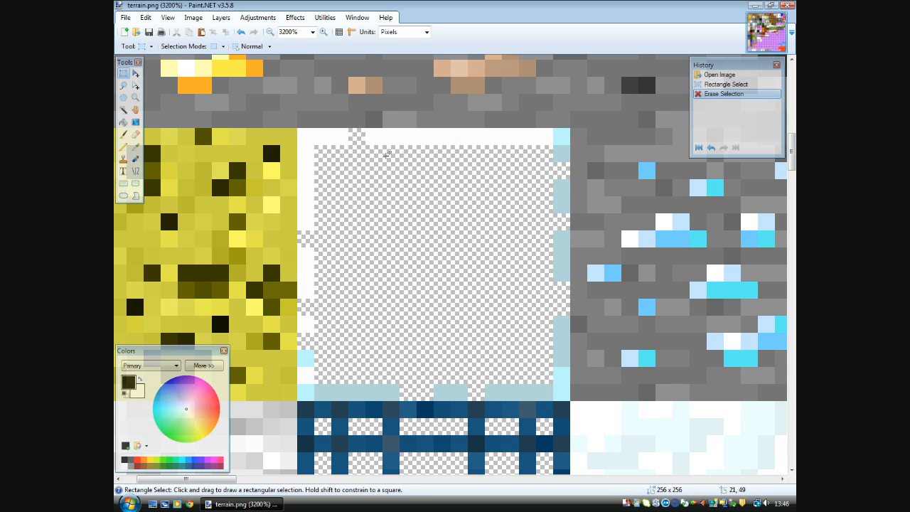
mouse_move(400, 169)
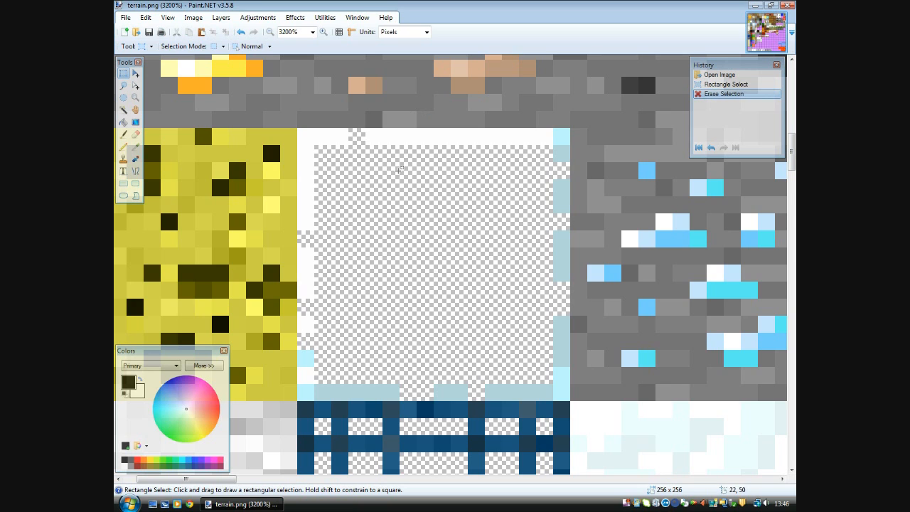
mouse_move(135, 88)
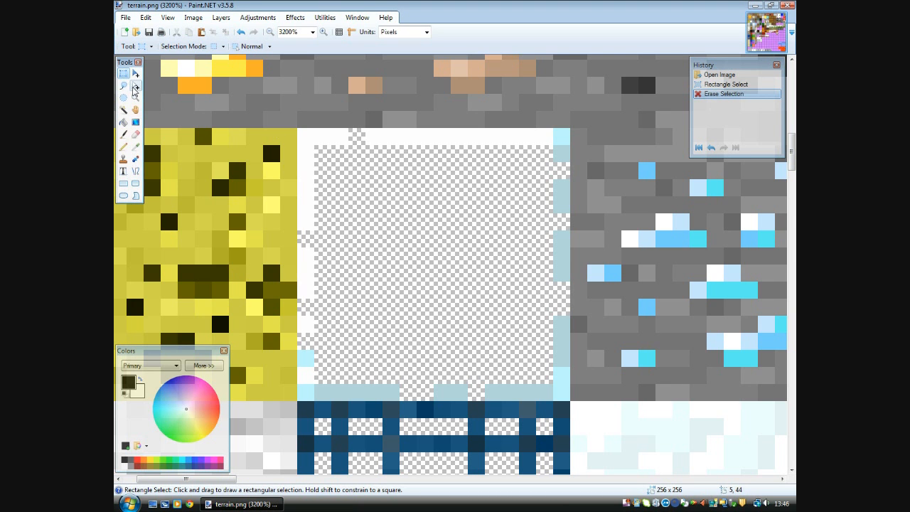
mouse_move(126, 83)
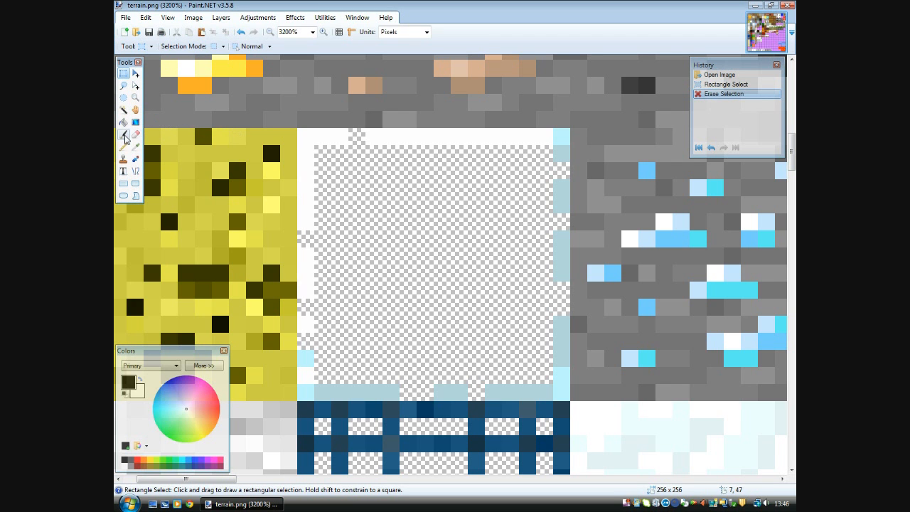
Sample the border's pale blue and pencil it along the glass tile's right and bottom edges
left_click(136, 147)
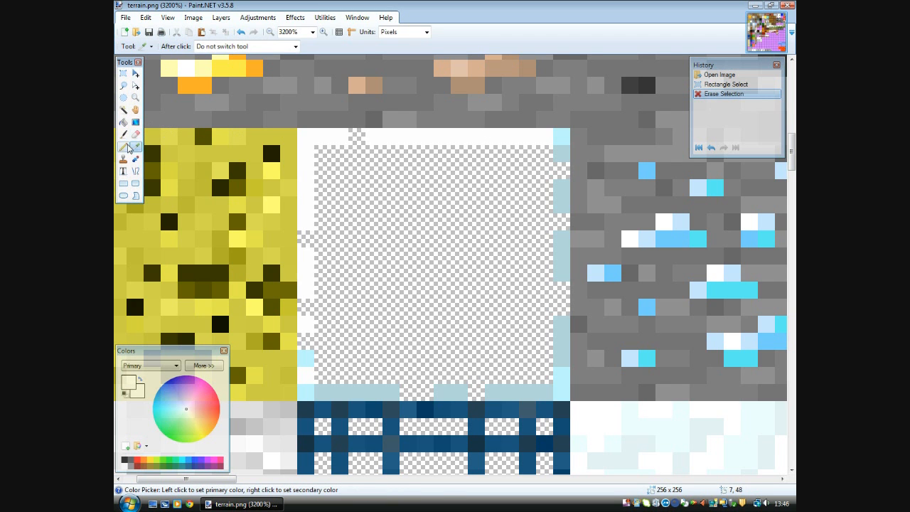
left_click(123, 147)
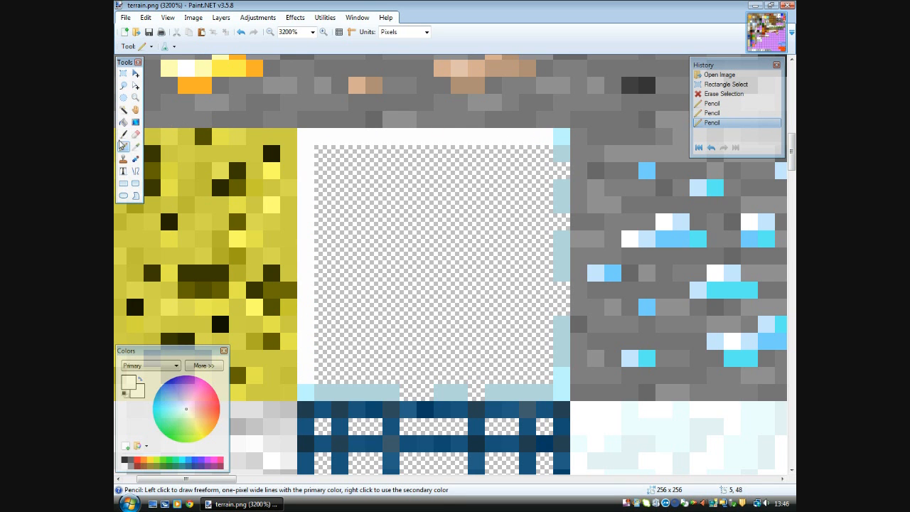
mouse_move(137, 135)
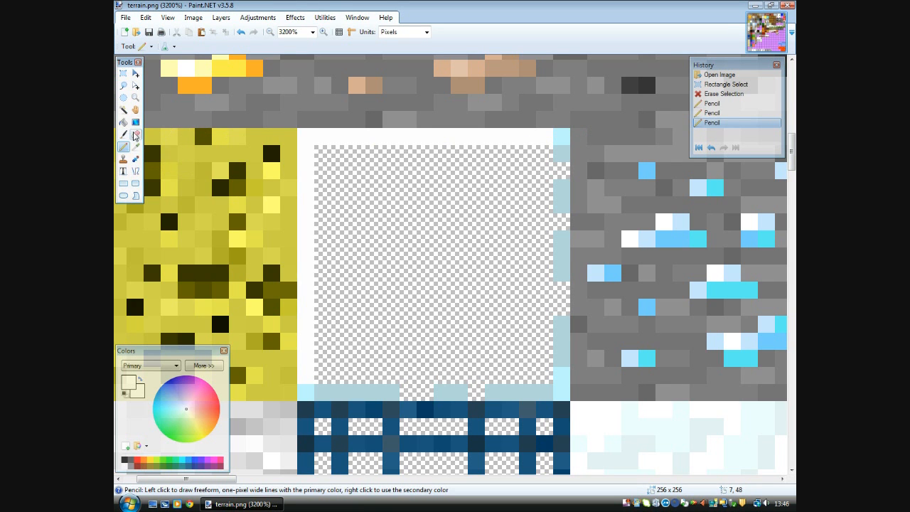
left_click(136, 147)
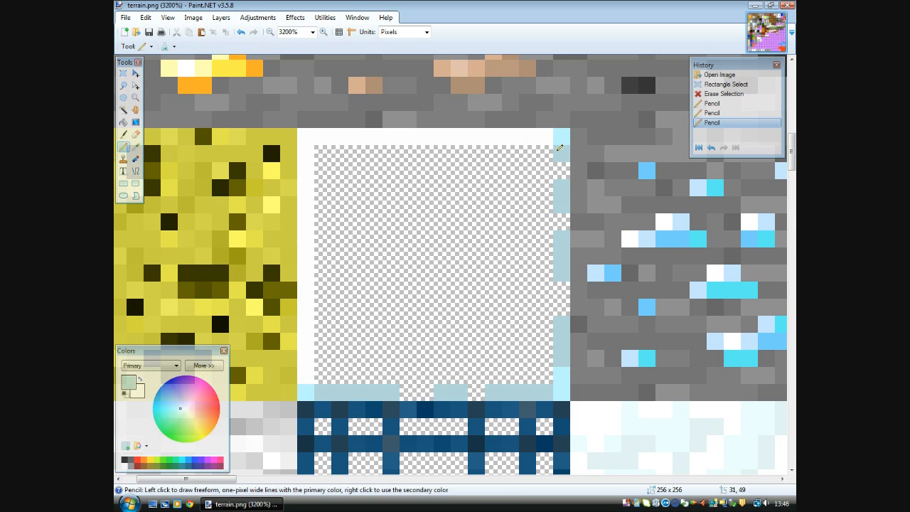
left_click_drag(561, 143, 563, 370)
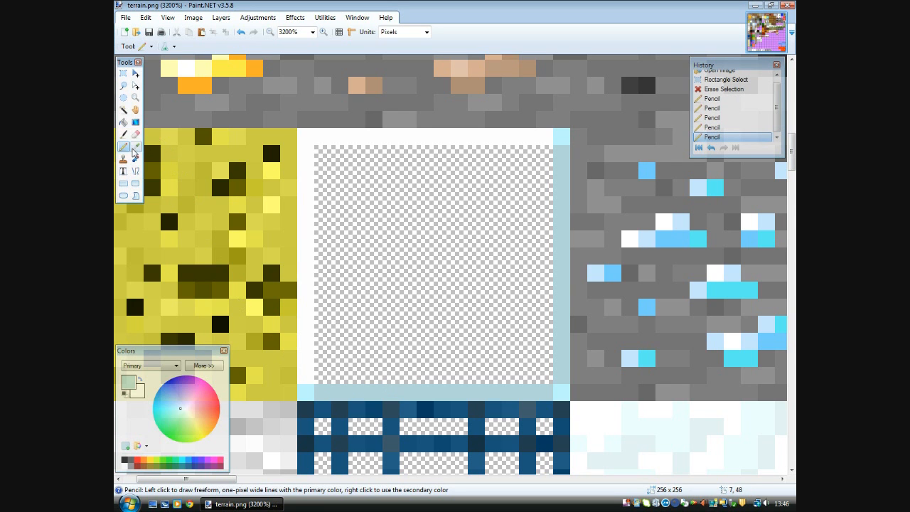
left_click(135, 148)
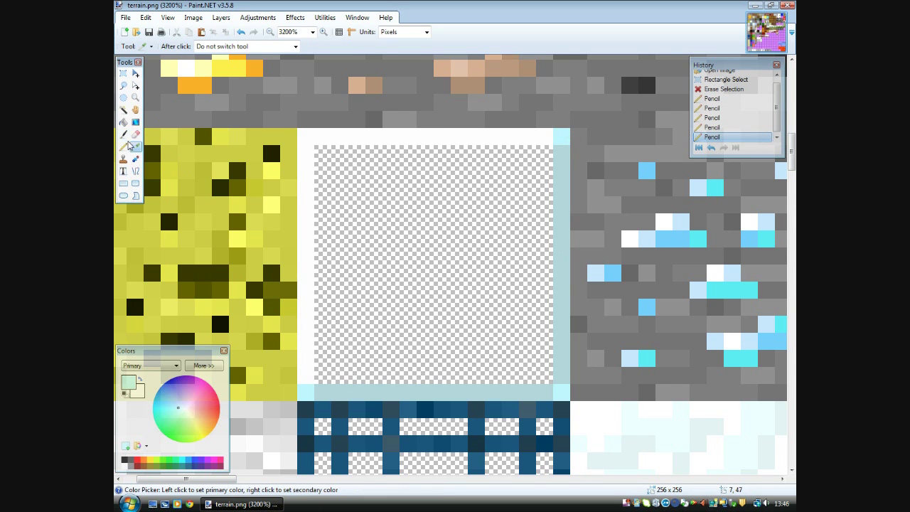
left_click(123, 135)
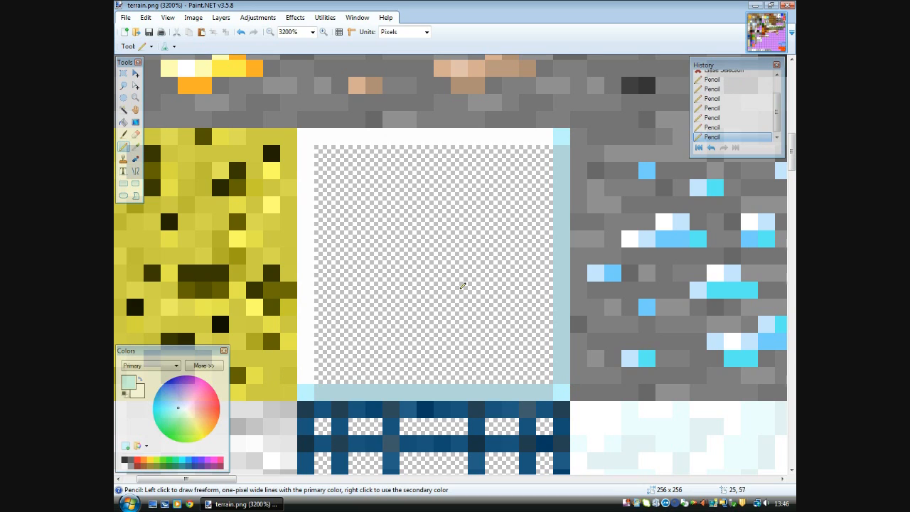
mouse_move(411, 230)
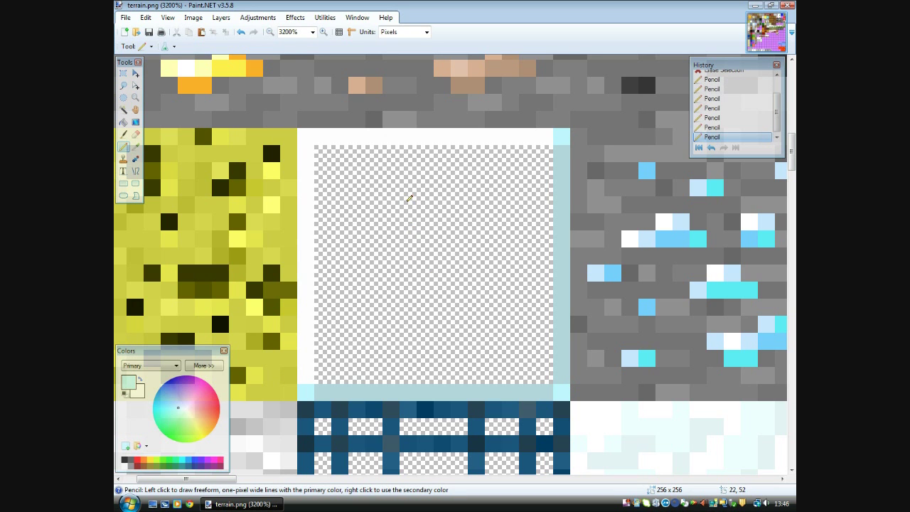
mouse_move(431, 261)
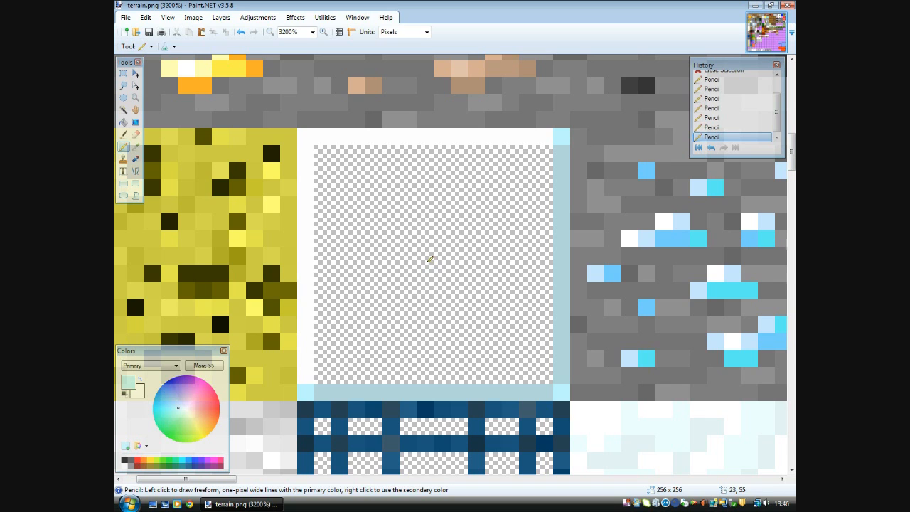
Close the terrain image, saving it and accepting the save configuration
left_click(128, 17)
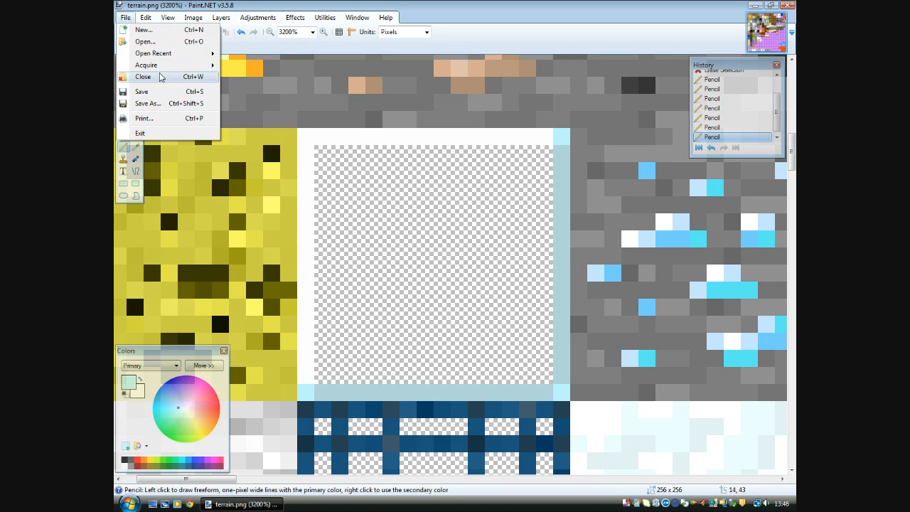
left_click(142, 91)
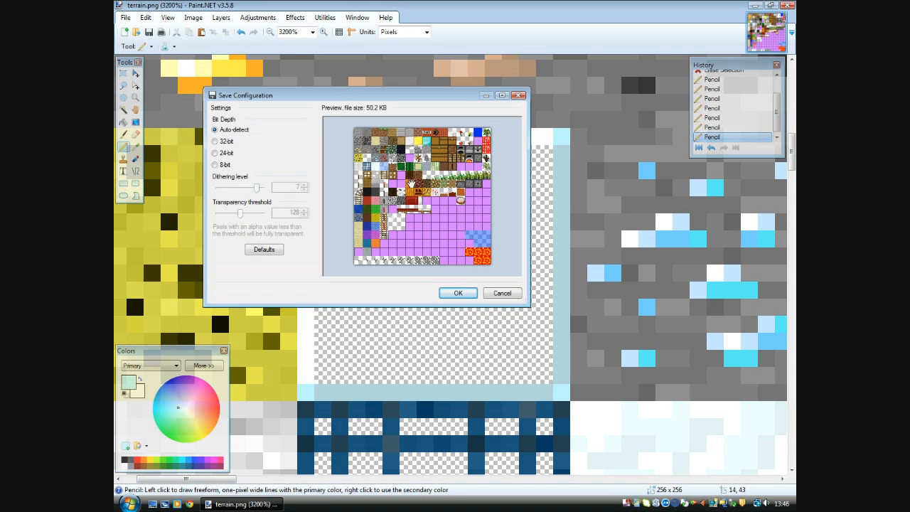
left_click(458, 293)
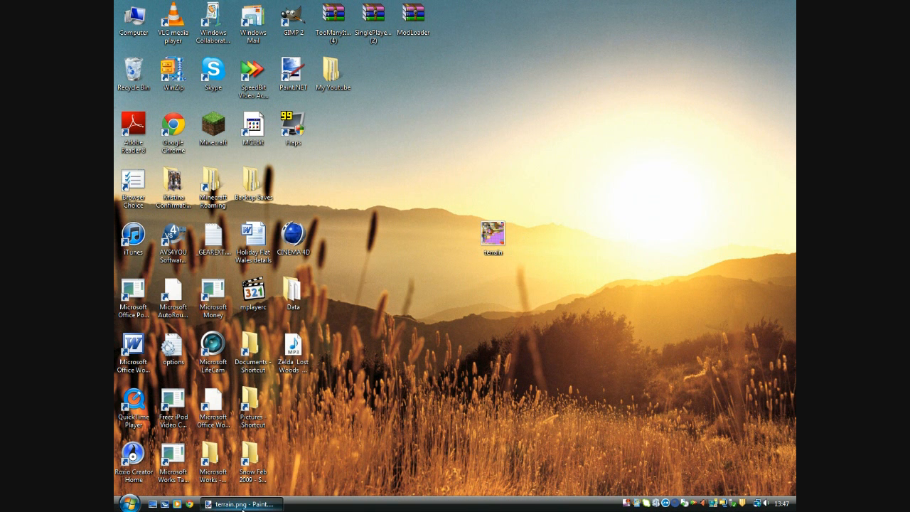
Send terrain.png to a compressed terrain zip and place it beside the image
left_click(243, 504)
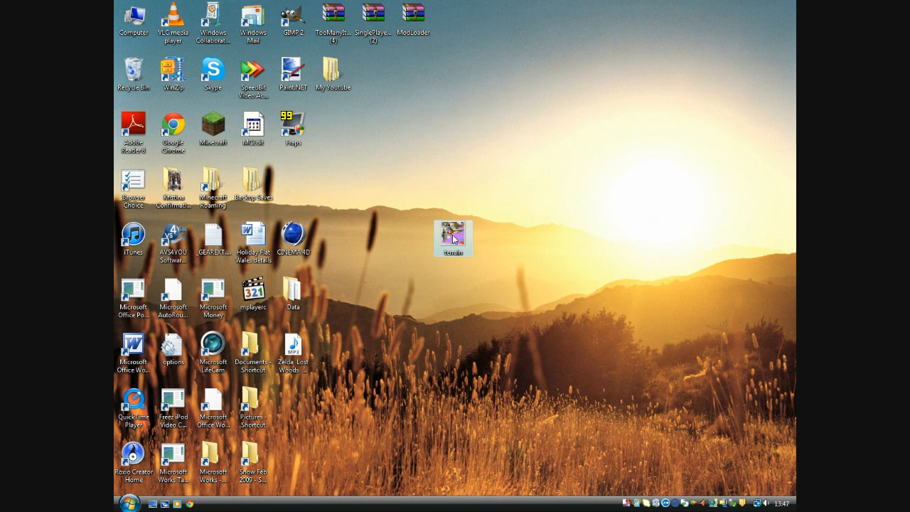
mouse_move(455, 239)
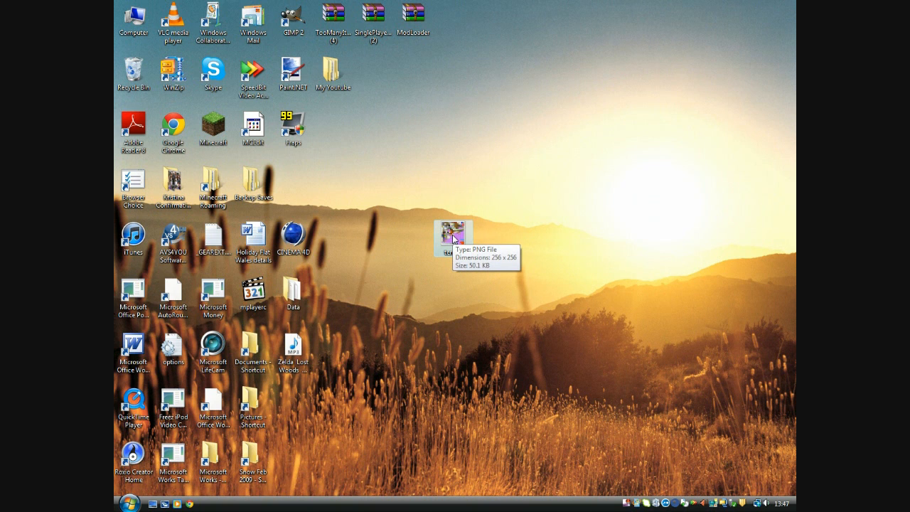
right_click(450, 237)
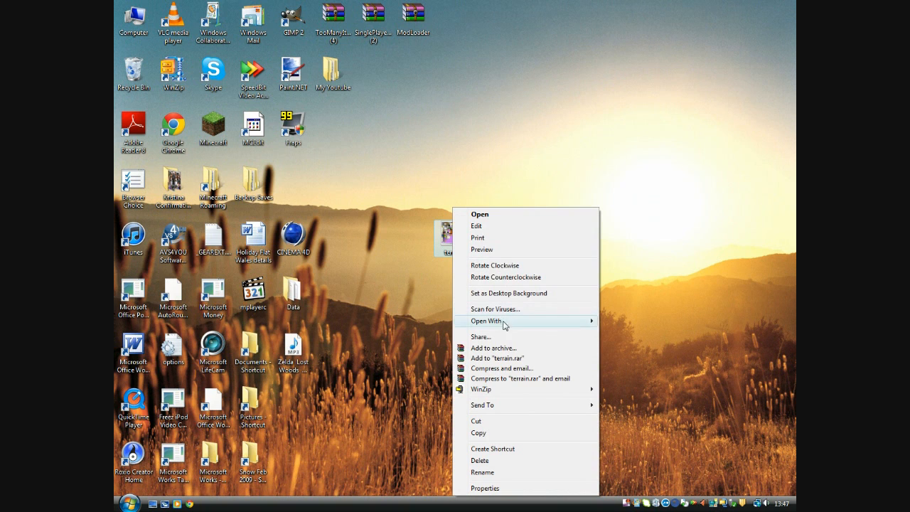
mouse_move(523, 406)
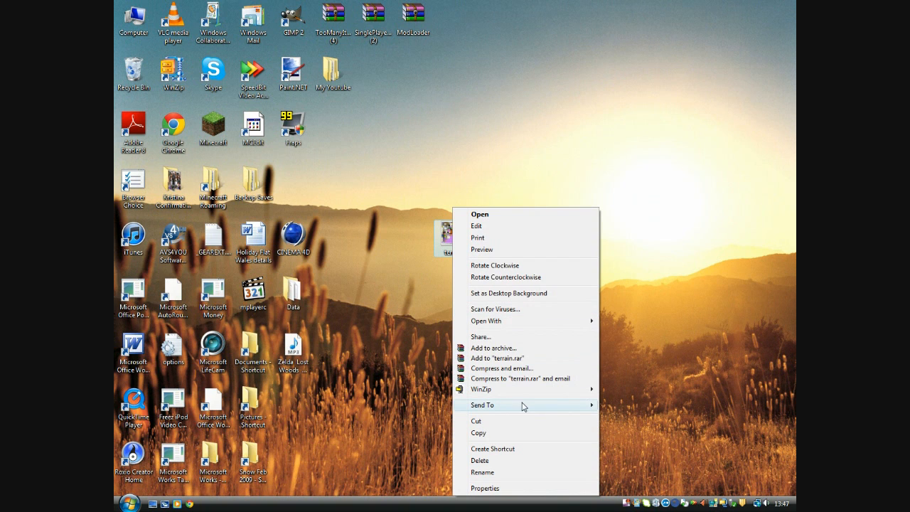
mouse_move(584, 407)
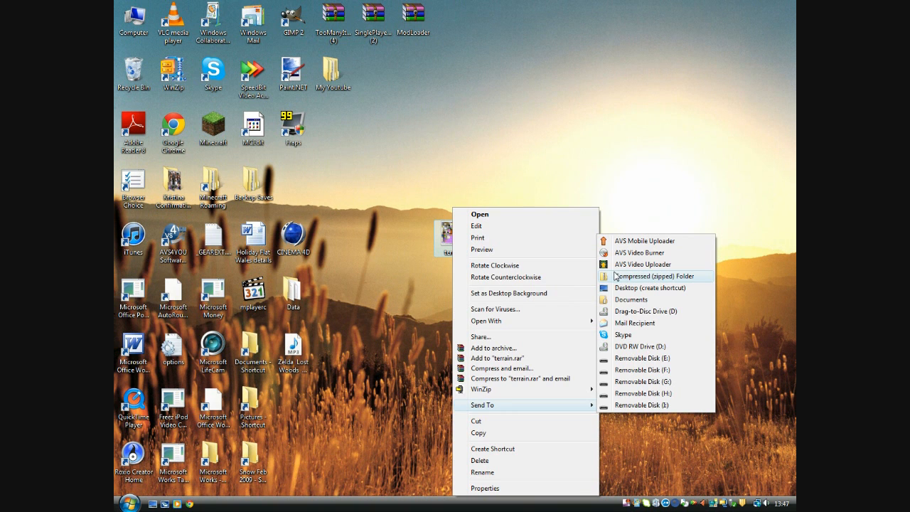
left_click(657, 276)
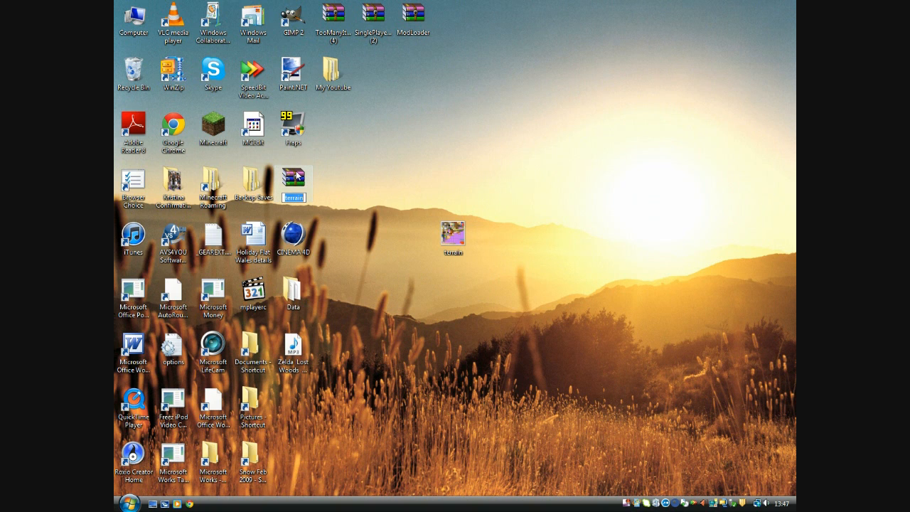
left_click_drag(294, 183, 373, 238)
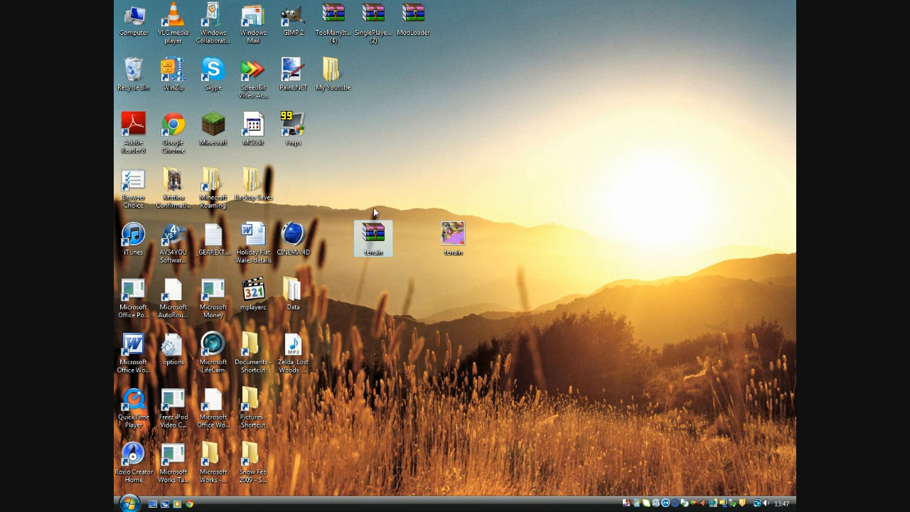
Rename the desktop terrain zip archive to CleanGlassTexture.zip
left_click(454, 235)
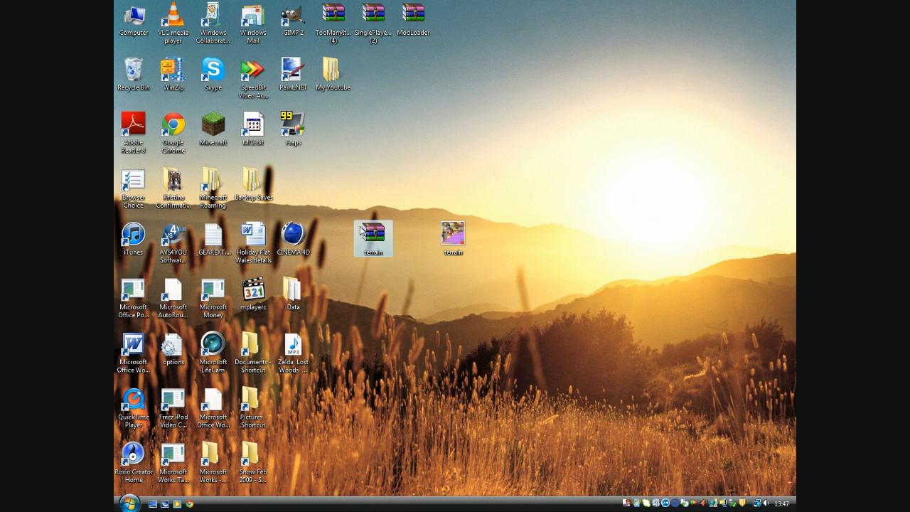
mouse_move(380, 210)
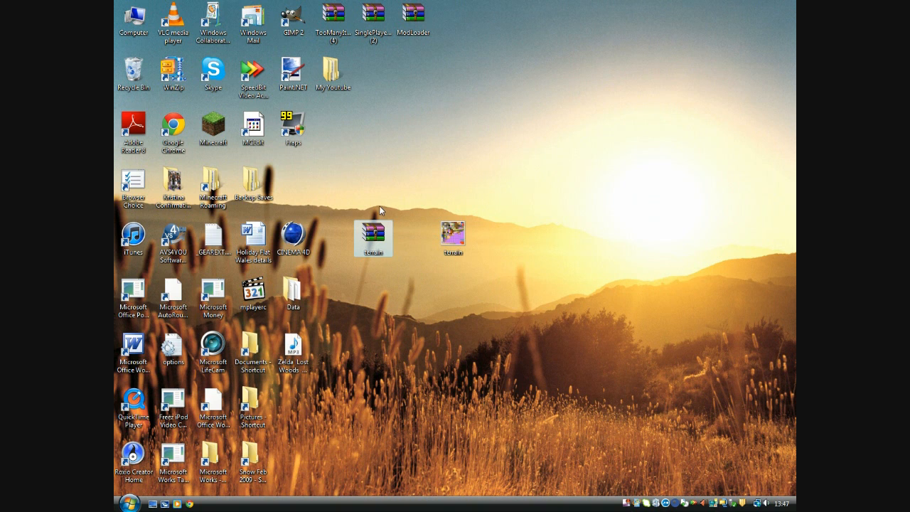
mouse_move(381, 237)
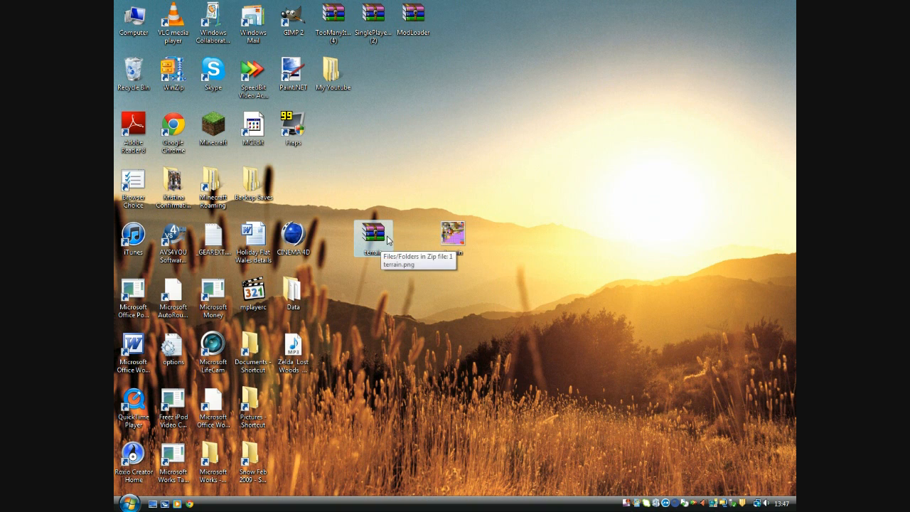
mouse_move(347, 235)
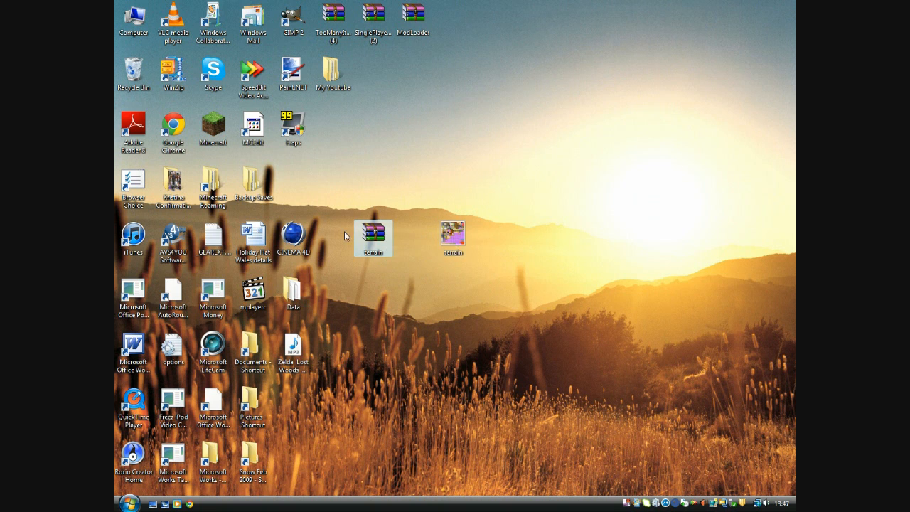
mouse_move(374, 241)
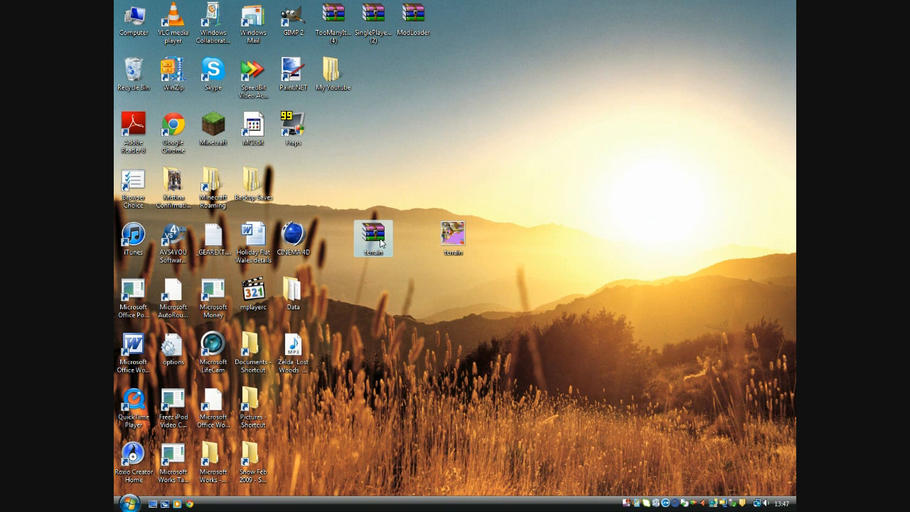
right_click(374, 238)
type("CleanGlassTexture.zip")
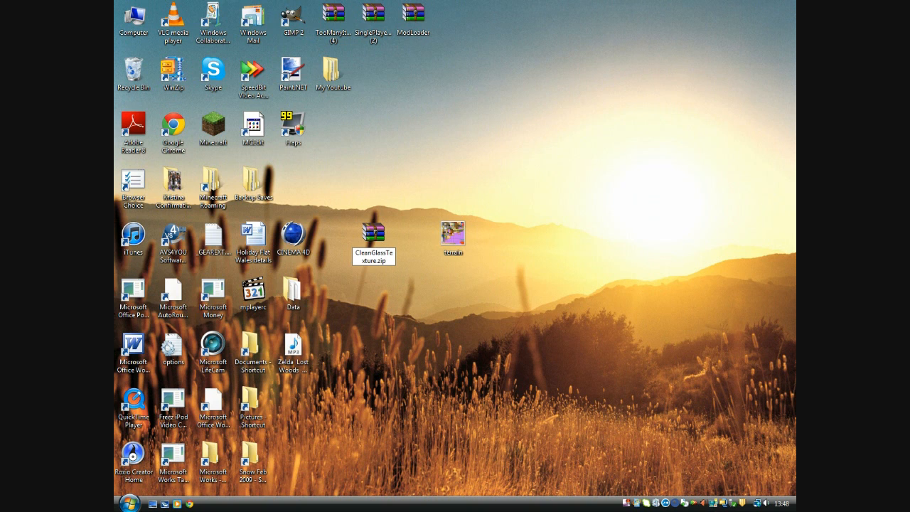
left_click(373, 238)
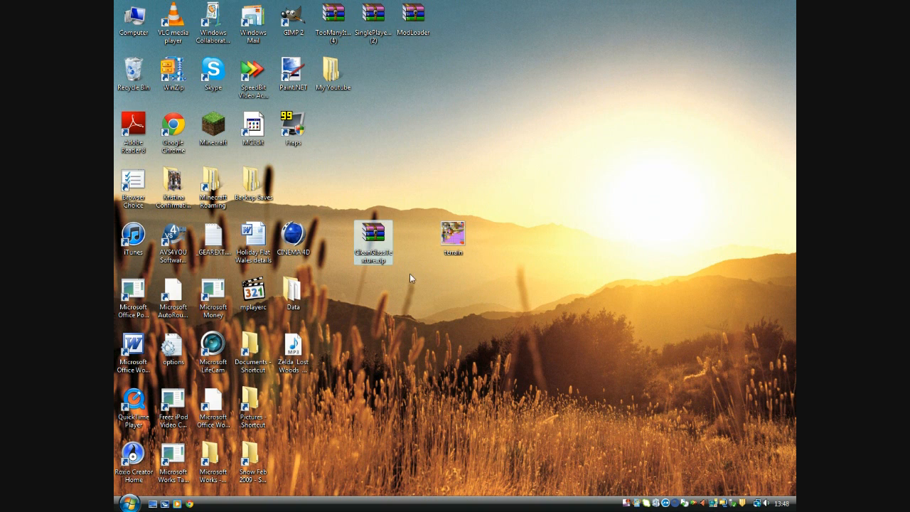
mouse_move(417, 281)
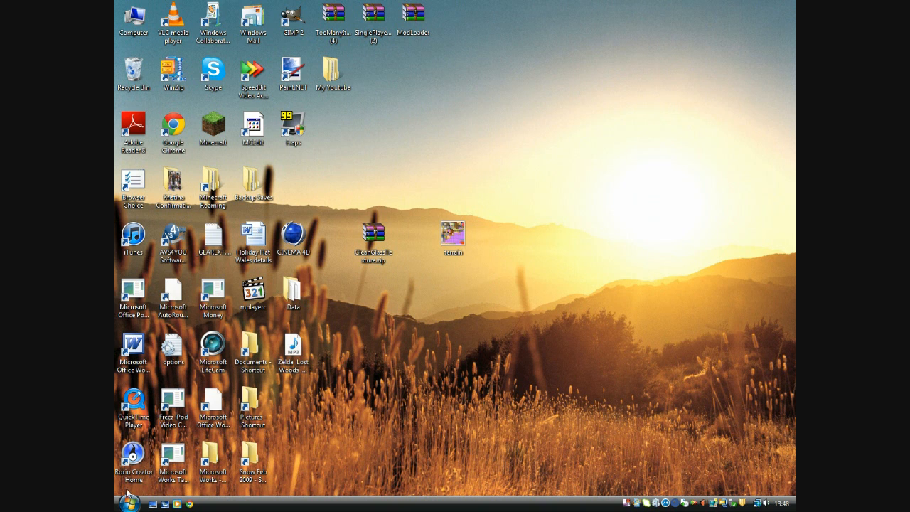
Open the %appdata% roaming folder from the system search
left_click(130, 502)
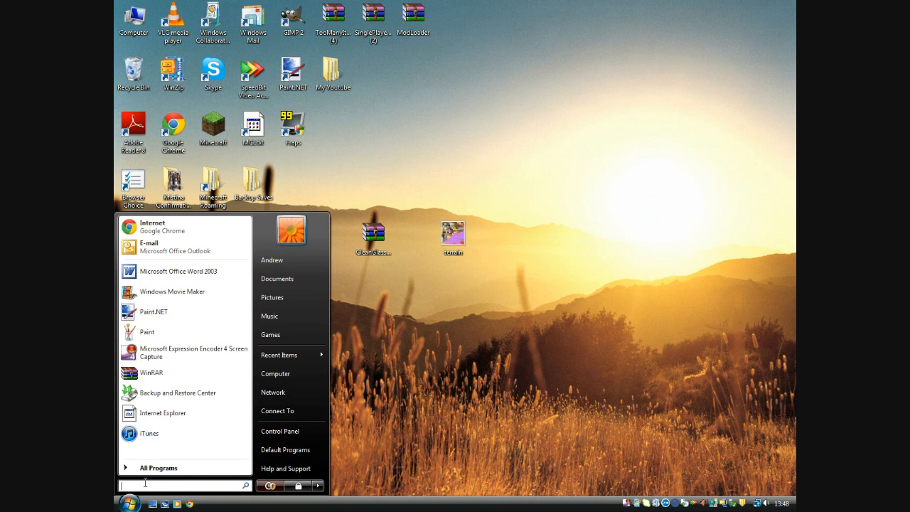
type("%appdata%")
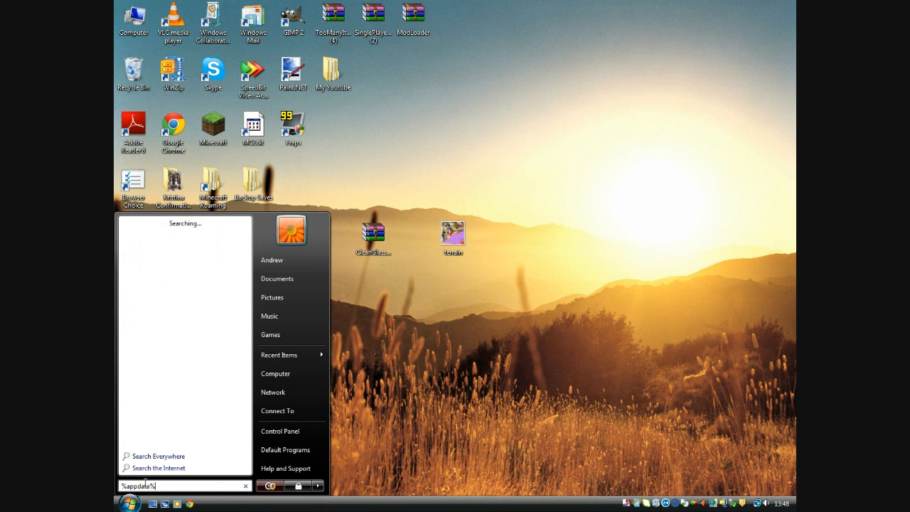
key("Enter")
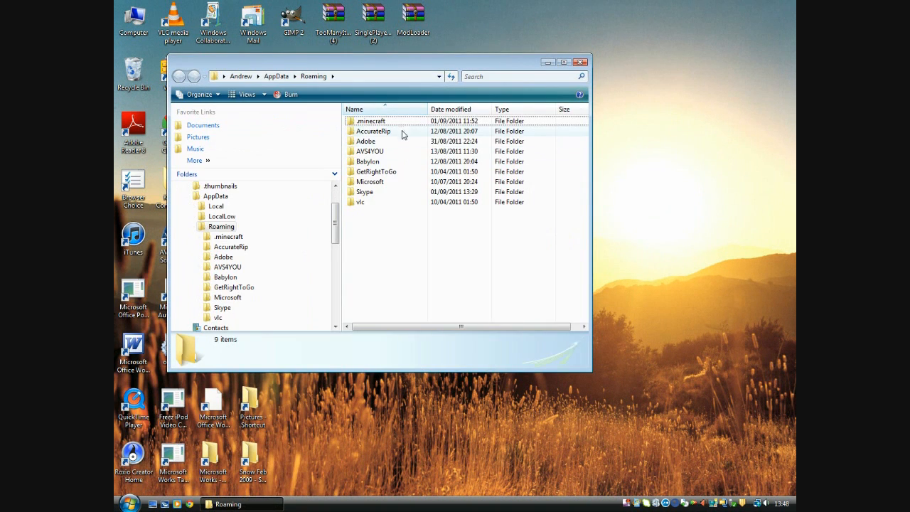
Open .minecraft's texturepacks folder and move its window aside
double_click(370, 121)
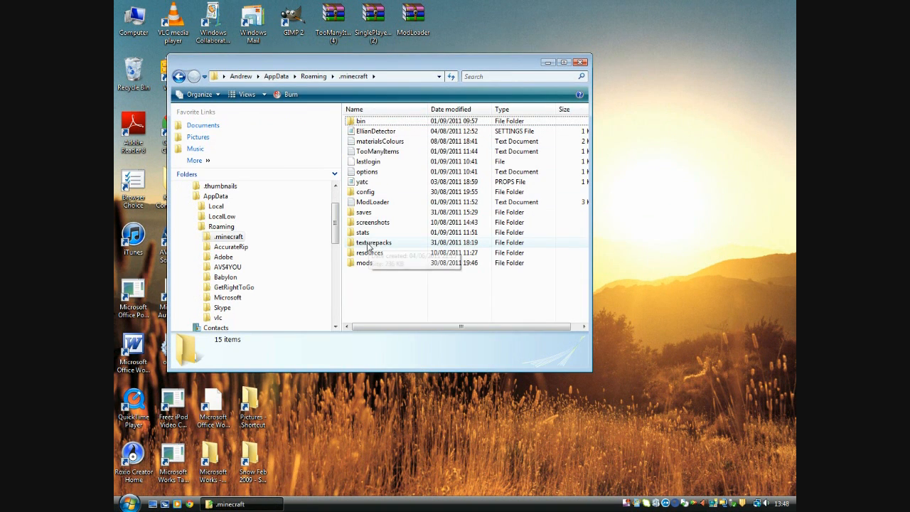
mouse_move(373, 243)
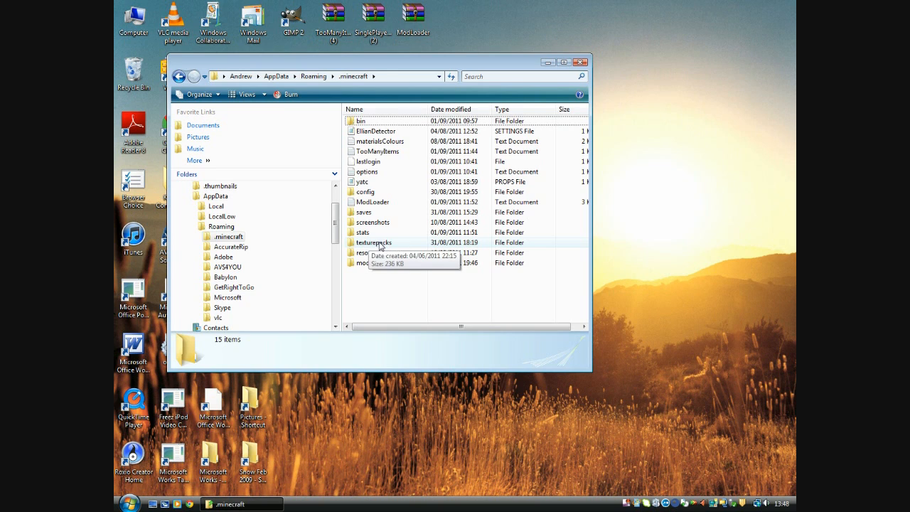
double_click(373, 243)
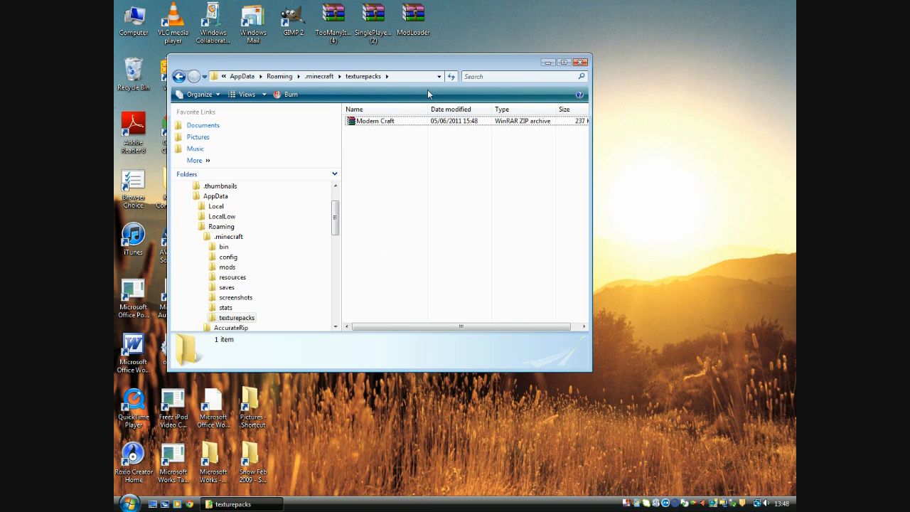
mouse_move(410, 193)
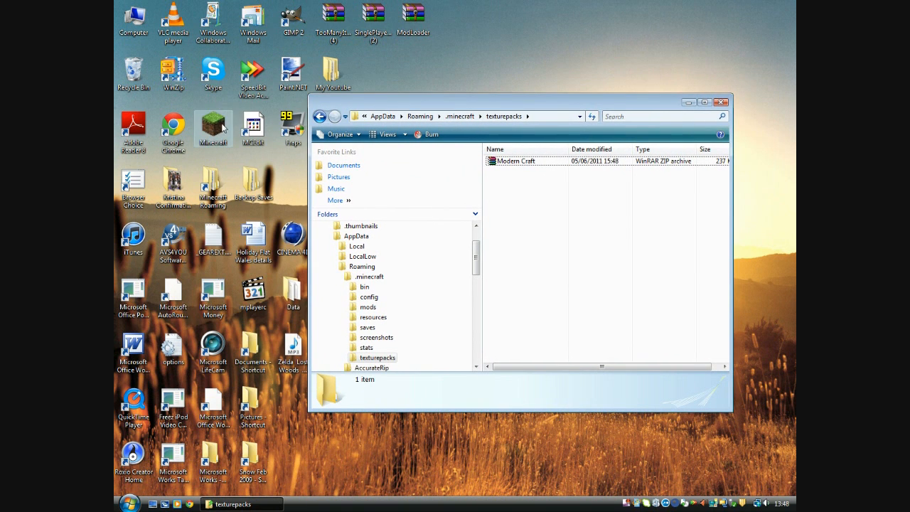
left_click_drag(520, 101, 511, 99)
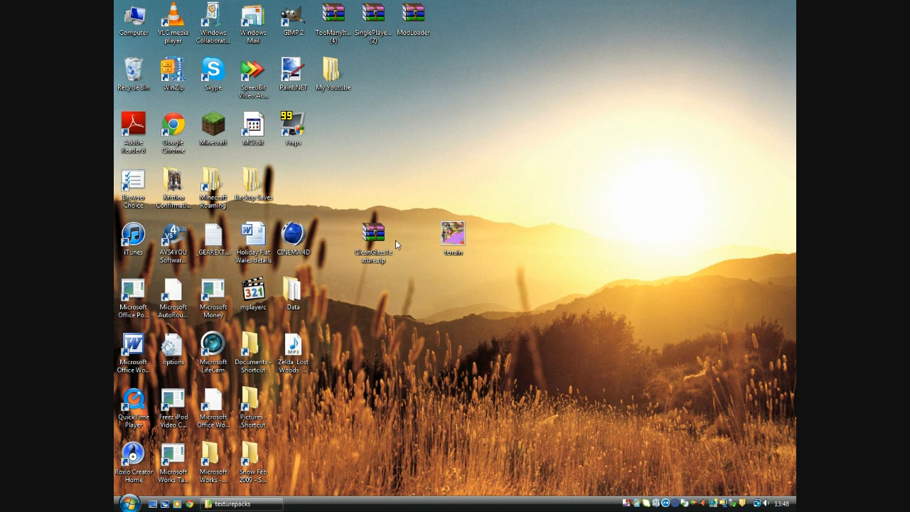
Move CleanGlassTexture.zip into the texturepacks folder, then close that window
left_click(371, 235)
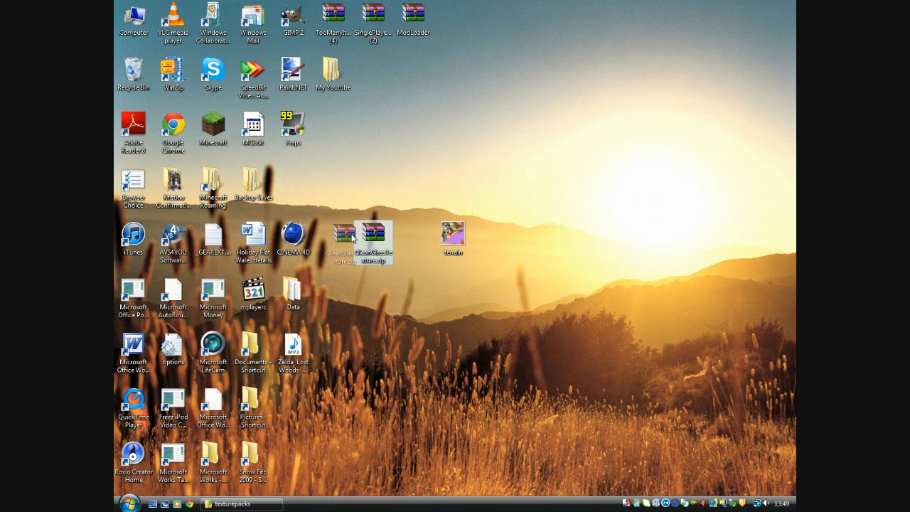
left_click(235, 504)
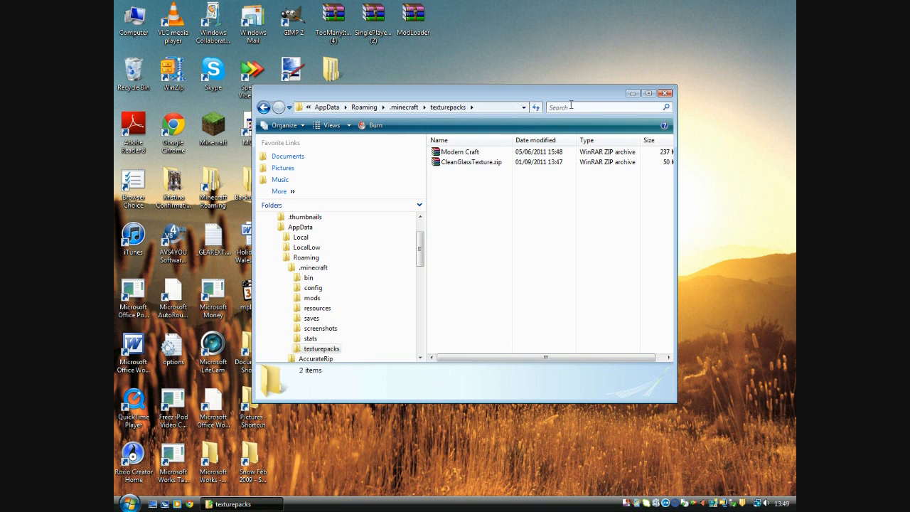
left_click_drag(462, 93, 492, 114)
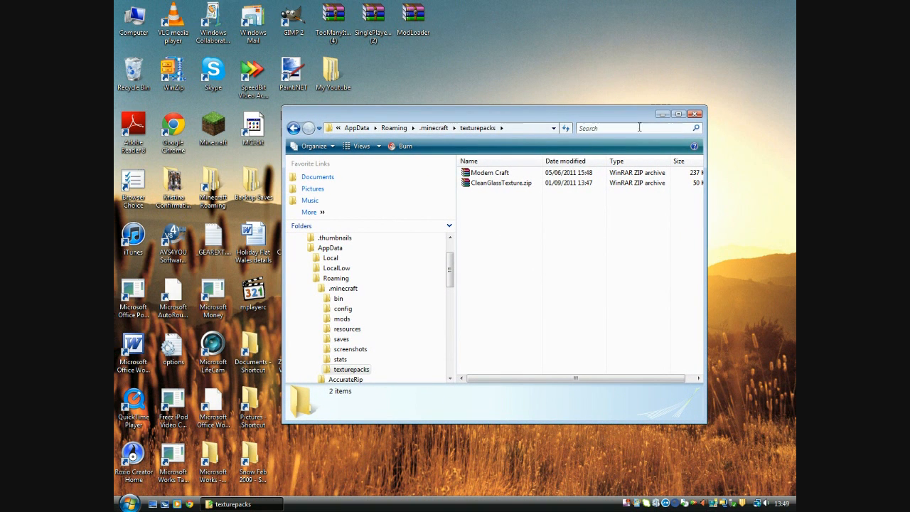
mouse_move(563, 161)
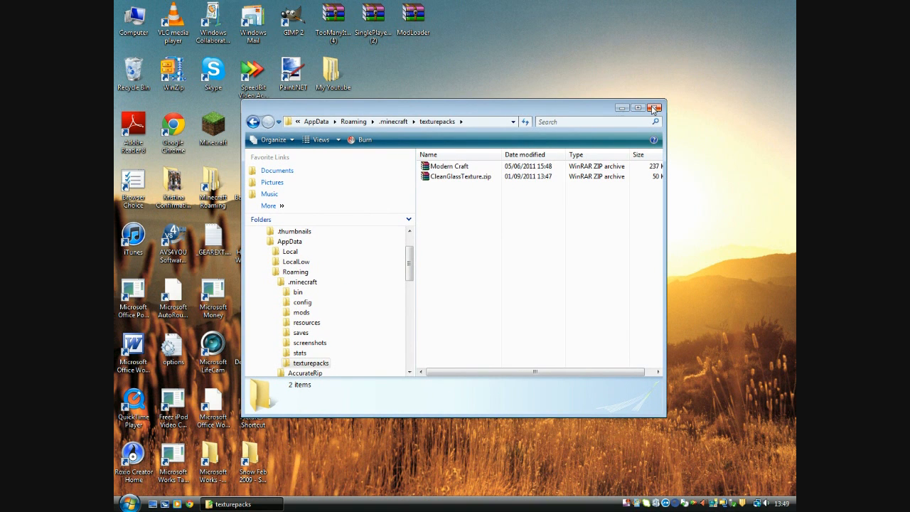
mouse_move(654, 108)
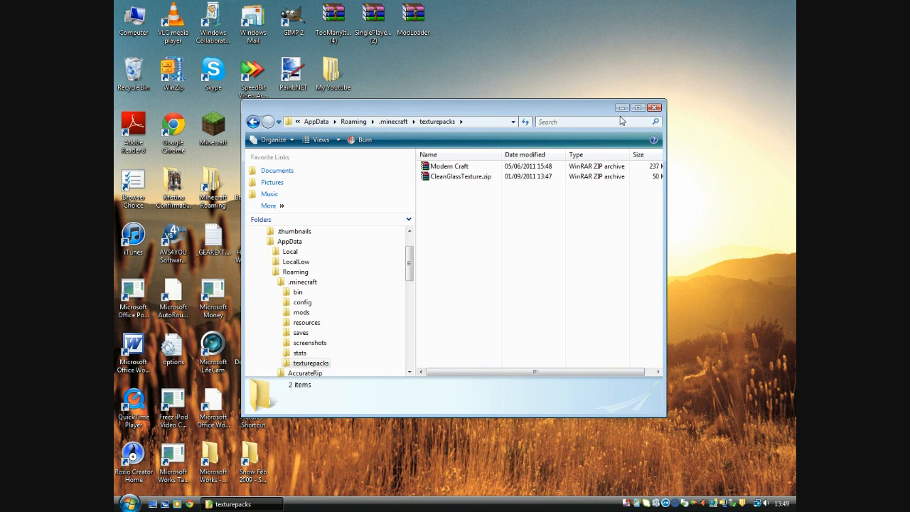
left_click_drag(622, 108, 589, 104)
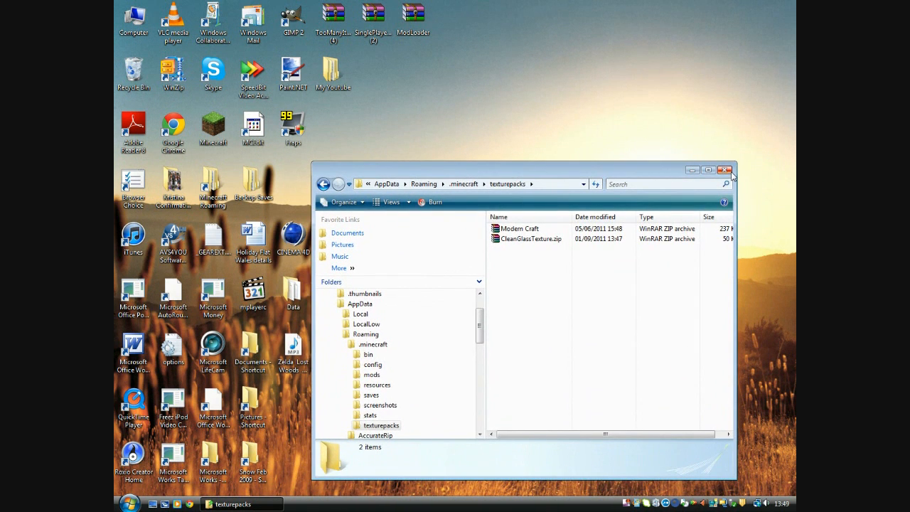
left_click(726, 169)
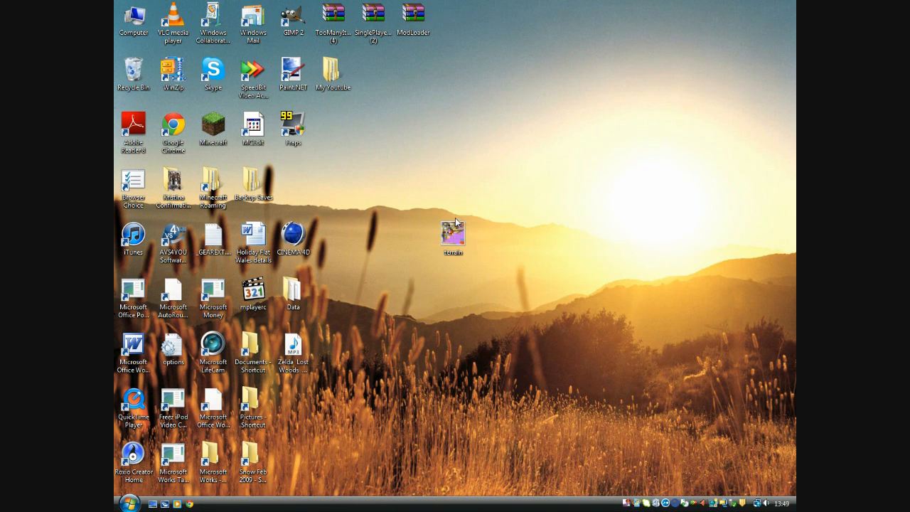
Move the terrain icon among the desktop icons and launch Minecraft Beta 1.7.3
left_click_drag(453, 235, 293, 182)
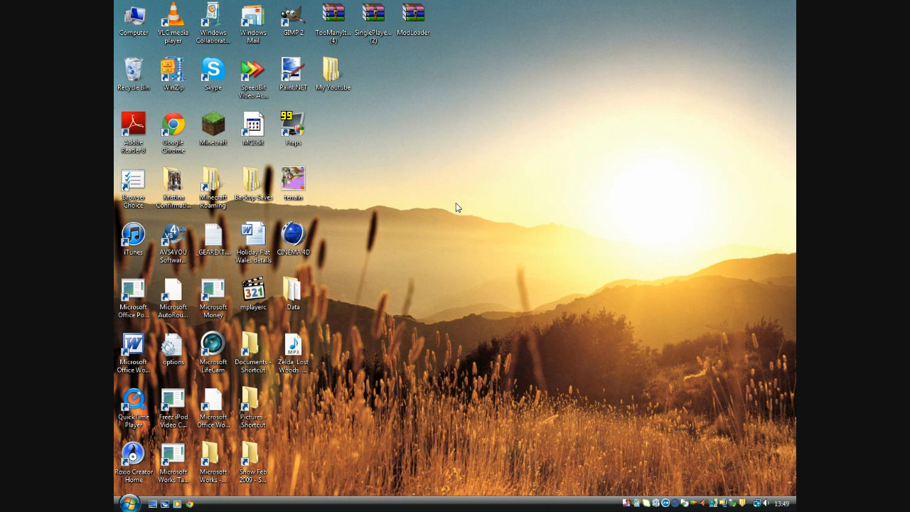
mouse_move(456, 153)
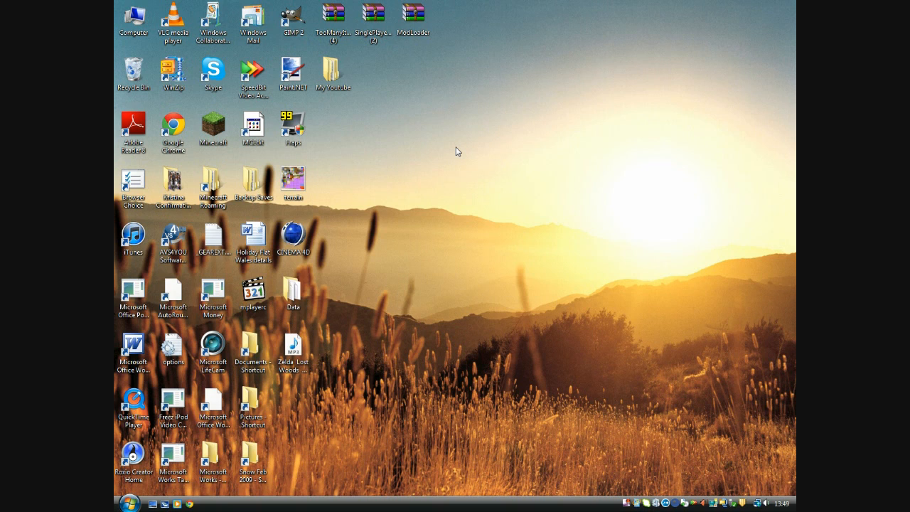
double_click(213, 123)
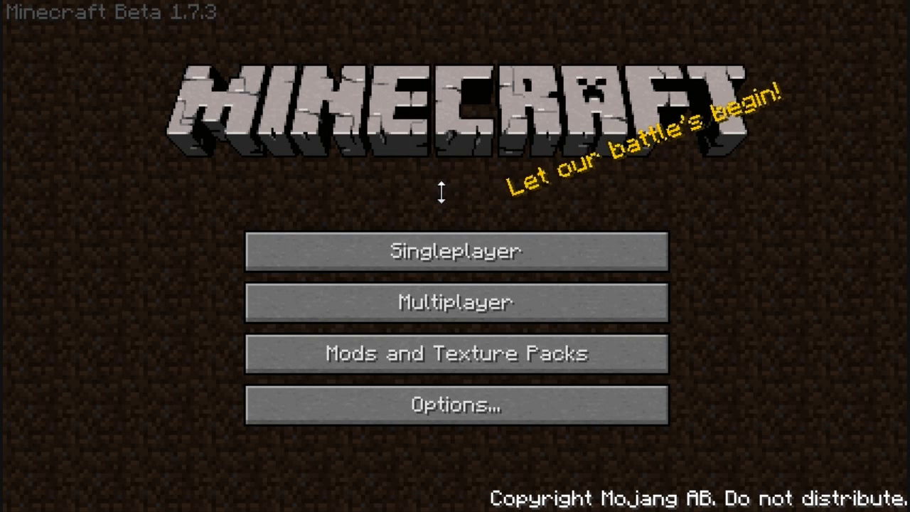
mouse_move(441, 187)
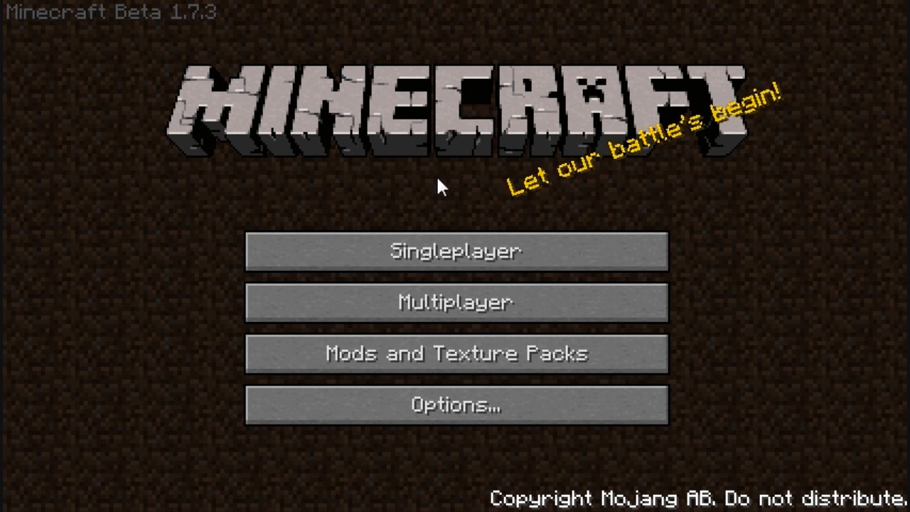
mouse_move(318, 285)
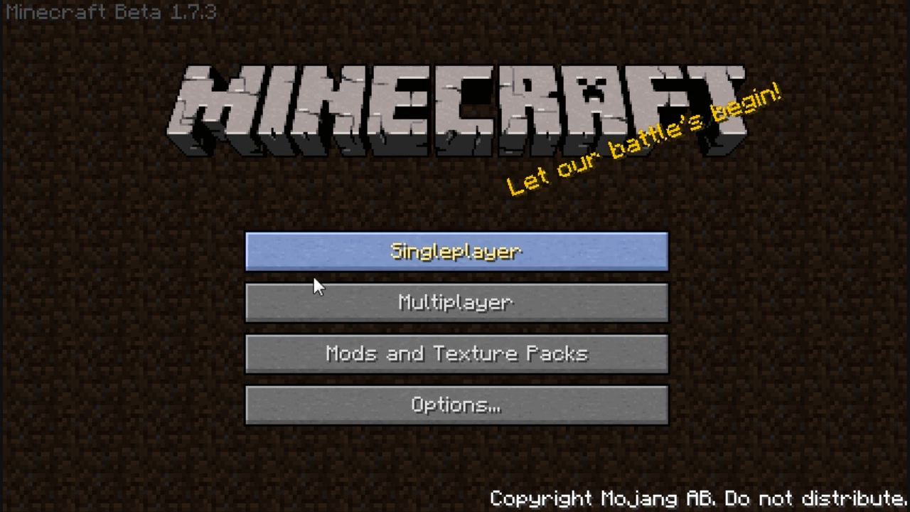
mouse_move(508, 206)
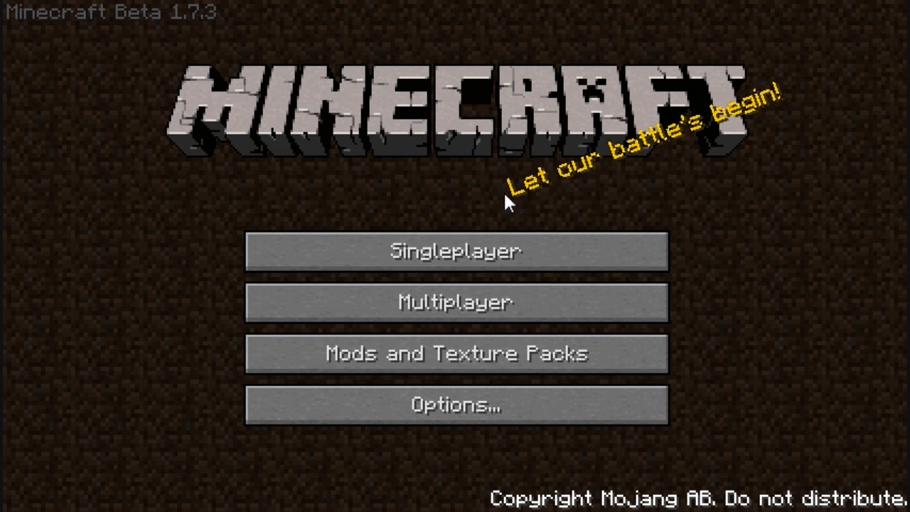
mouse_move(184, 397)
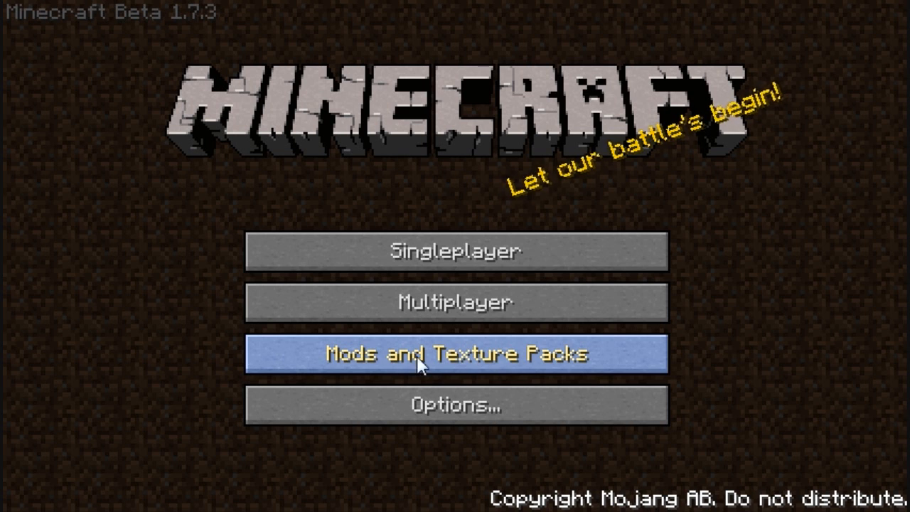
Select CleanGlassTexture.zip.zip in the Texture Packs list, replacing Default as active
left_click(455, 353)
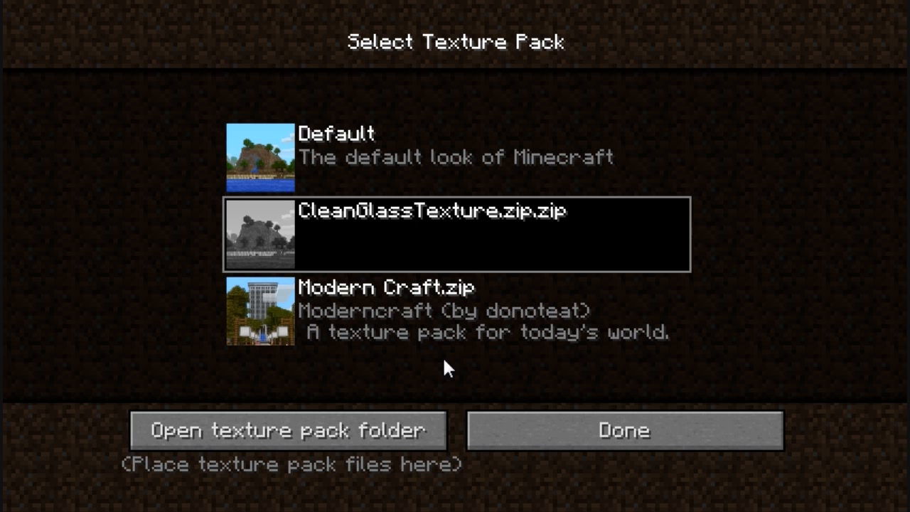
mouse_move(597, 256)
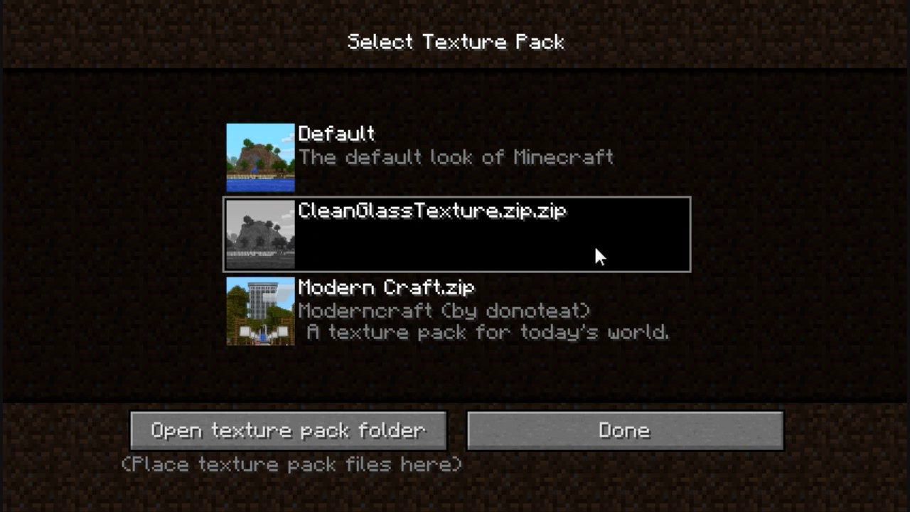
mouse_move(248, 279)
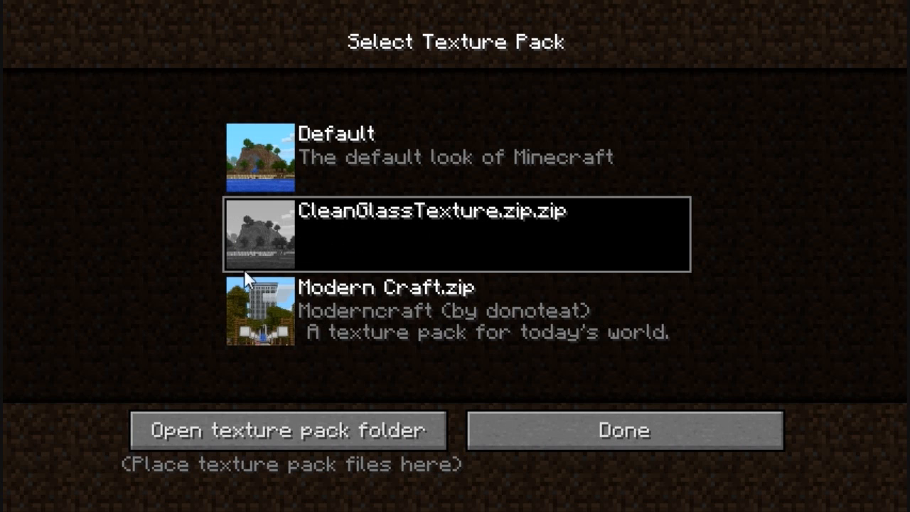
mouse_move(269, 209)
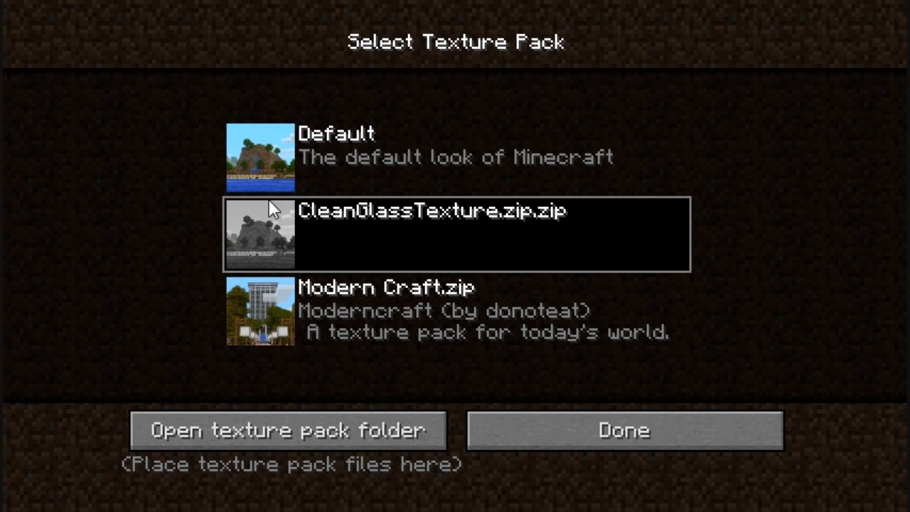
mouse_move(385, 226)
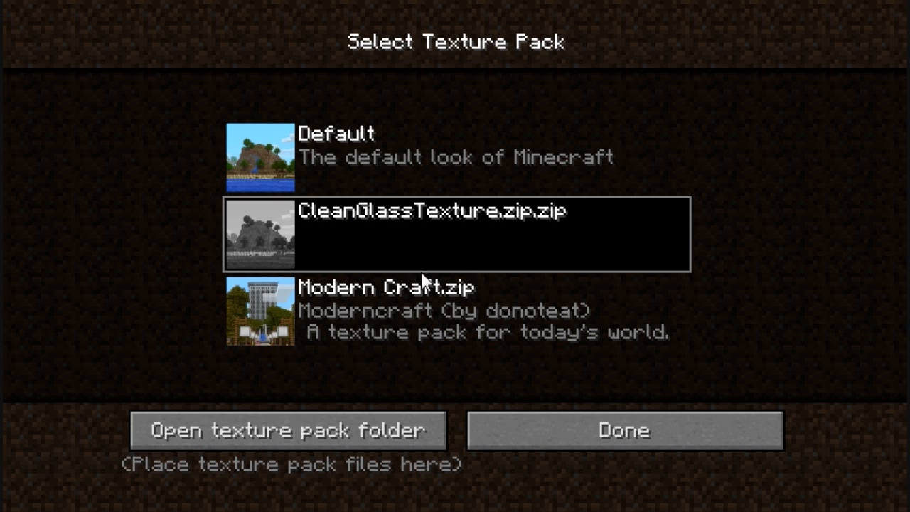
mouse_move(535, 218)
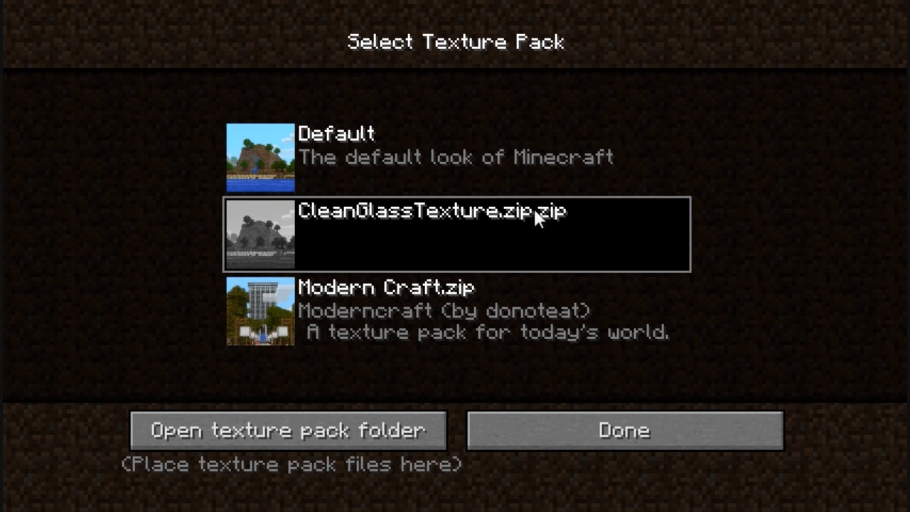
mouse_move(547, 265)
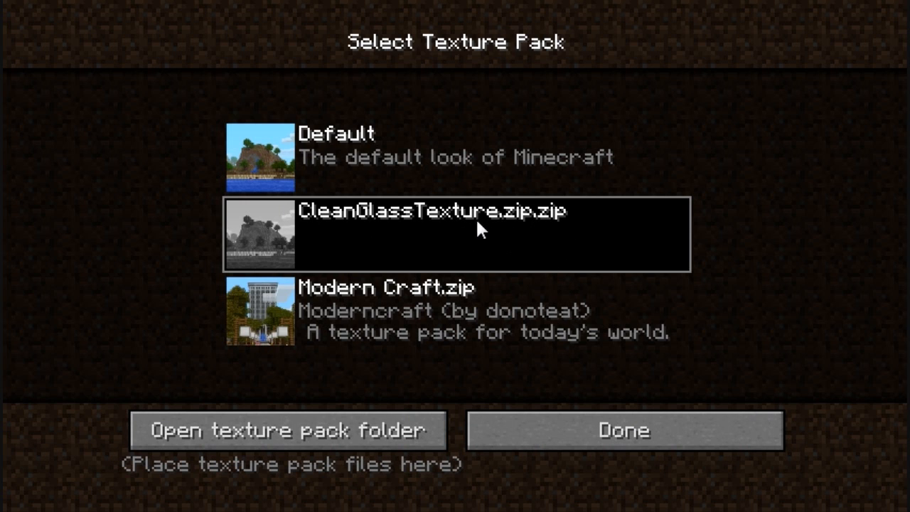
mouse_move(563, 219)
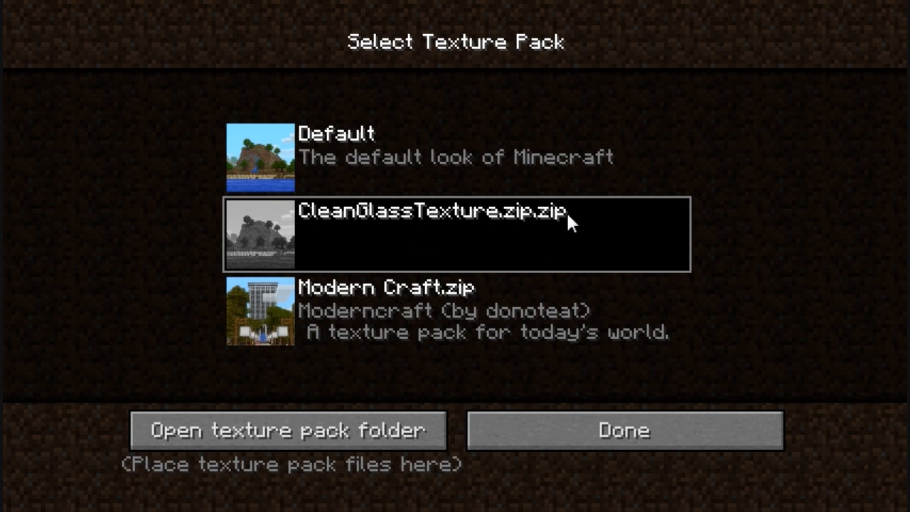
mouse_move(340, 224)
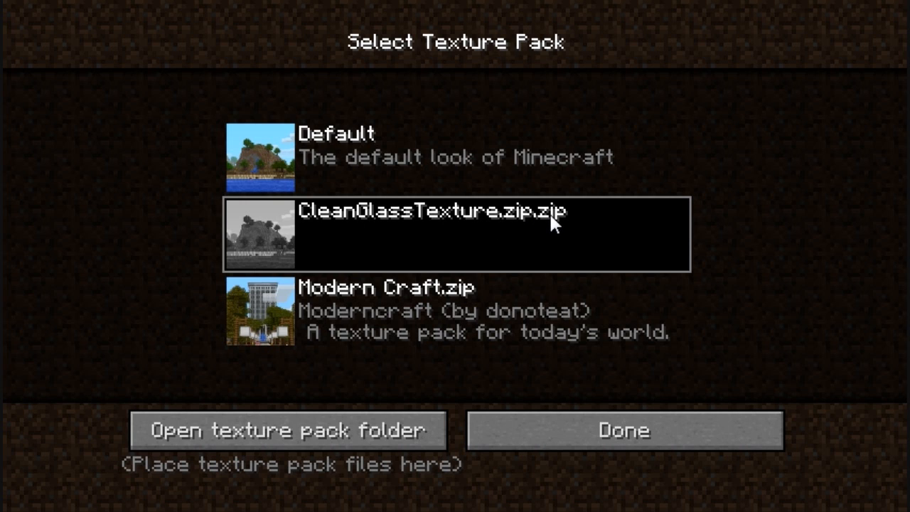
mouse_move(539, 256)
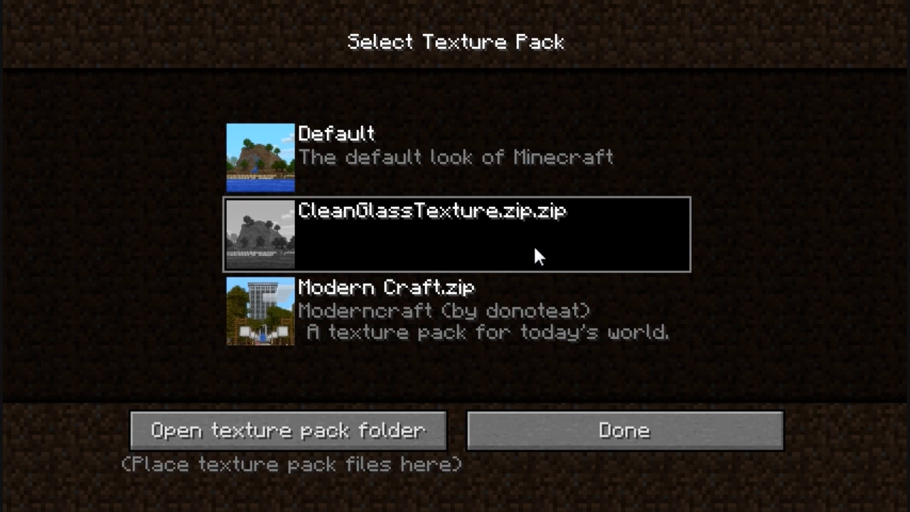
mouse_move(485, 170)
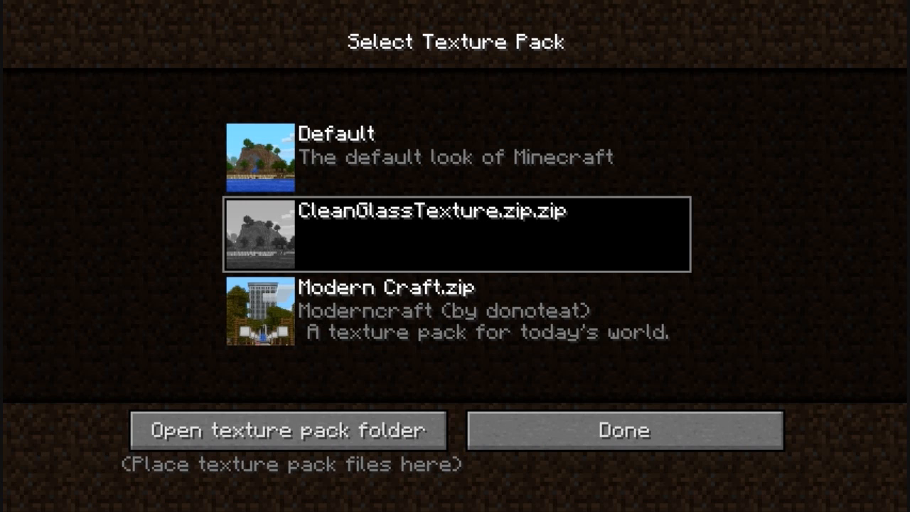
mouse_move(475, 83)
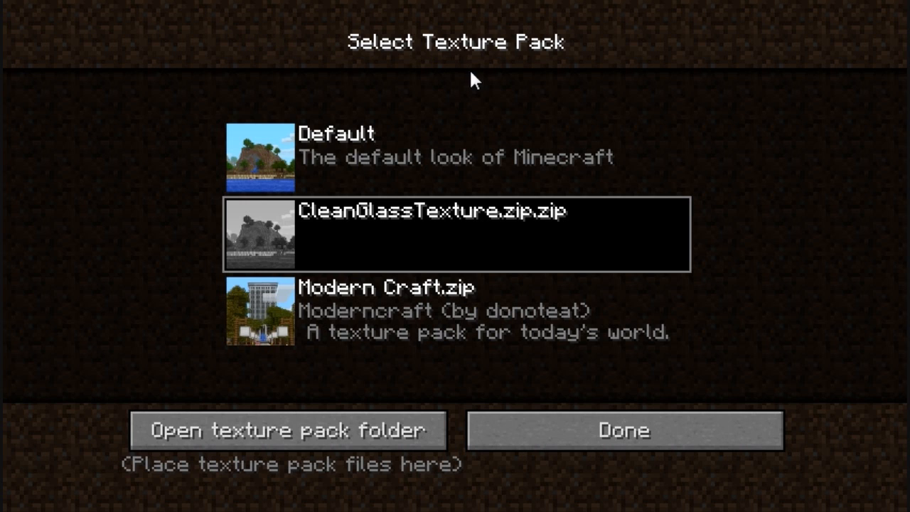
mouse_move(229, 199)
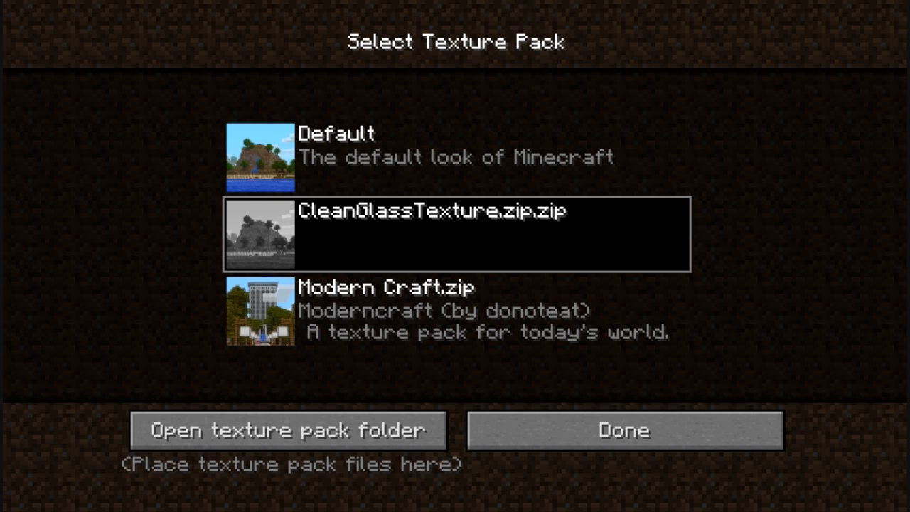
mouse_move(336, 97)
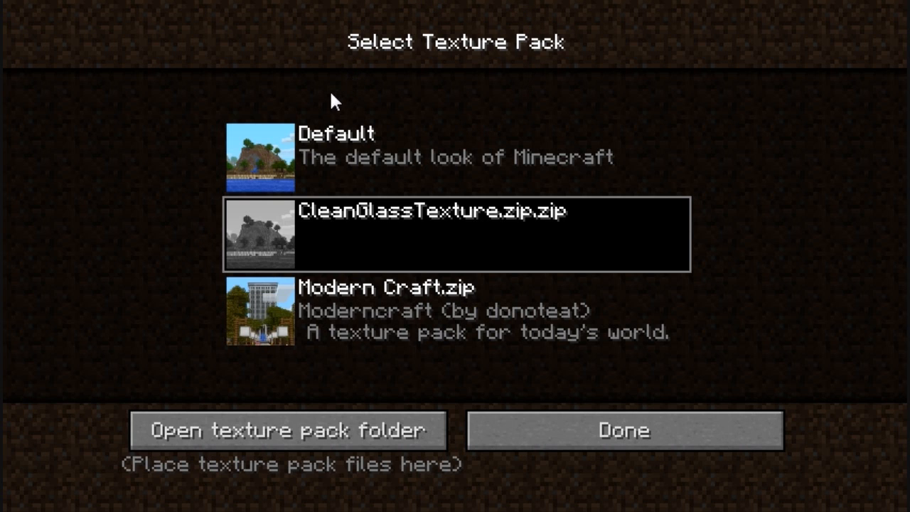
mouse_move(121, 196)
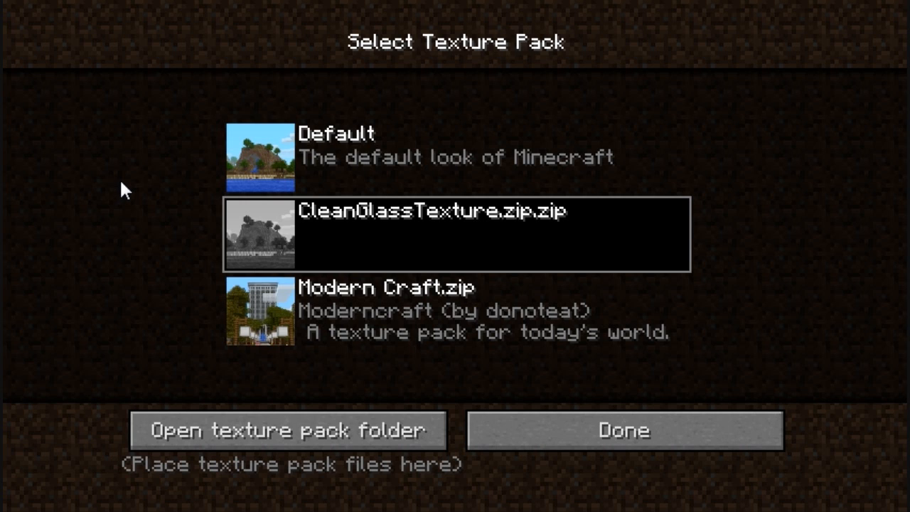
mouse_move(126, 194)
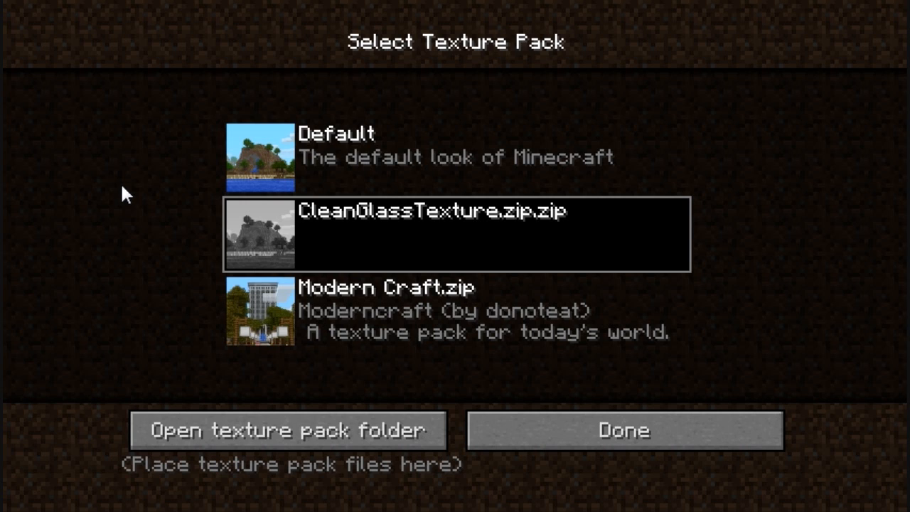
mouse_move(130, 234)
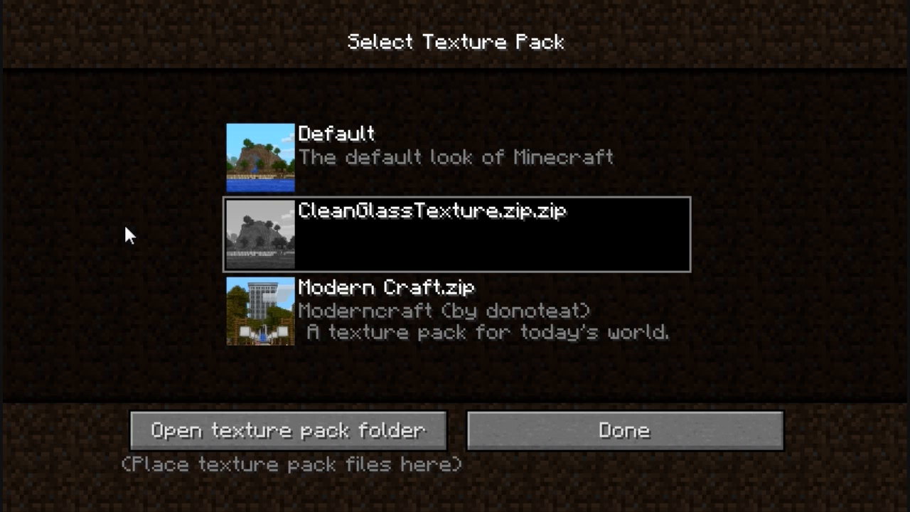
mouse_move(45, 240)
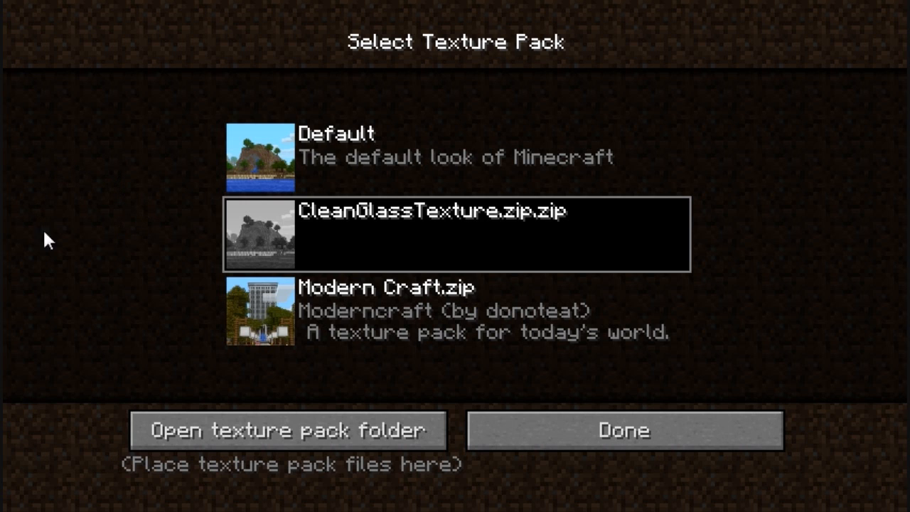
mouse_move(546, 234)
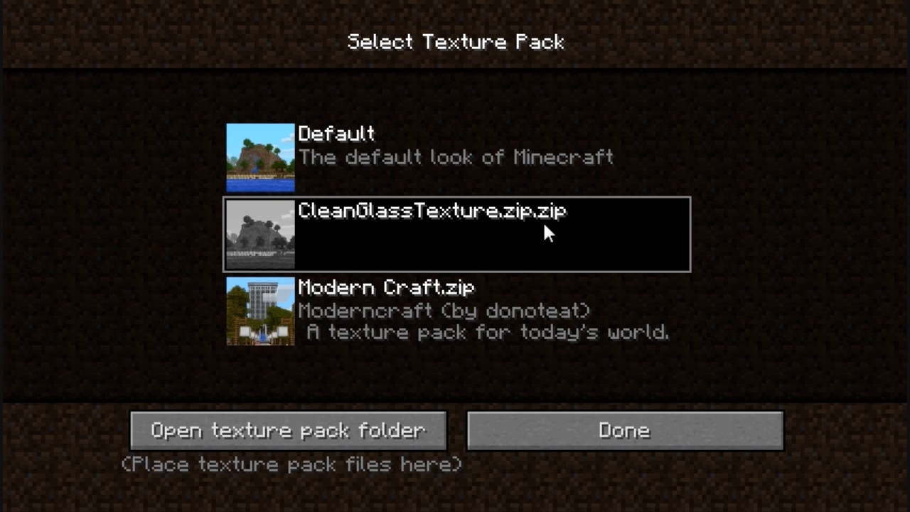
mouse_move(525, 229)
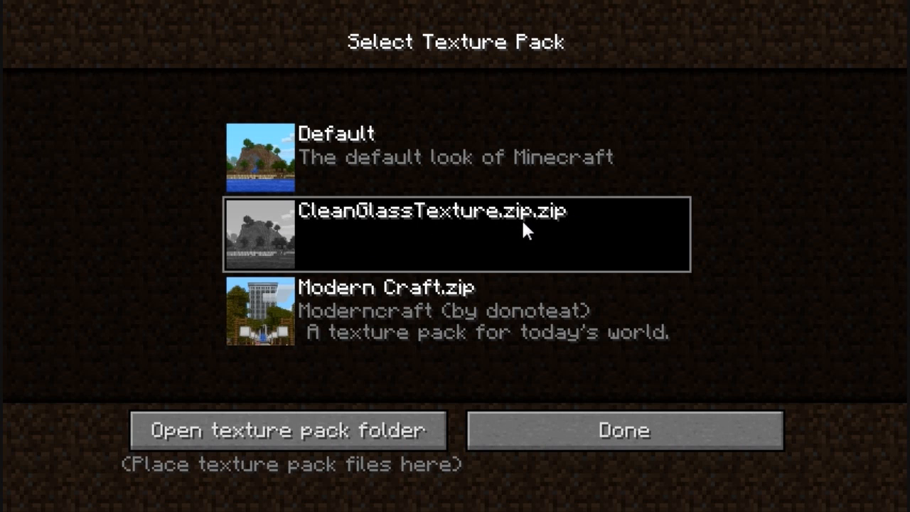
mouse_move(519, 217)
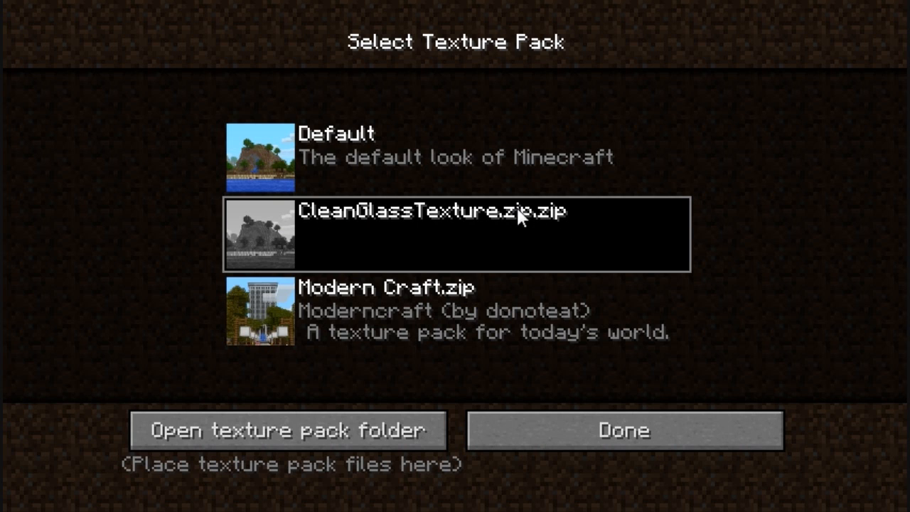
mouse_move(101, 230)
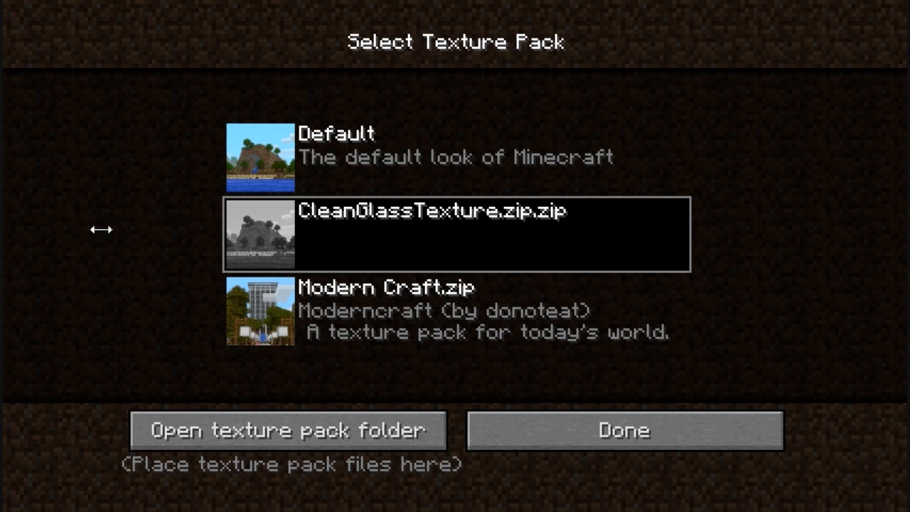
mouse_move(585, 214)
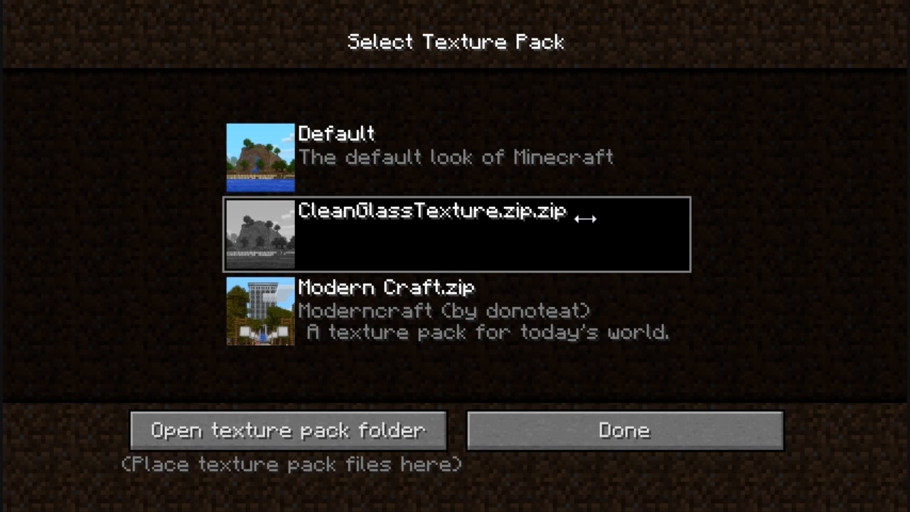
mouse_move(481, 187)
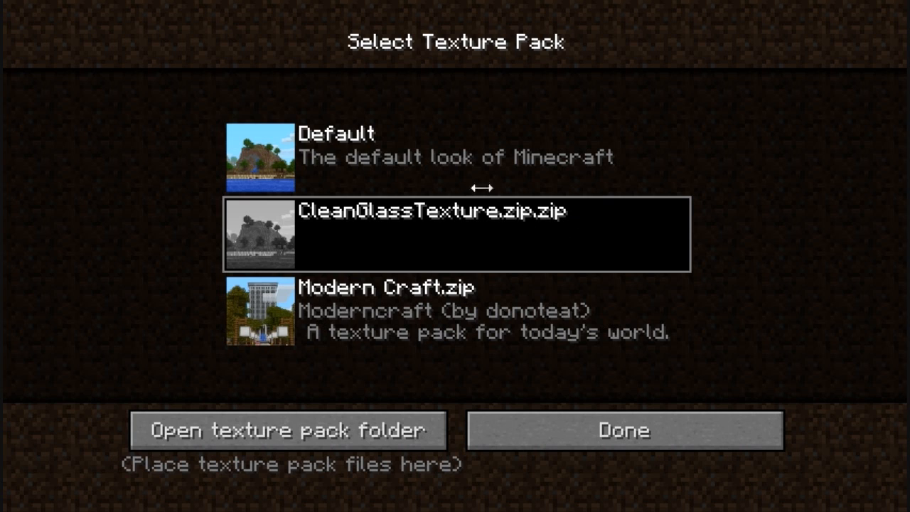
mouse_move(232, 112)
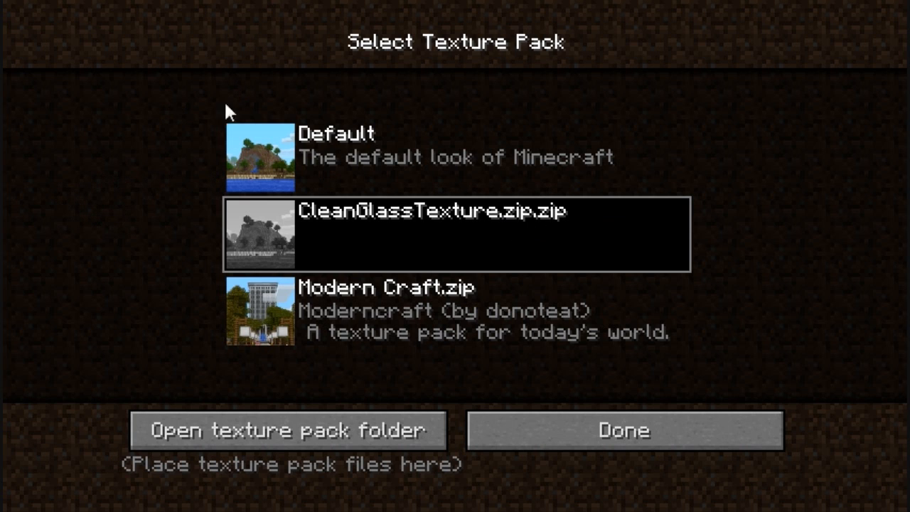
mouse_move(103, 243)
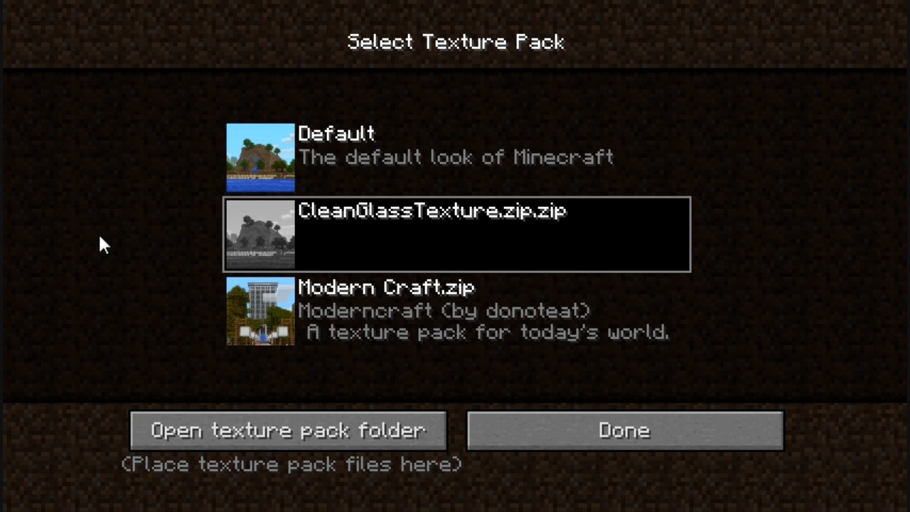
mouse_move(130, 241)
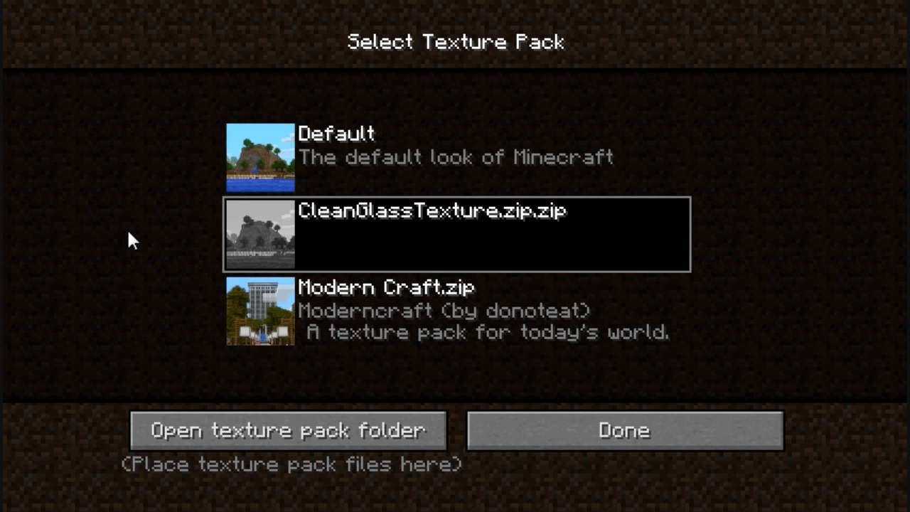
mouse_move(118, 238)
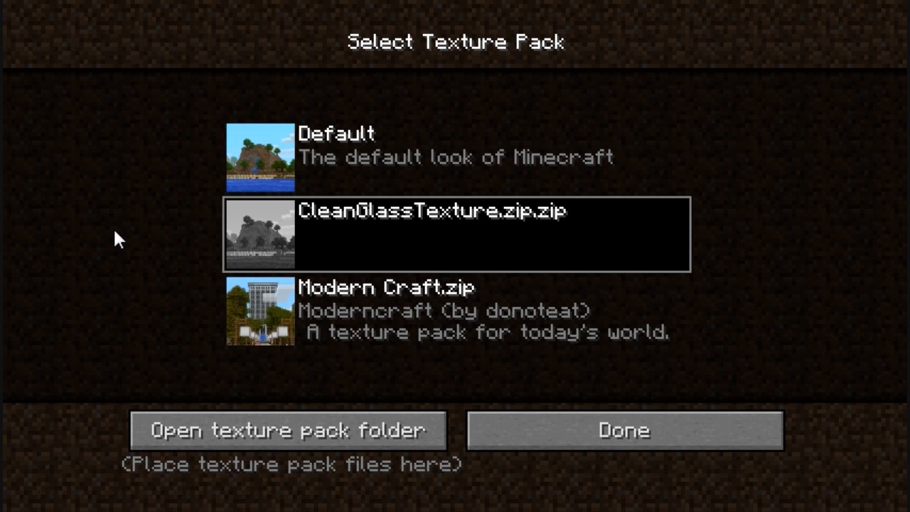
mouse_move(480, 220)
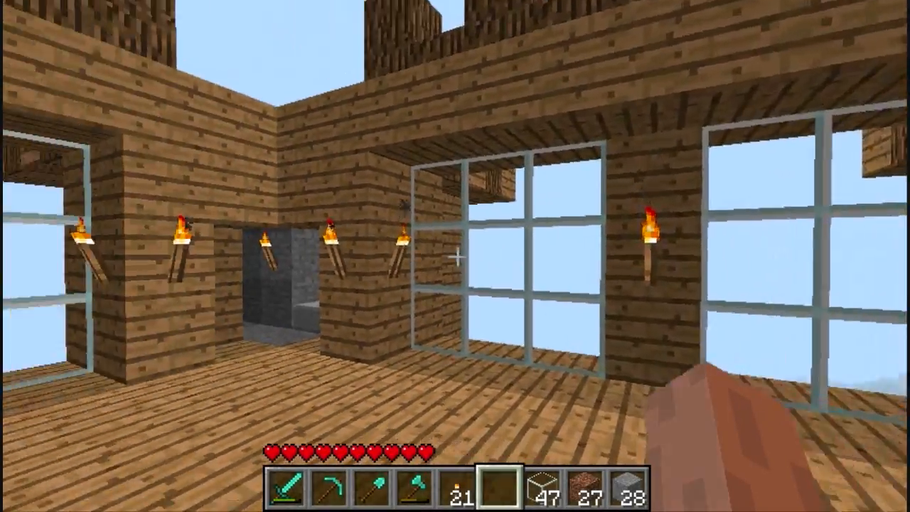
mouse_move(455, 256)
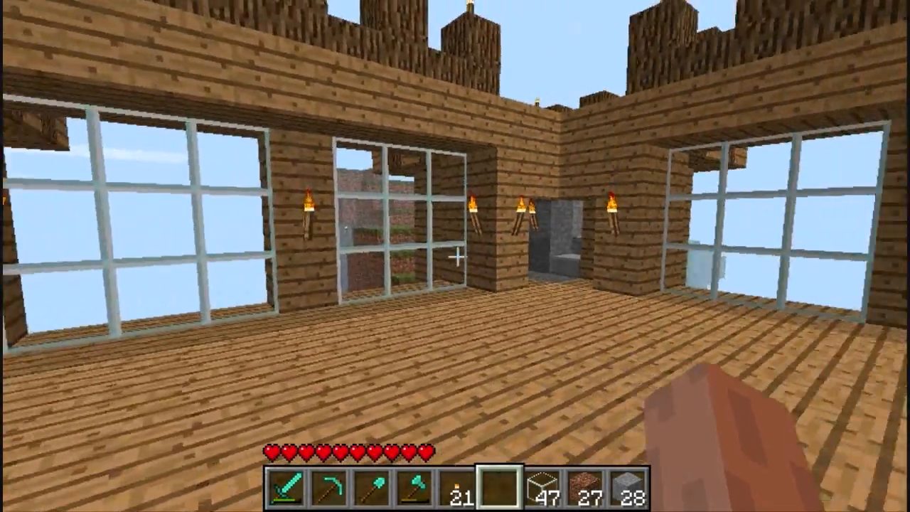
mouse_move(455, 256)
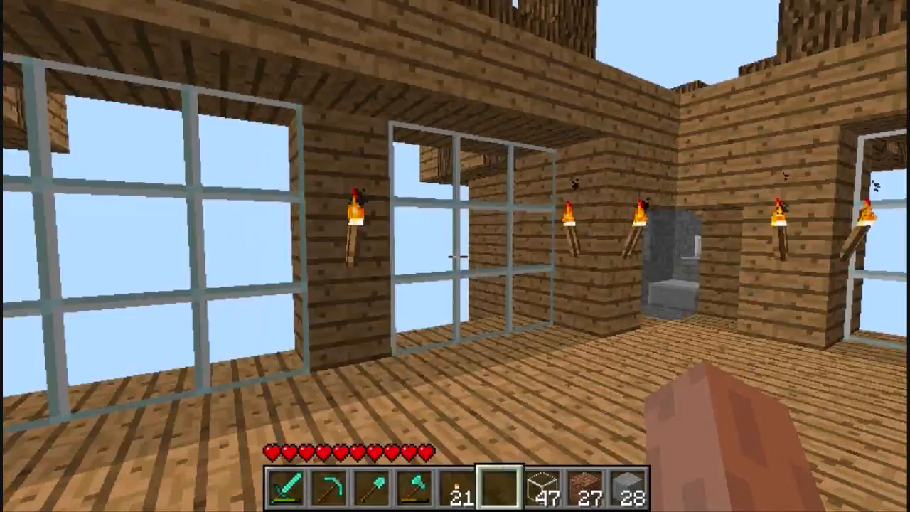
mouse_move(455, 256)
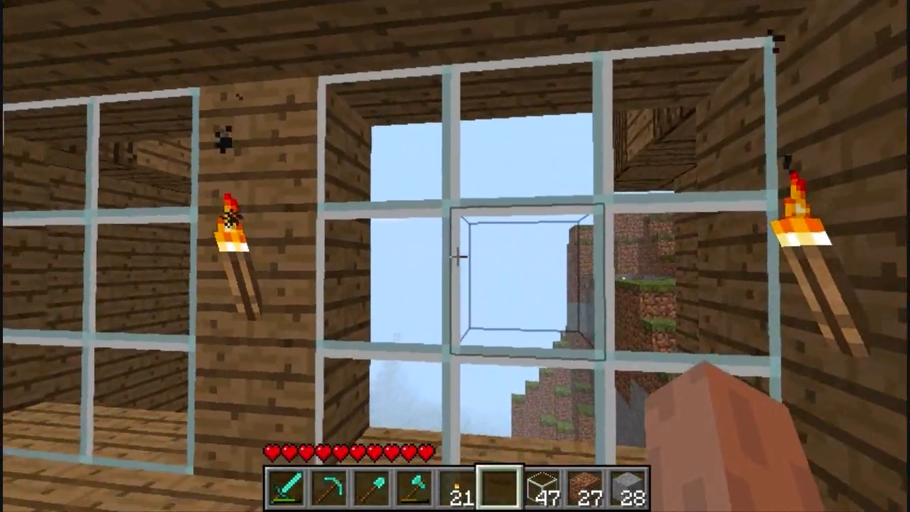
mouse_move(455, 256)
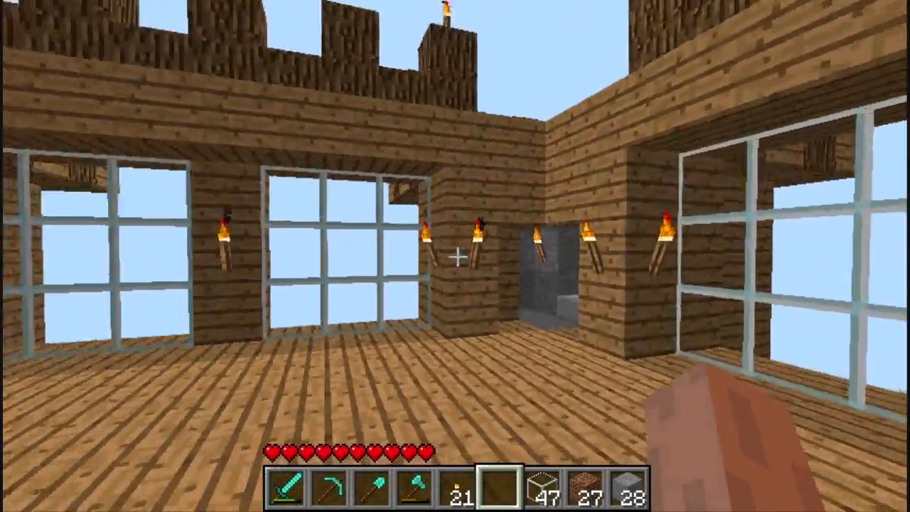
mouse_move(455, 256)
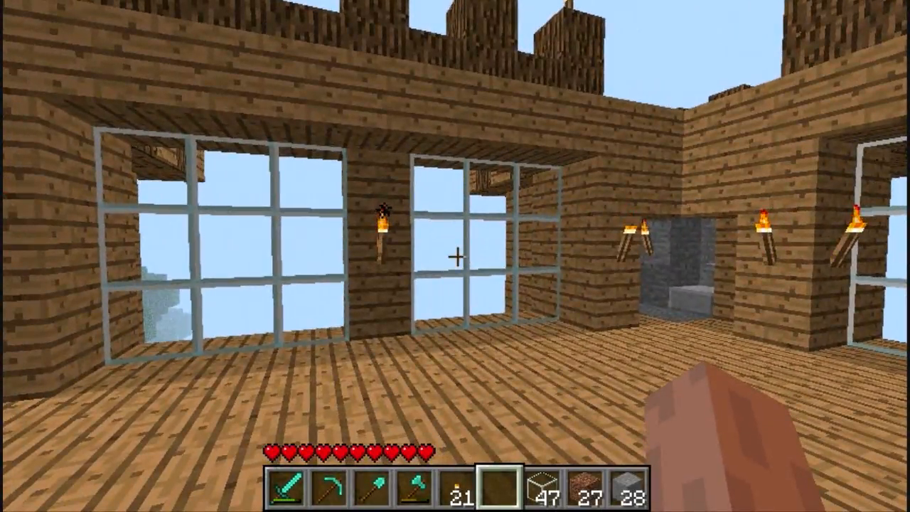
mouse_move(455, 256)
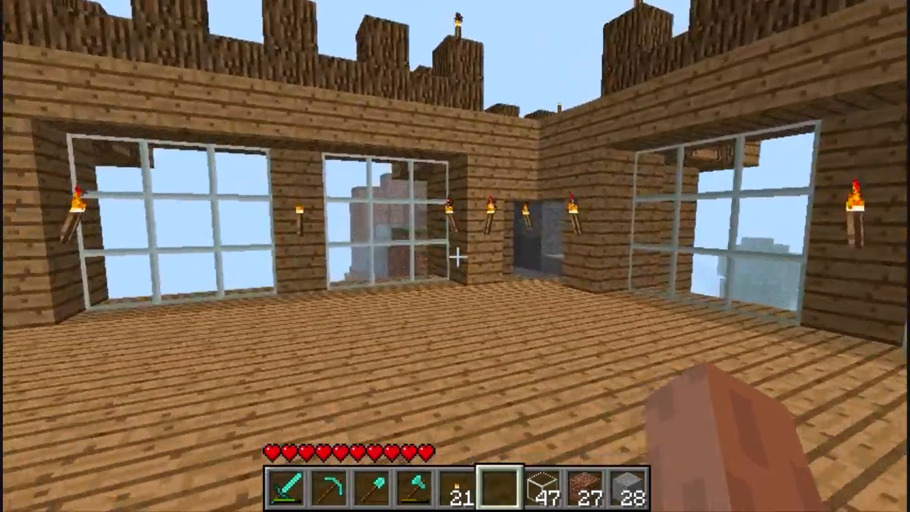
mouse_move(455, 256)
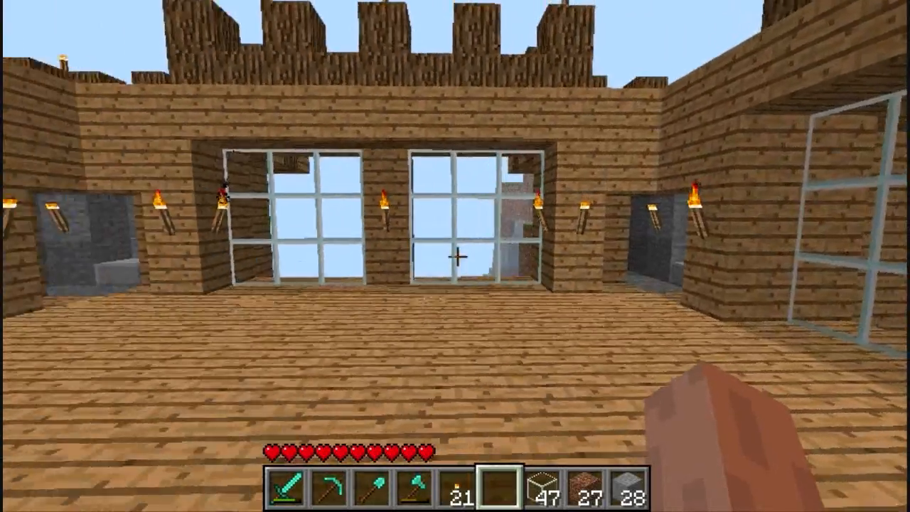